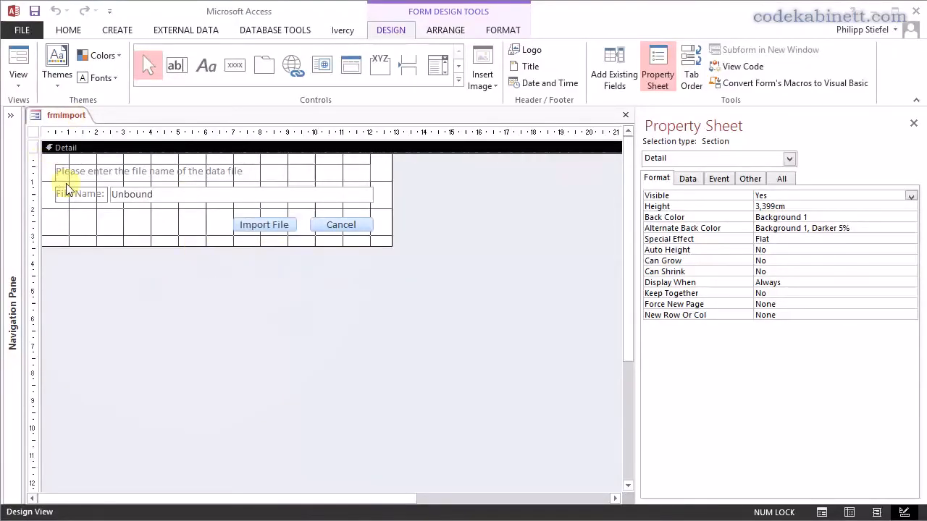
mouse_move(84, 210)
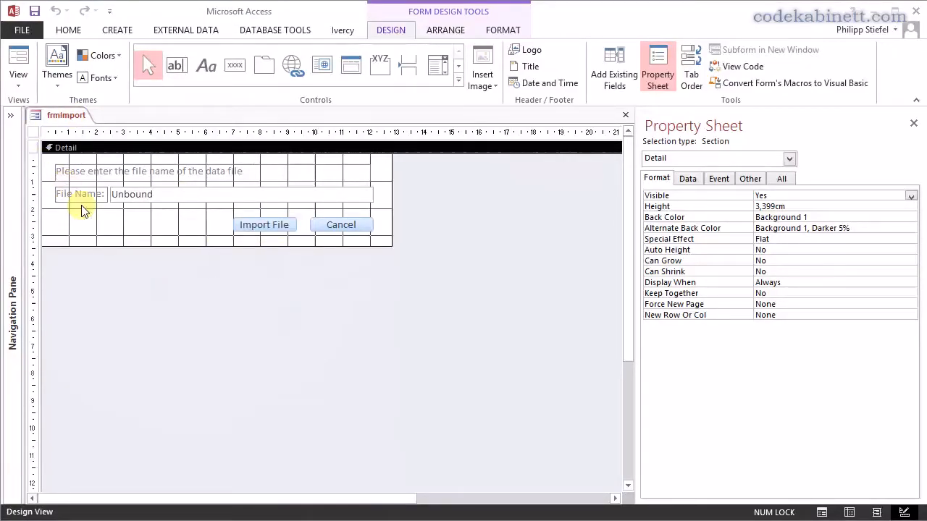
mouse_move(174, 194)
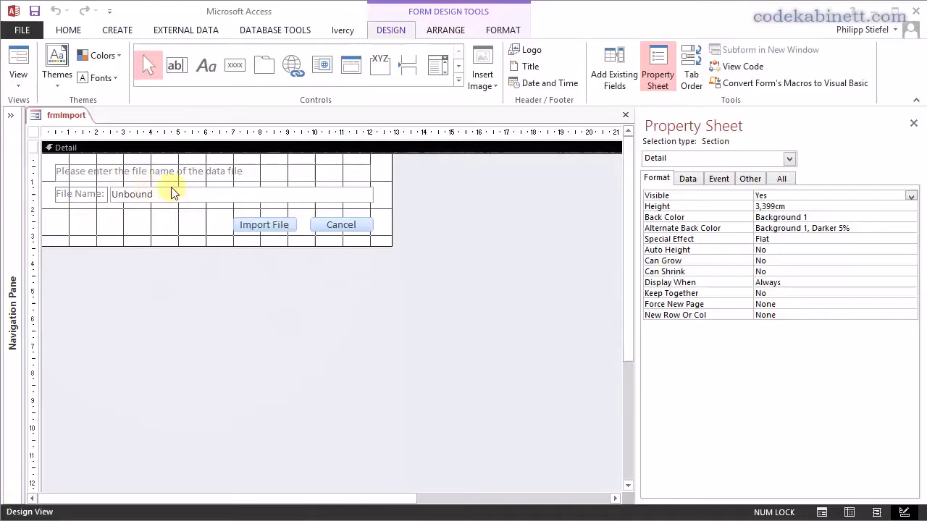
mouse_move(220, 237)
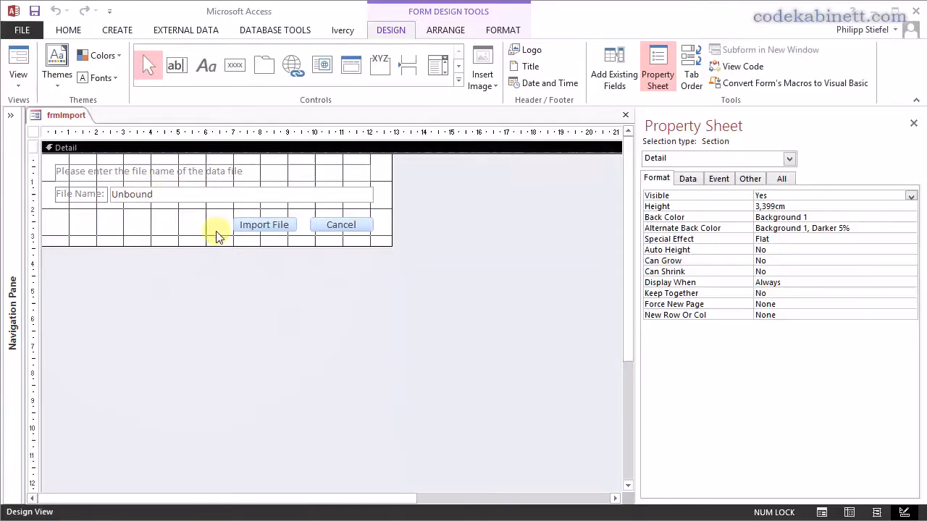
Inspect the Import File and Cancel buttons and the Detail section of frmImport
left_click(263, 224)
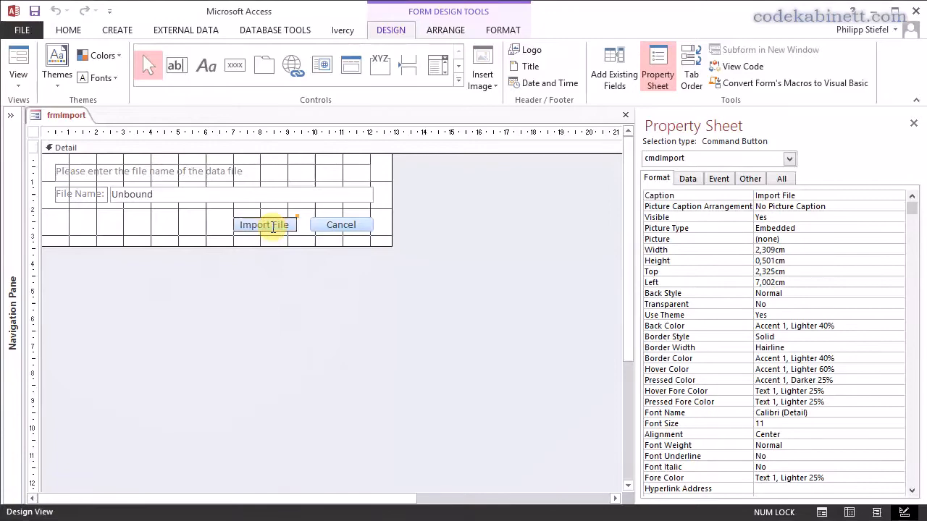
left_click(340, 225)
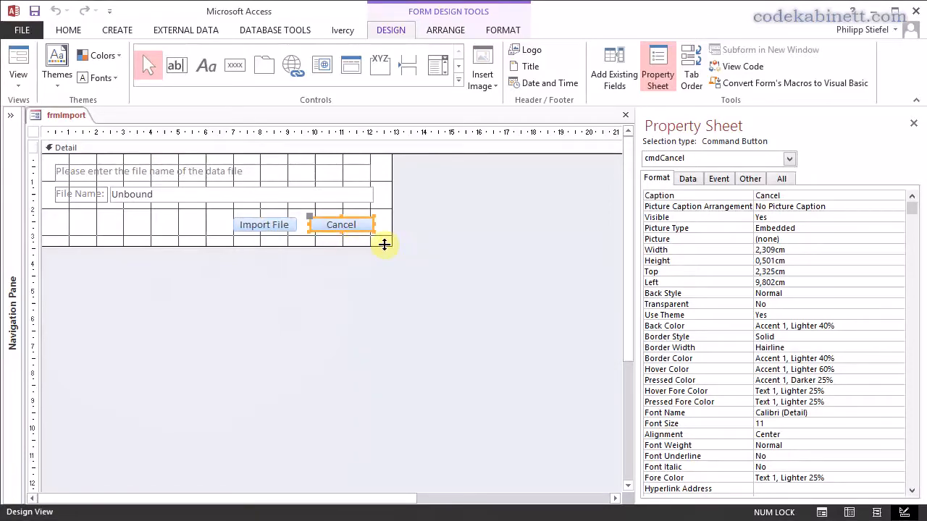
left_click(383, 246)
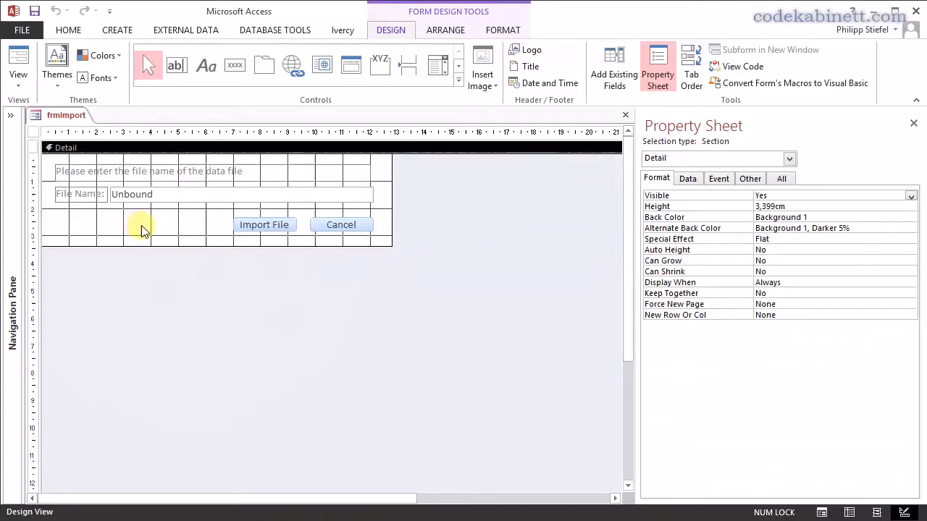
mouse_move(145, 229)
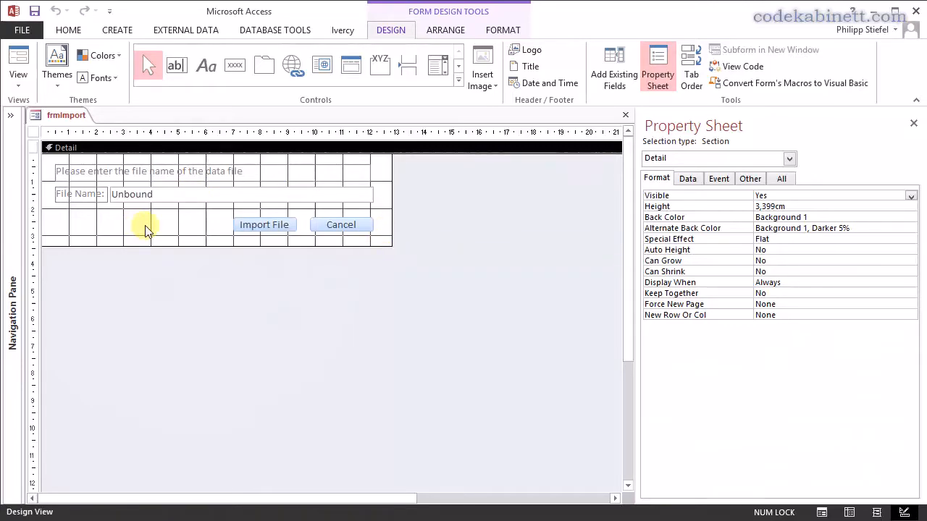
mouse_move(159, 232)
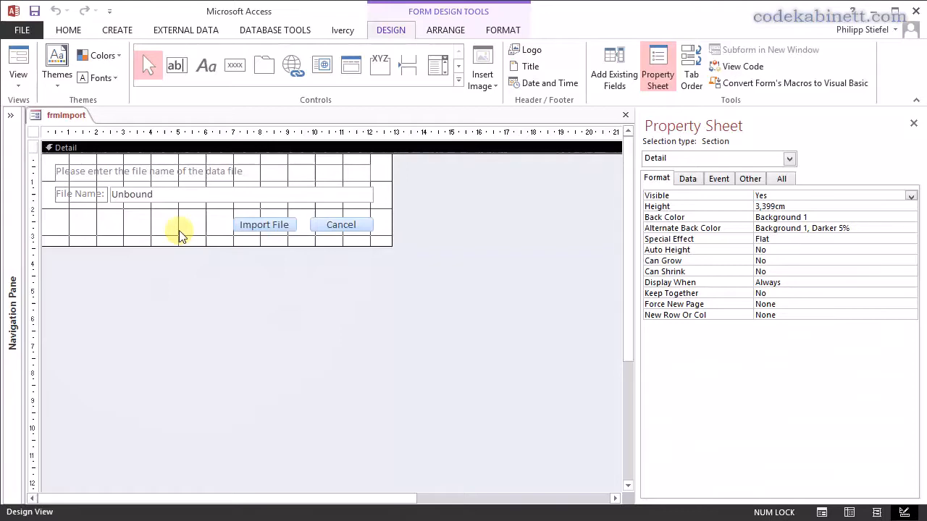
mouse_move(210, 224)
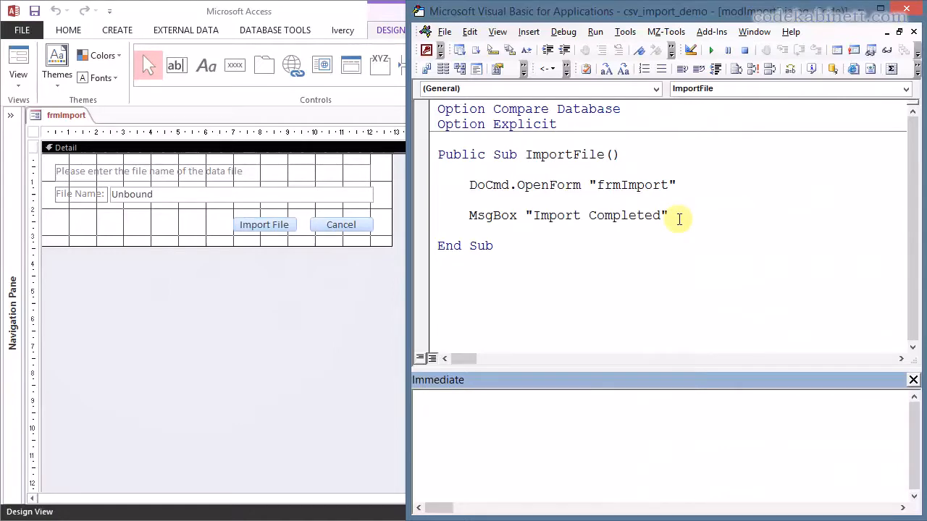
mouse_move(561, 201)
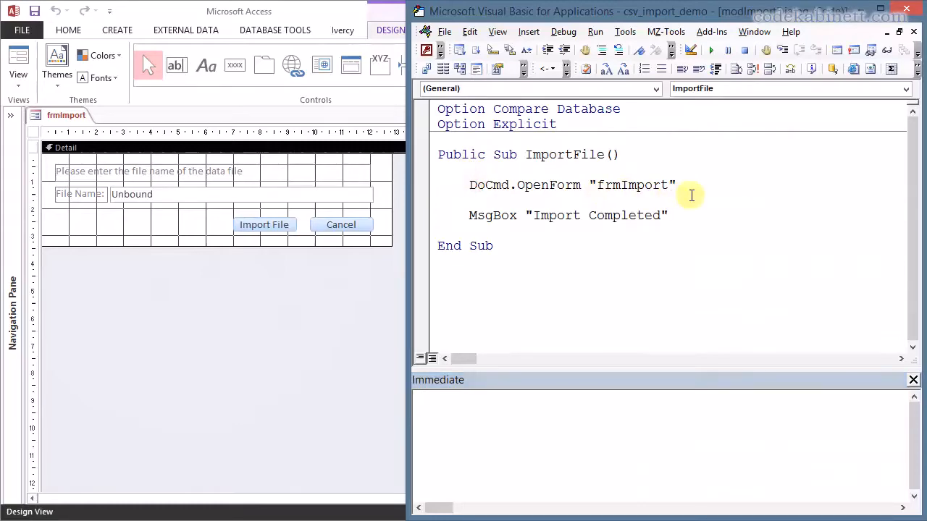
mouse_move(571, 156)
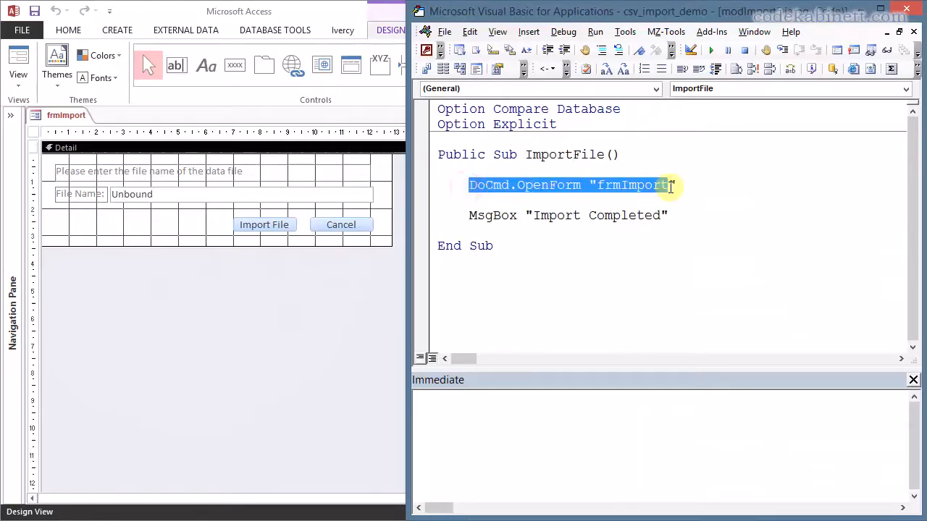
mouse_move(259, 189)
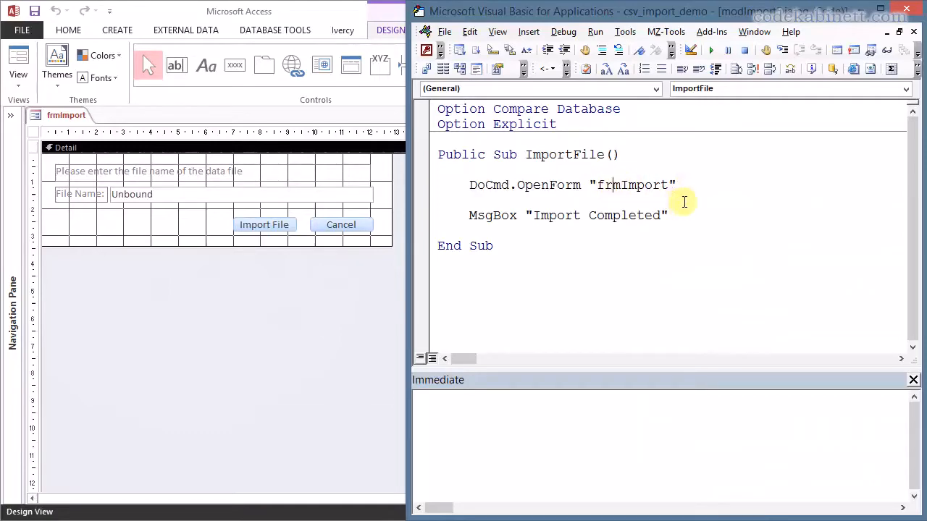
mouse_move(708, 200)
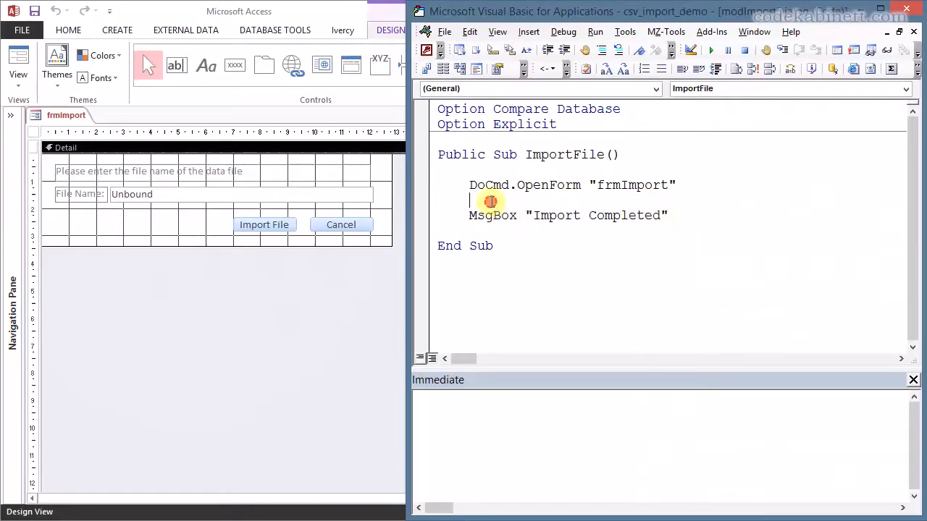
mouse_move(525, 235)
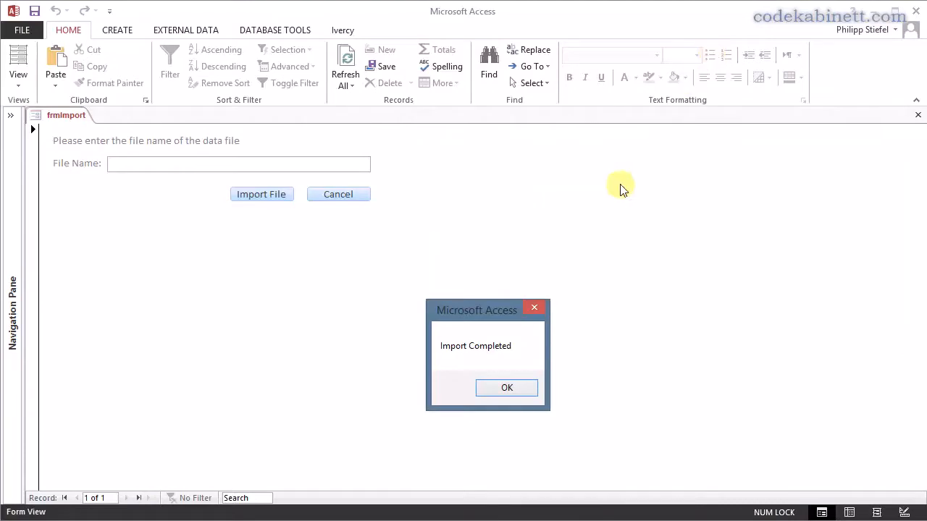
mouse_move(239, 216)
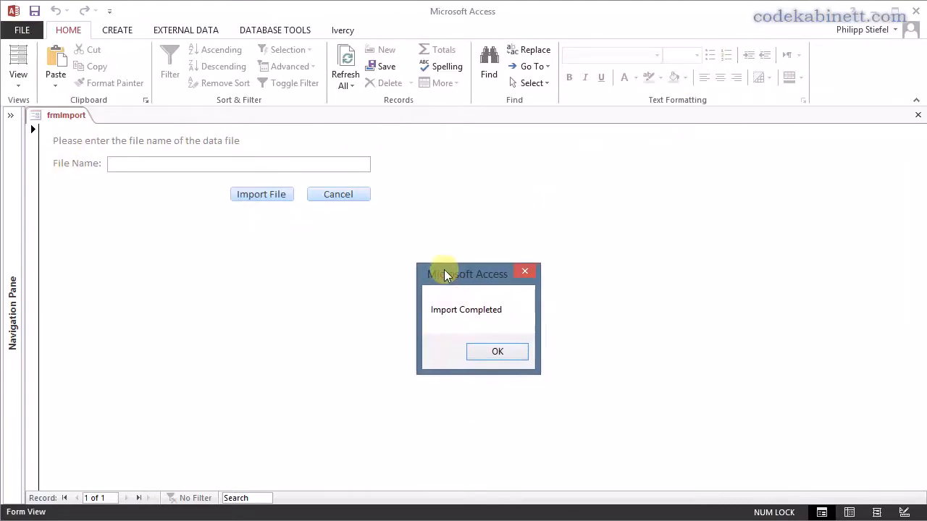
Move the Import Completed message aside and dismiss it with OK
left_click_drag(446, 274, 431, 234)
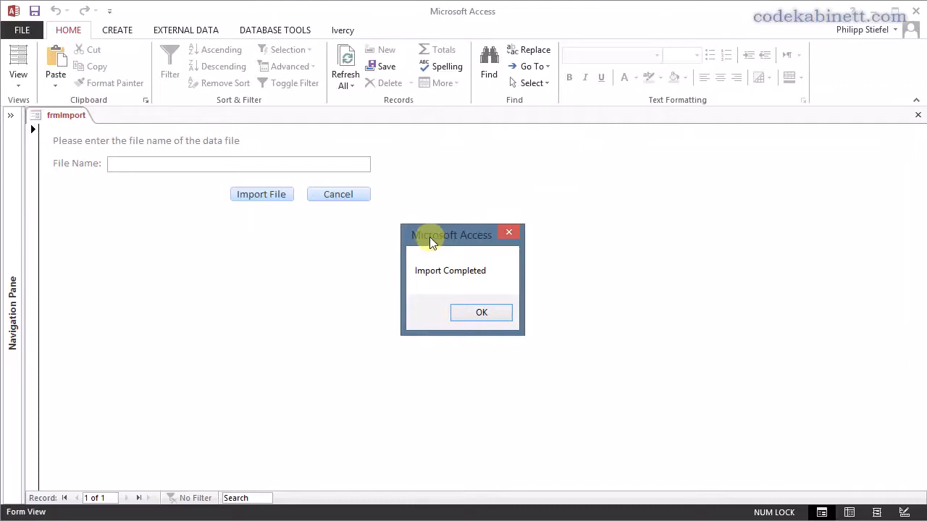
mouse_move(438, 275)
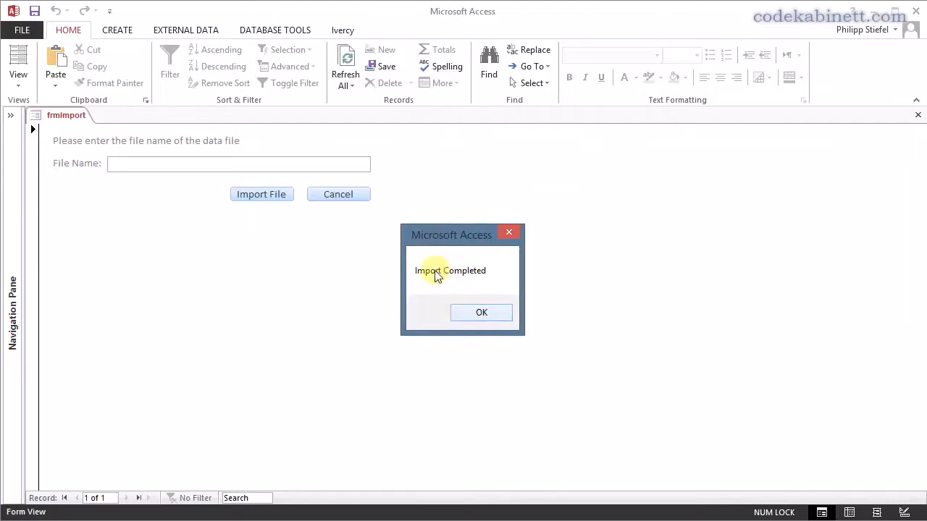
mouse_move(422, 281)
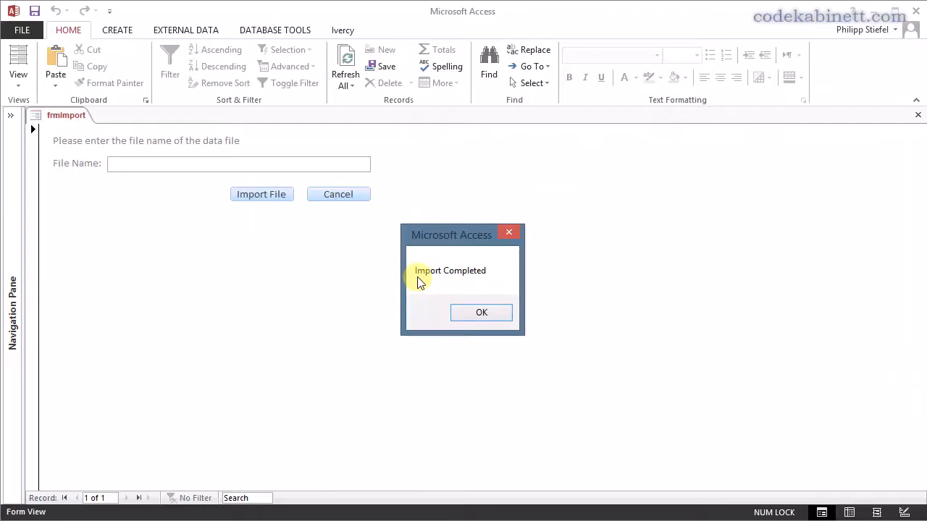
mouse_move(183, 174)
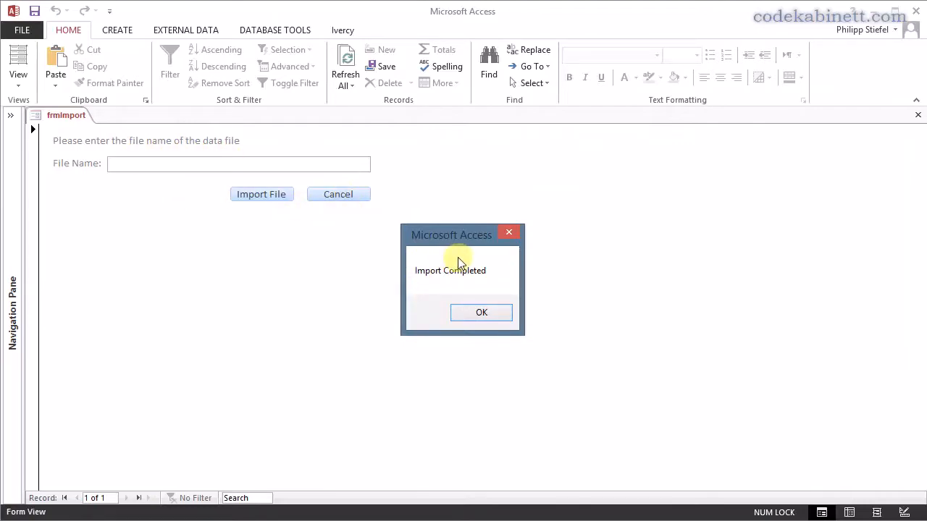
mouse_move(446, 252)
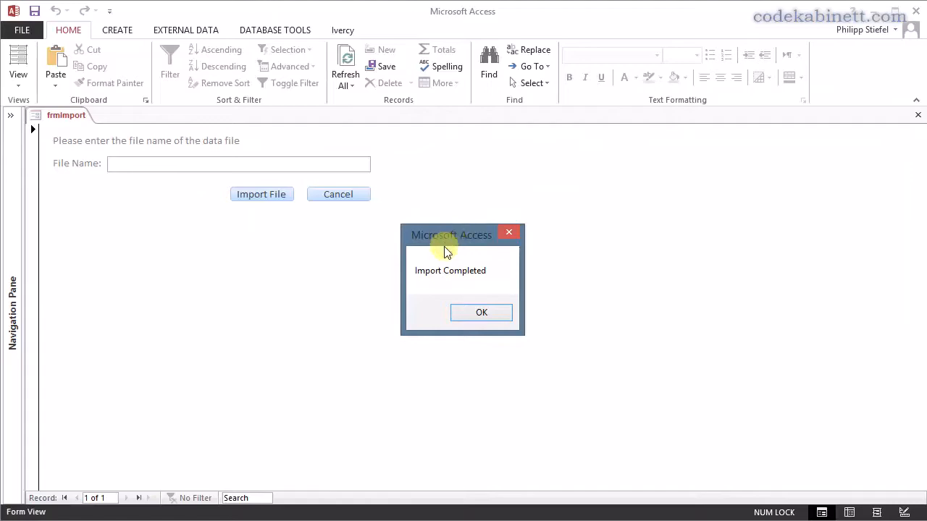
left_click(480, 313)
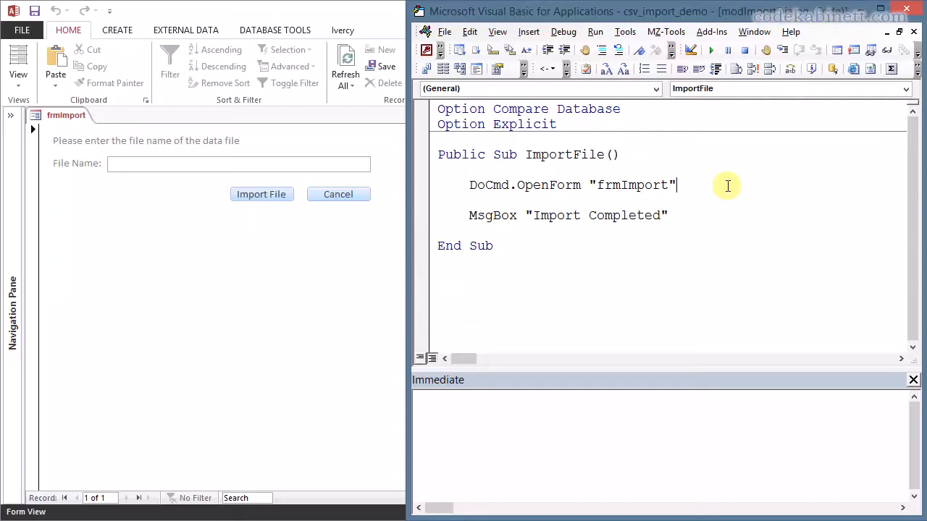
Add the trailing commas after "frmImport" in DoCmd.OpenForm to reach the acDialog argument
type(",")
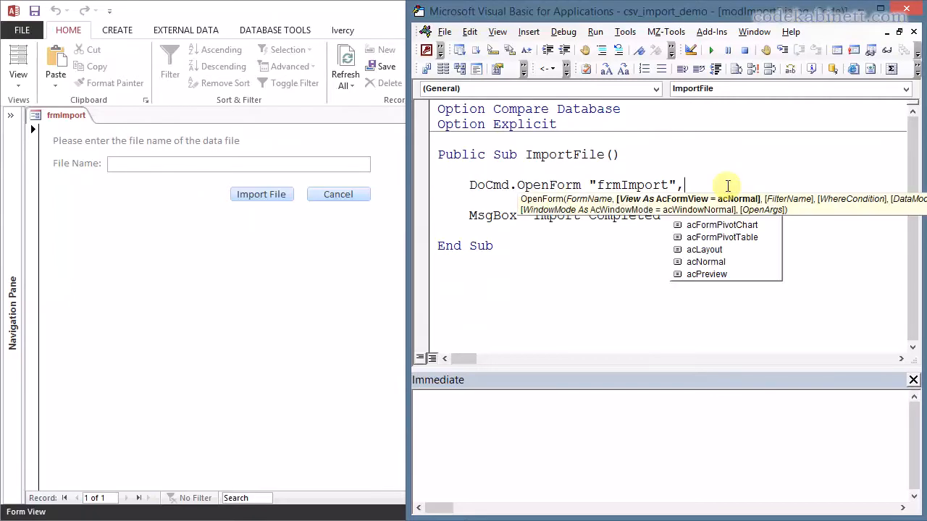
type(",,,,")
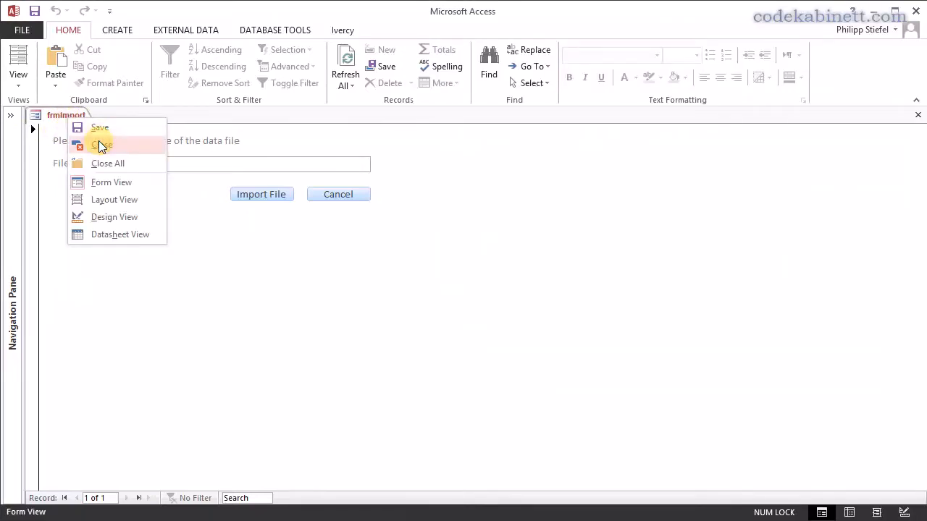
Close frmImport, rerun ImportFile, close the dialog and dismiss the Import Completed message
left_click(103, 145)
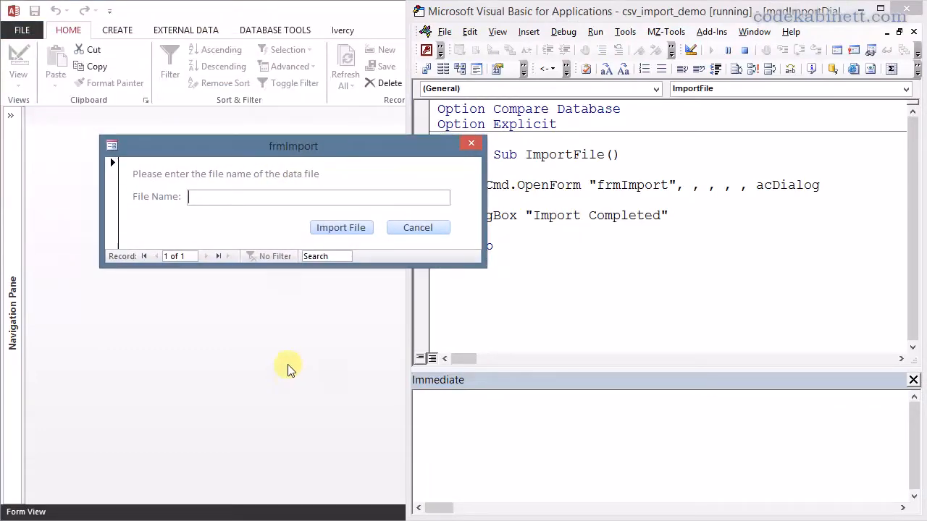
mouse_move(220, 321)
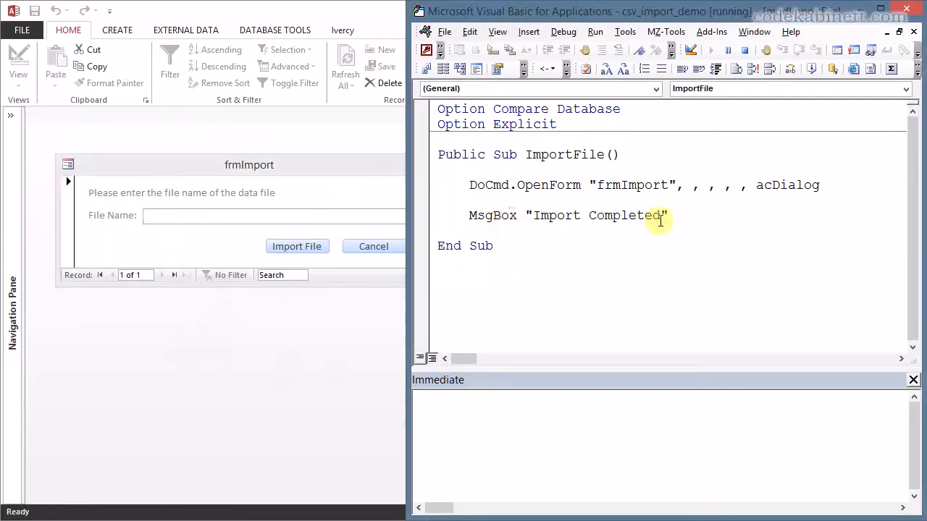
triple_click(567, 215)
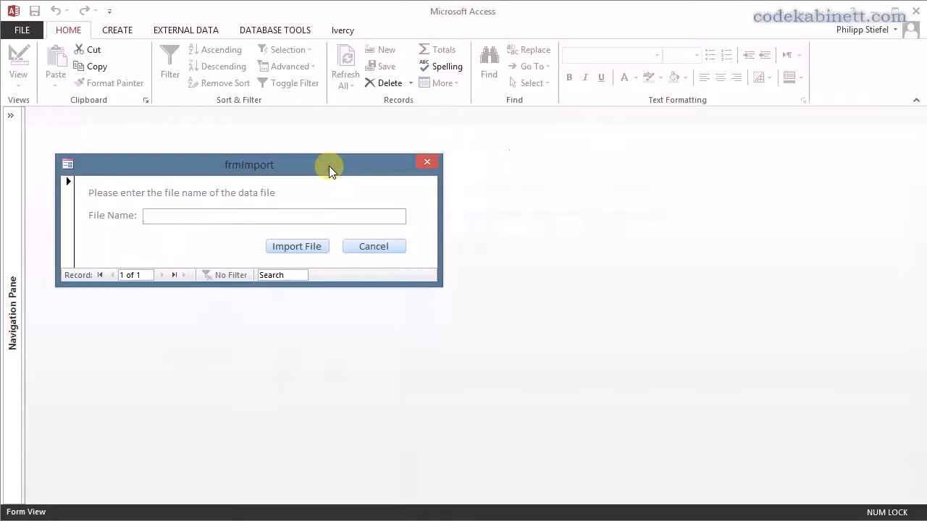
mouse_move(371, 172)
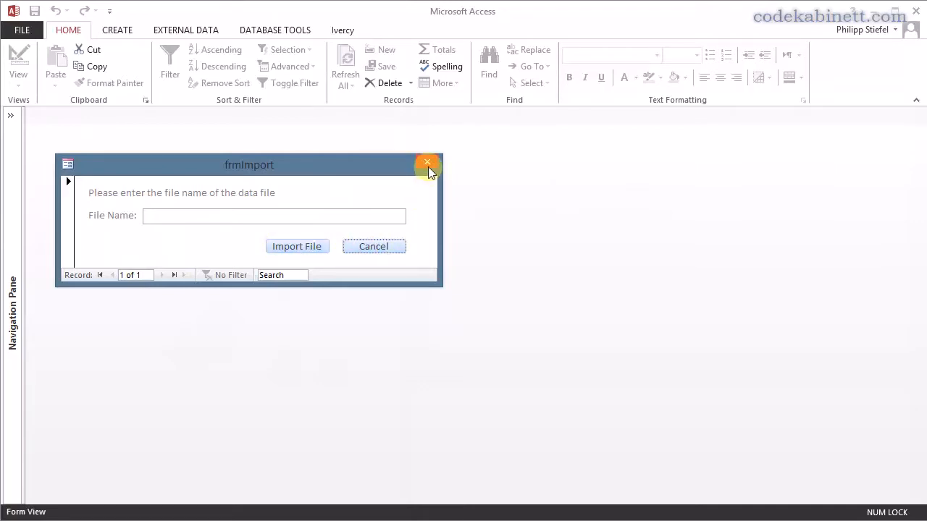
left_click(295, 246)
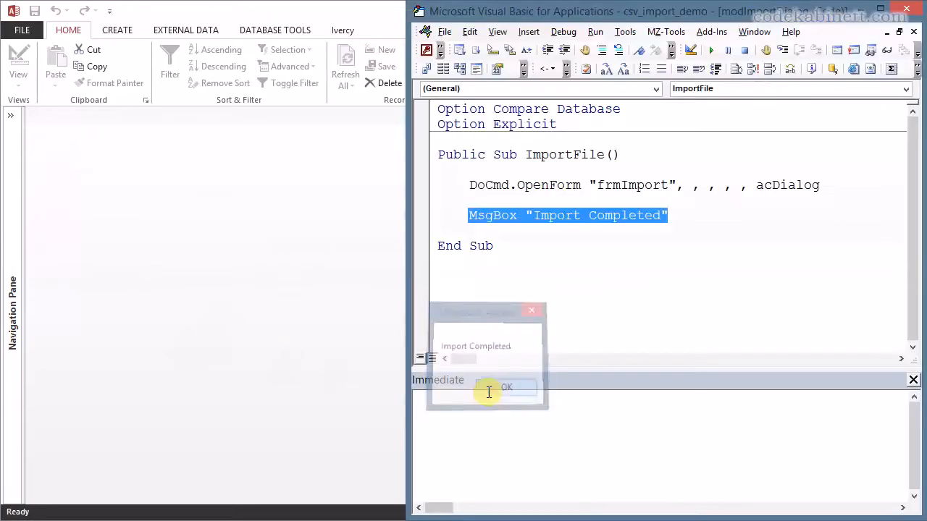
left_click(507, 388)
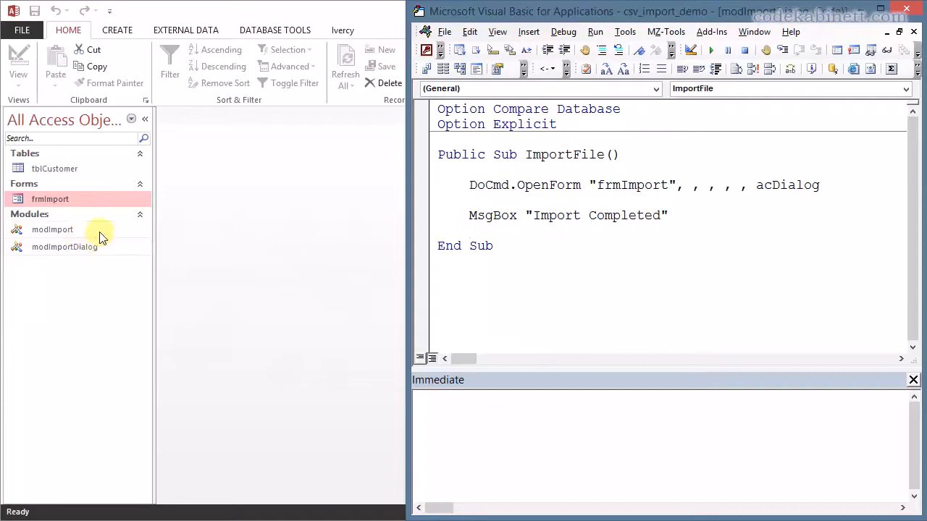
Open frmImport in Design View and select the Cancel button to show cmdCancel's properties
right_click(49, 199)
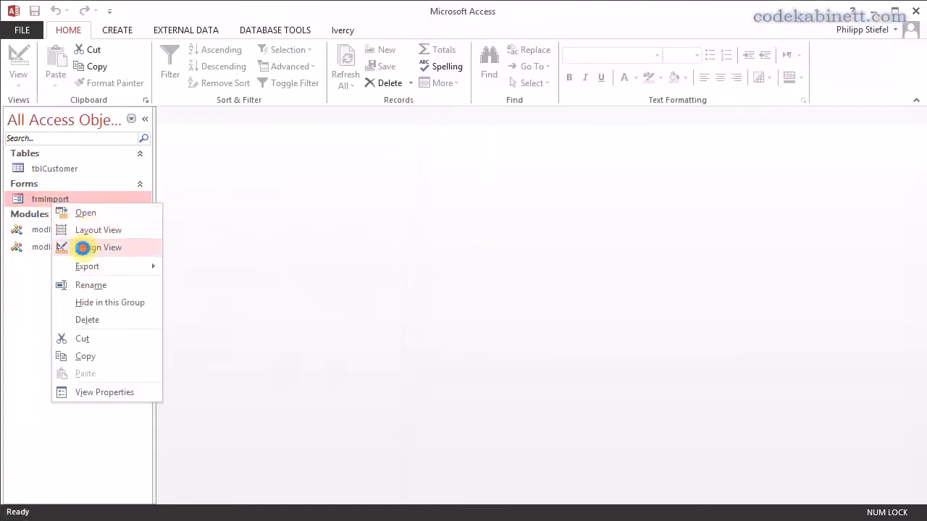
left_click(104, 247)
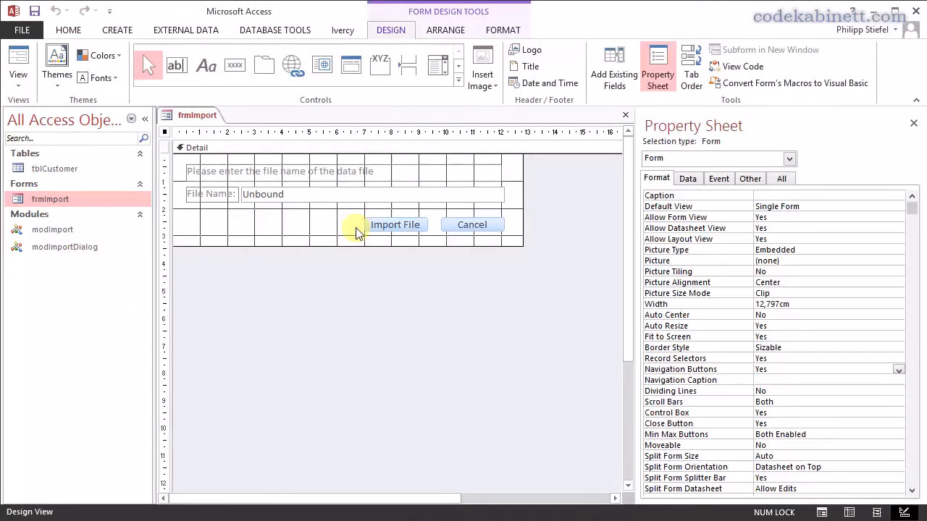
left_click(472, 224)
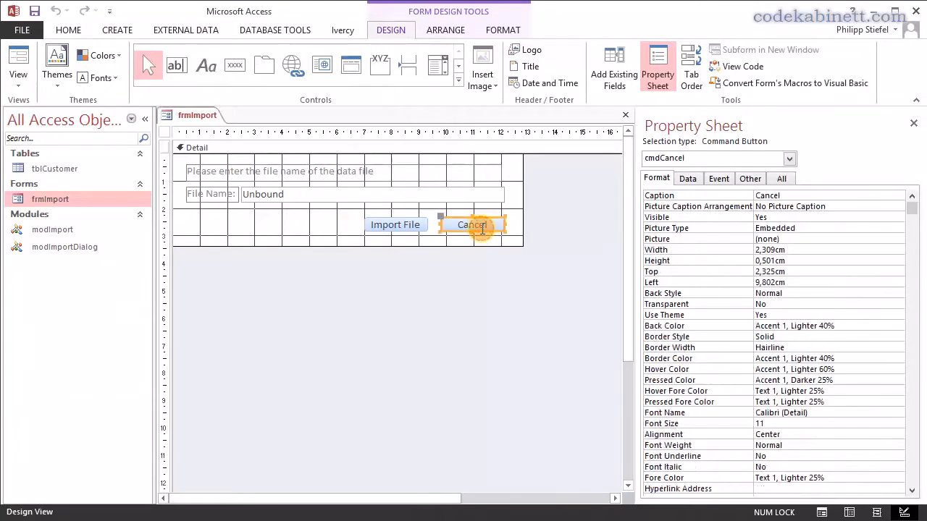
Give cmdCancel_Click the line DoCmd.Close acForm, Me.Name, acSaveNo and save frmImport and modImportDialog
right_click(472, 225)
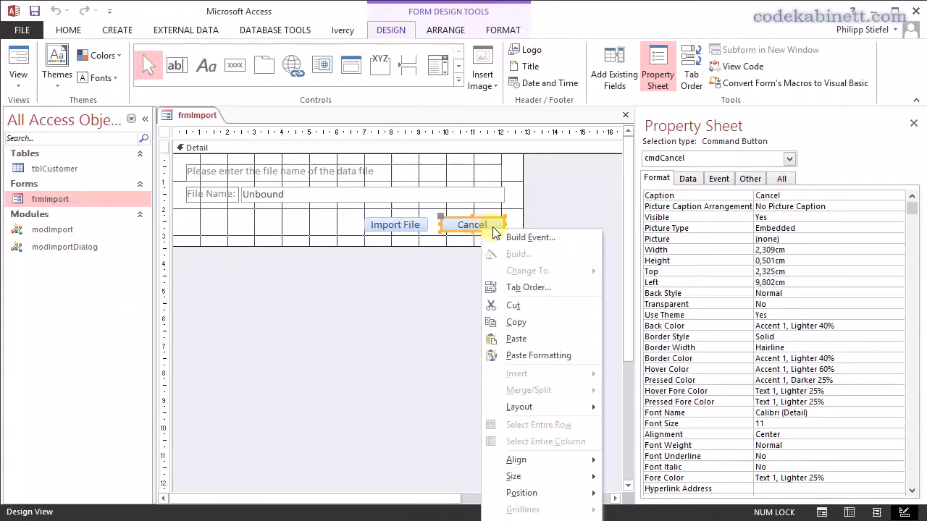
left_click(530, 238)
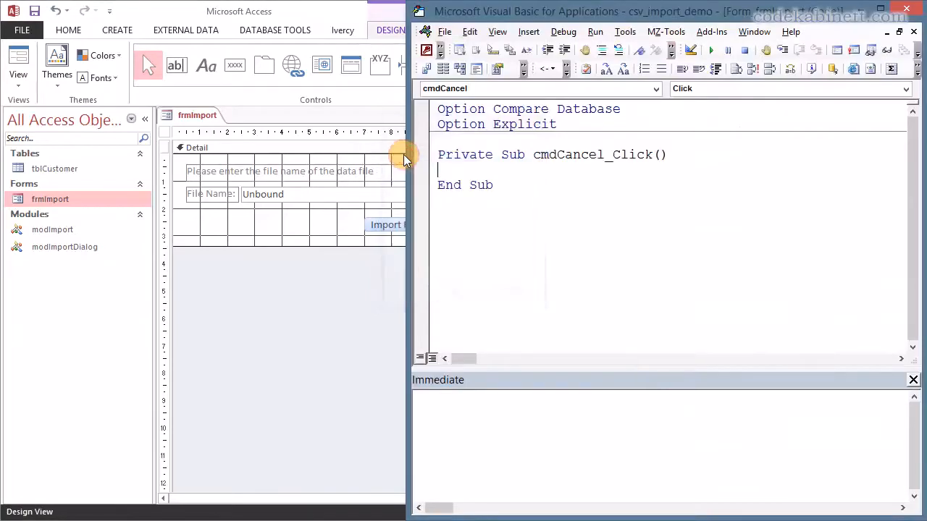
type("d")
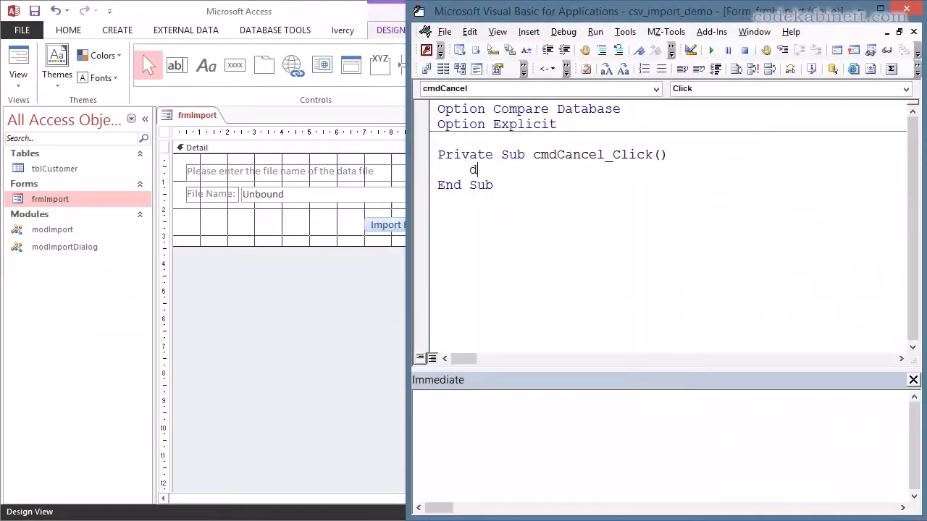
type("ocmd.")
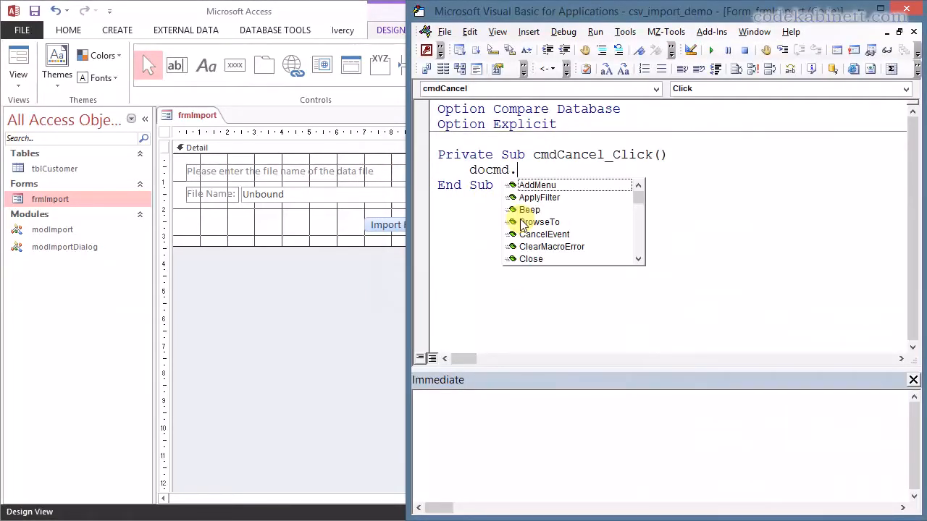
type("Close(")
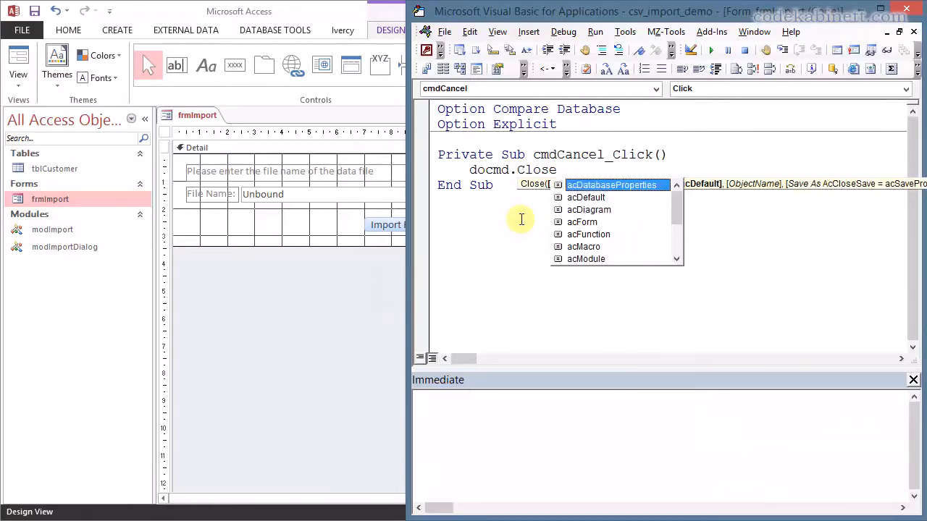
type("acForm, me.")
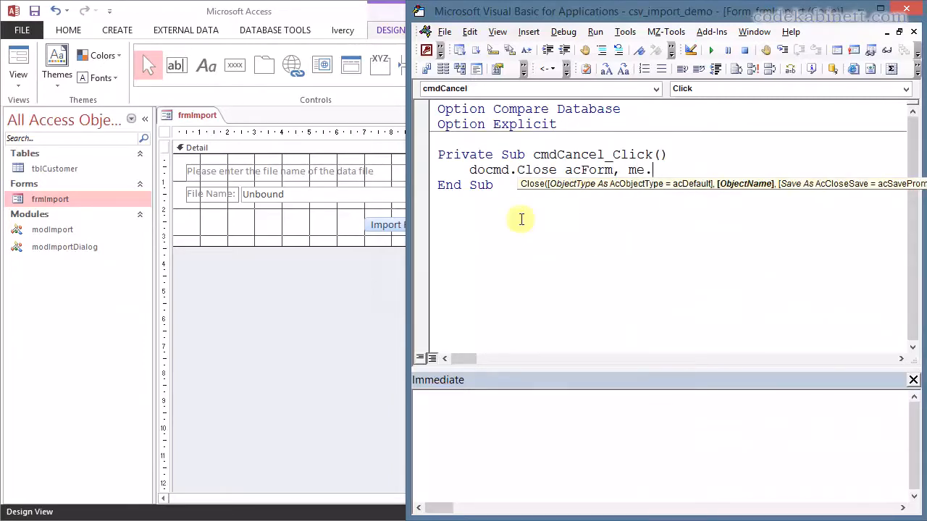
type("Name")
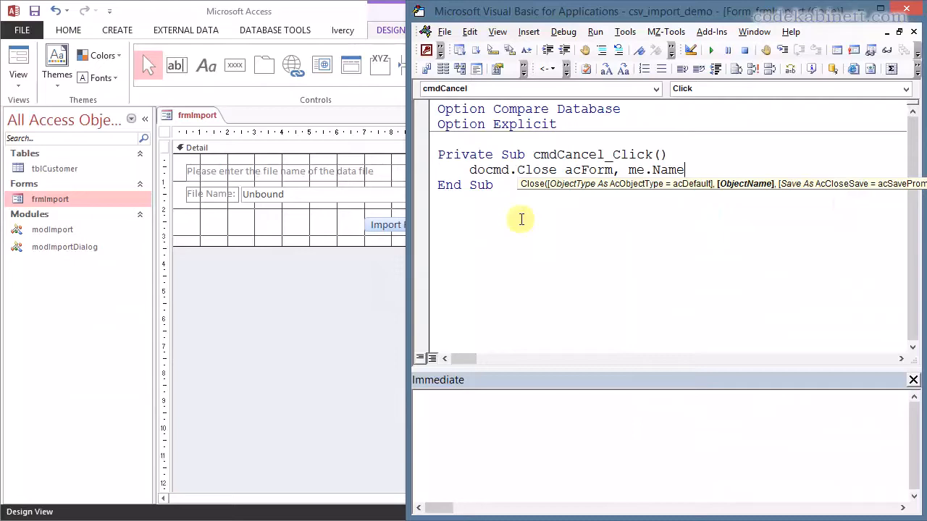
type(", acSaveNo")
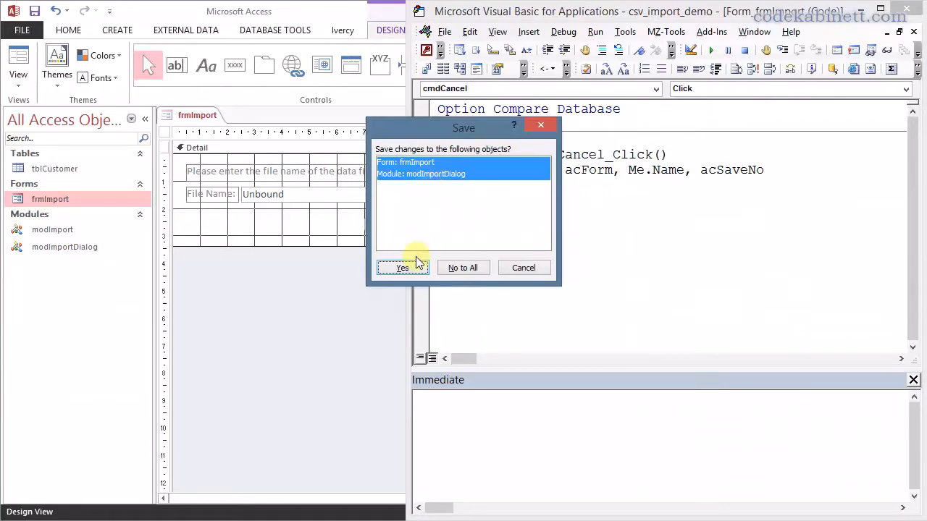
left_click(402, 266)
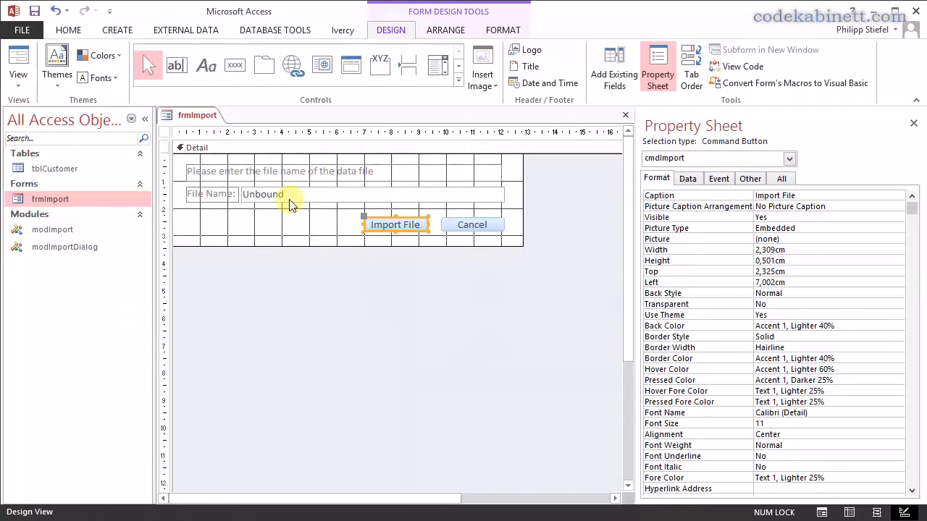
Build a Code Builder click event for the Import File button and begin an If statement
right_click(394, 225)
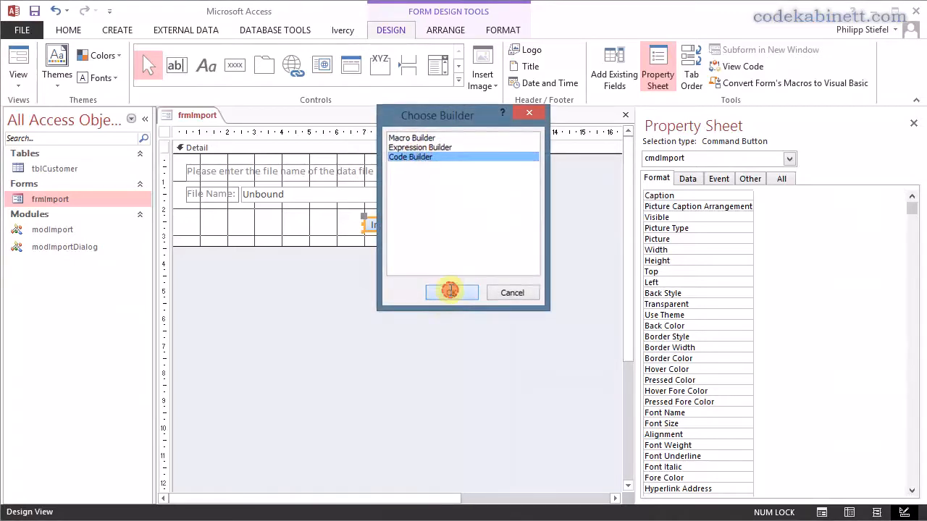
left_click(452, 293)
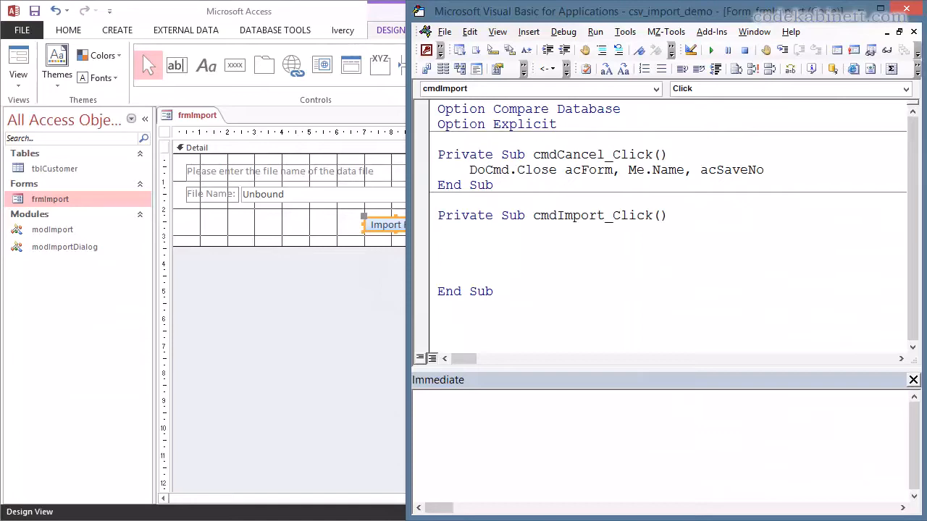
type("if")
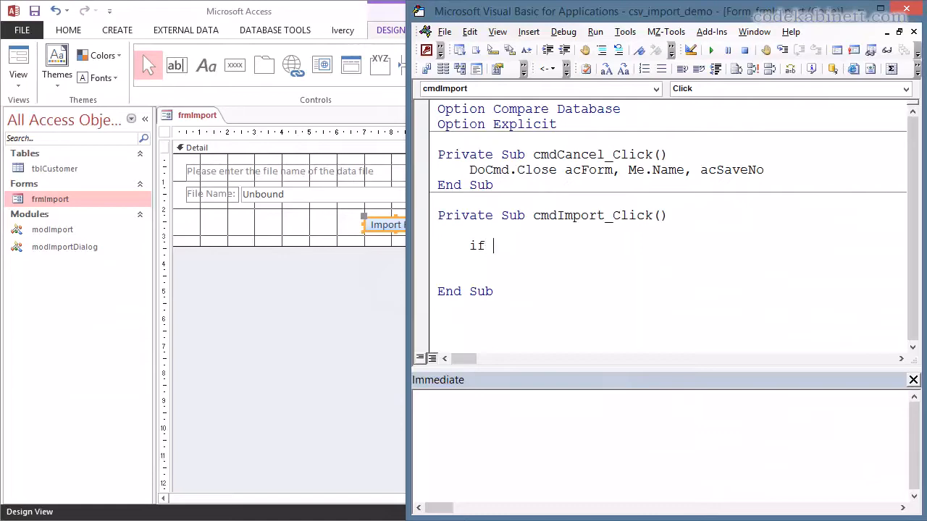
Write If Len(Me.txtFileName.Value) > 0 Then ... Else MsgBox "Please enter file name" End If
type("len")
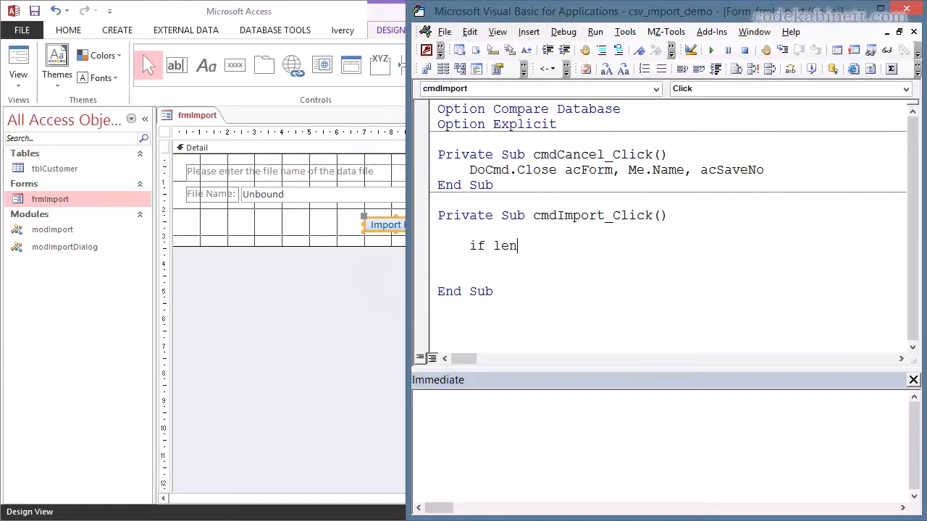
type("(mne")
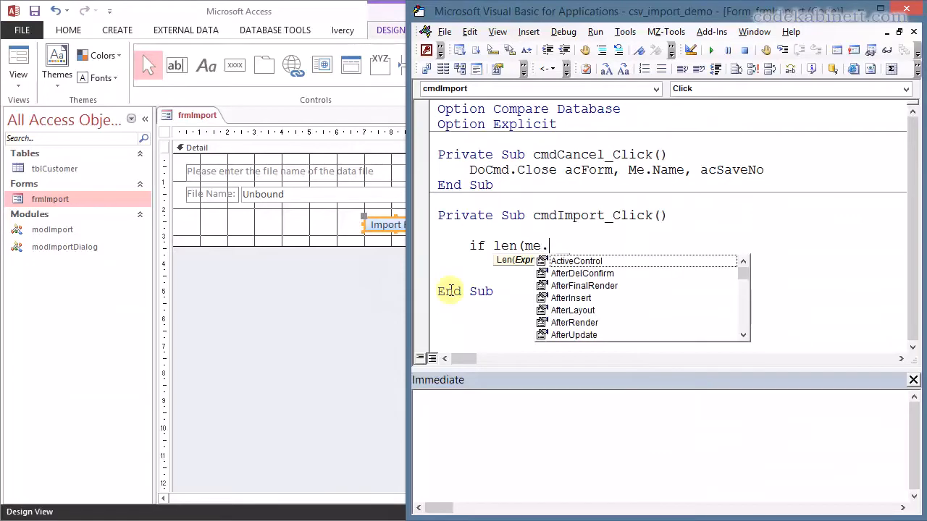
type("txtFileName.")
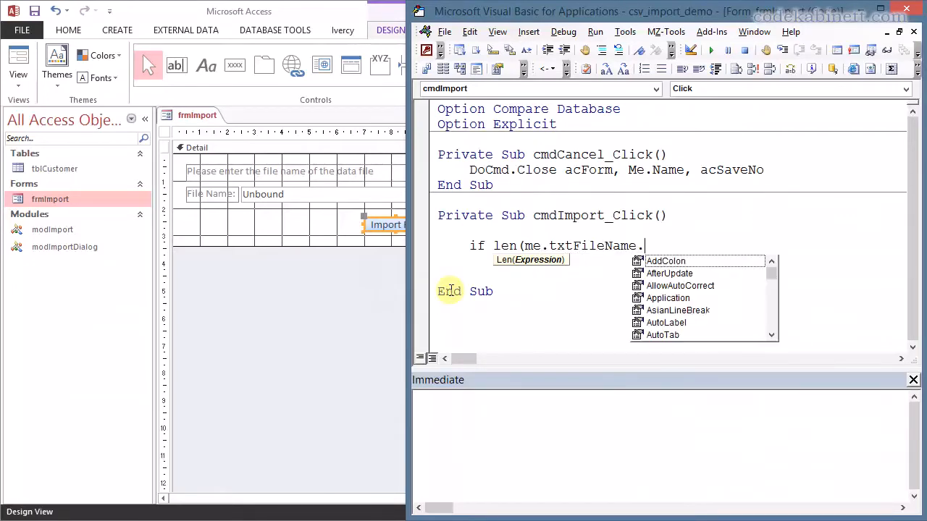
type("Value) > 0 Then")
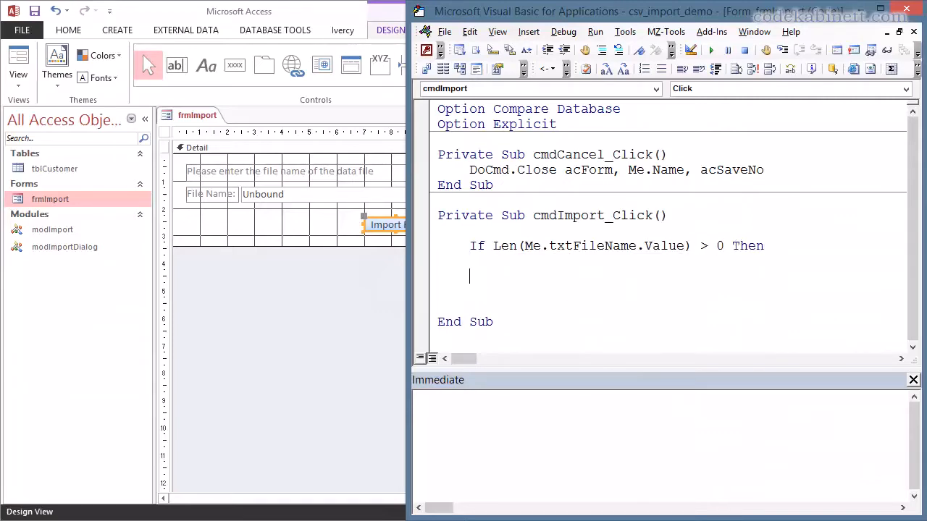
type("else")
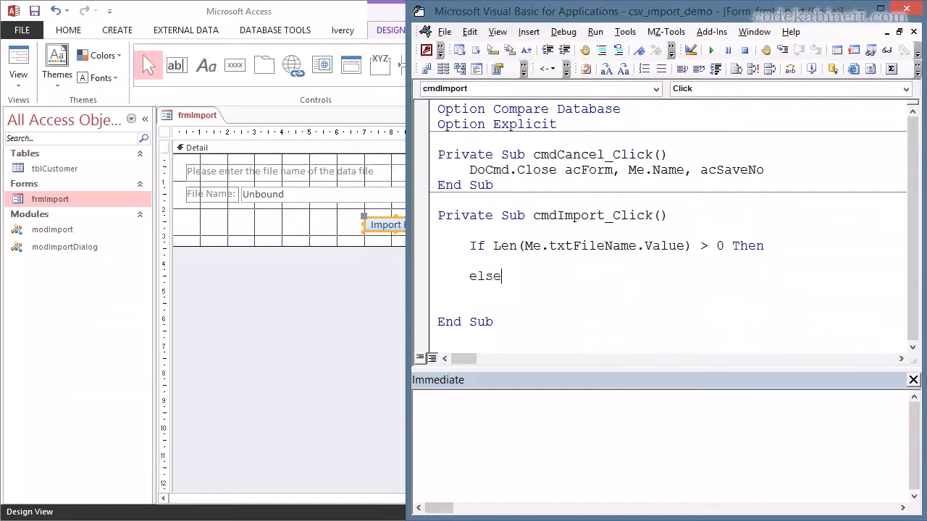
type("endfi")
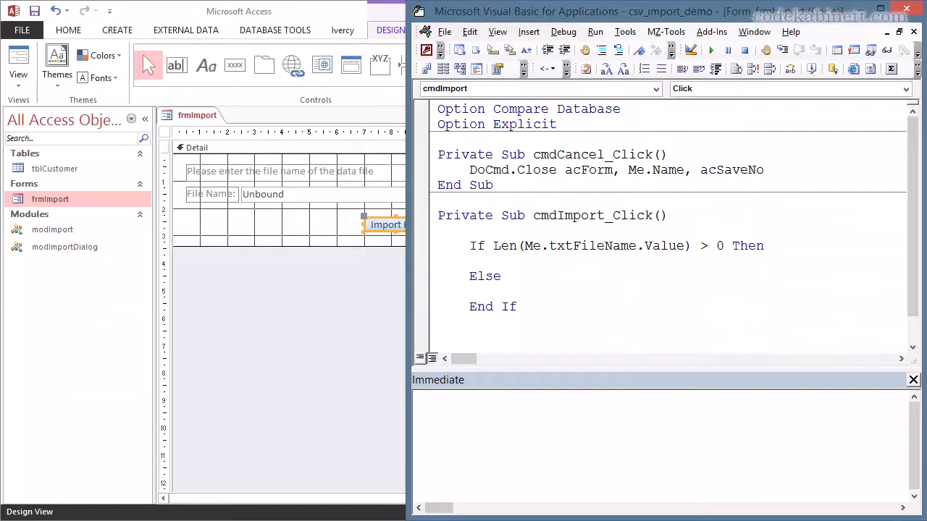
type("MsgBox \"Please enter")
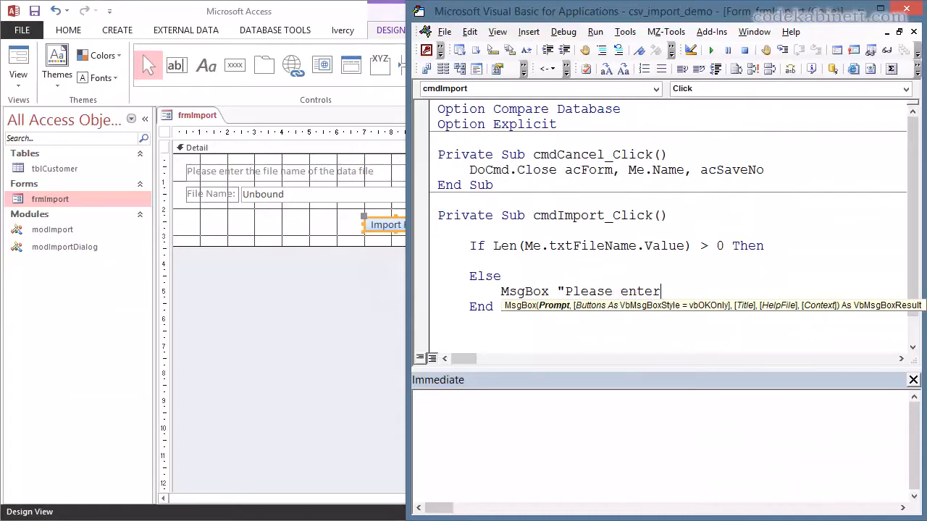
type("file name\"")
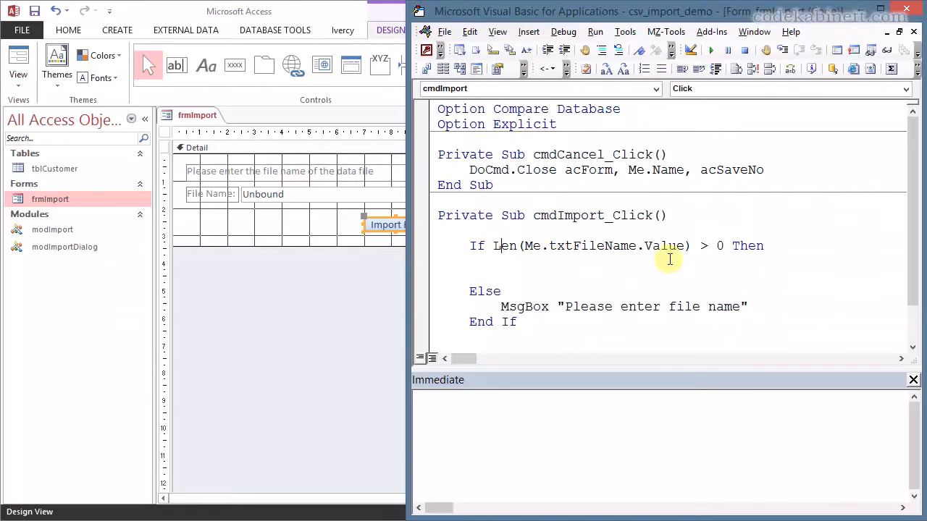
double_click(663, 246)
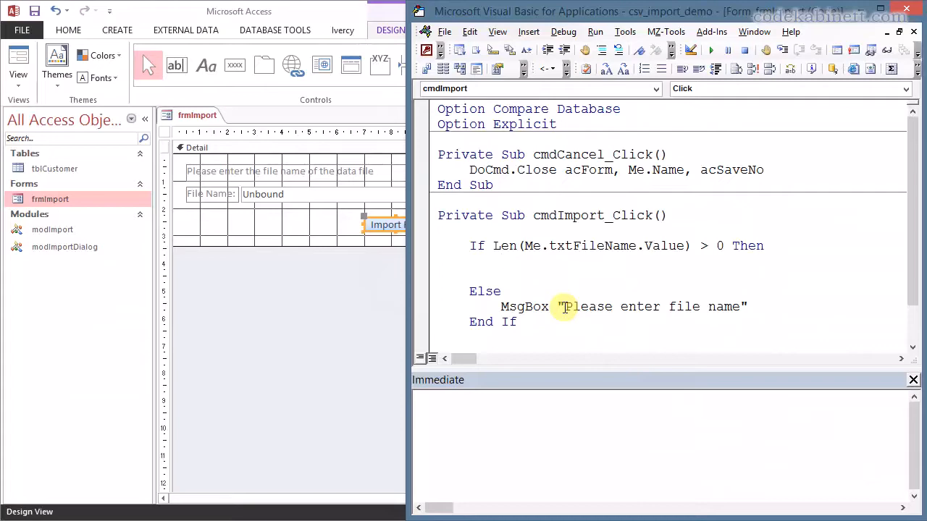
left_click(501, 262)
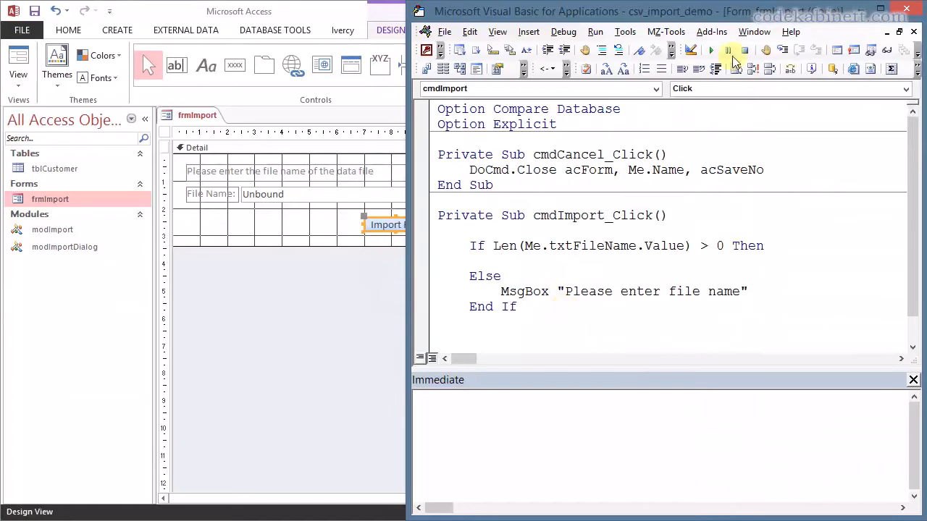
Review the acDialog OpenForm call in modImportDialog, then return to the Form_frmImport code
left_click(753, 32)
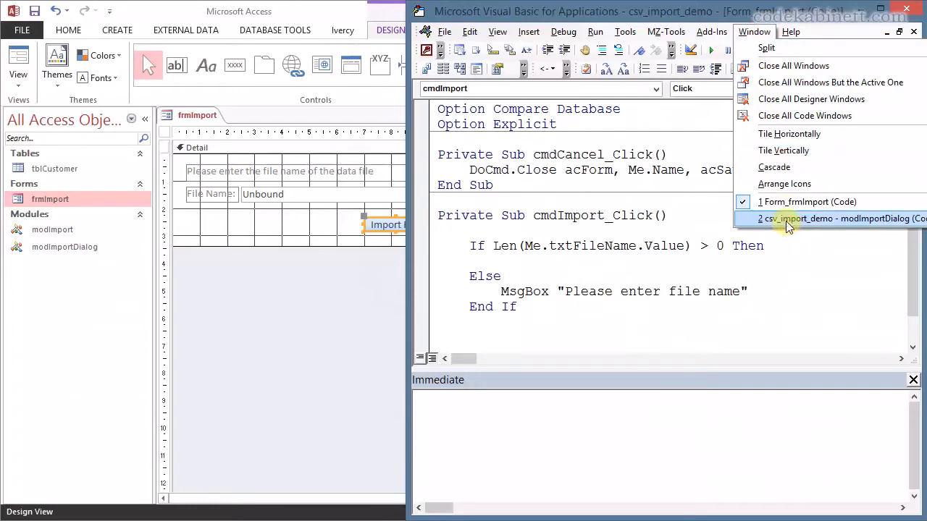
left_click(832, 219)
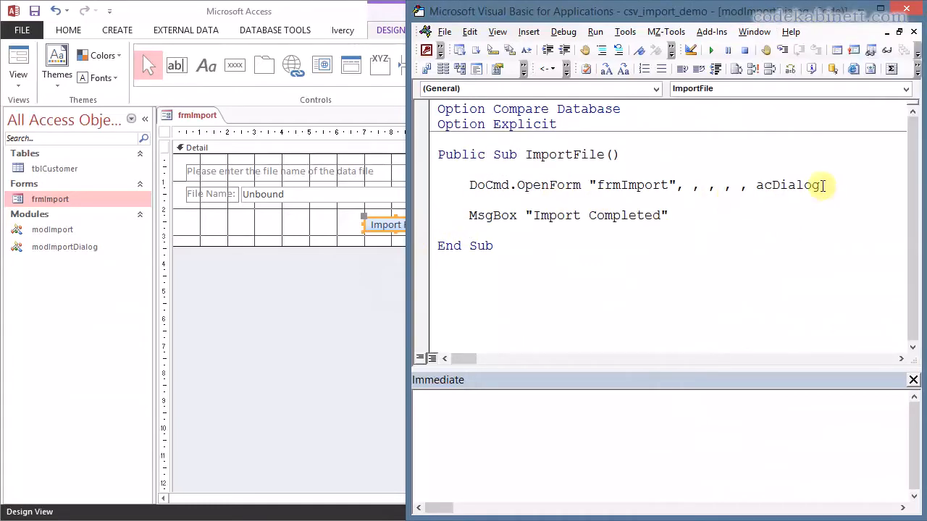
double_click(785, 185)
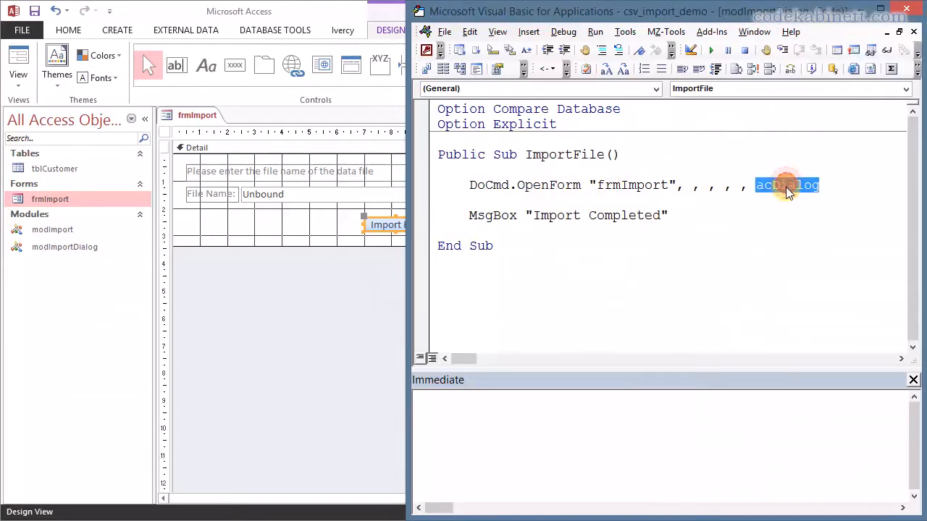
left_click(761, 214)
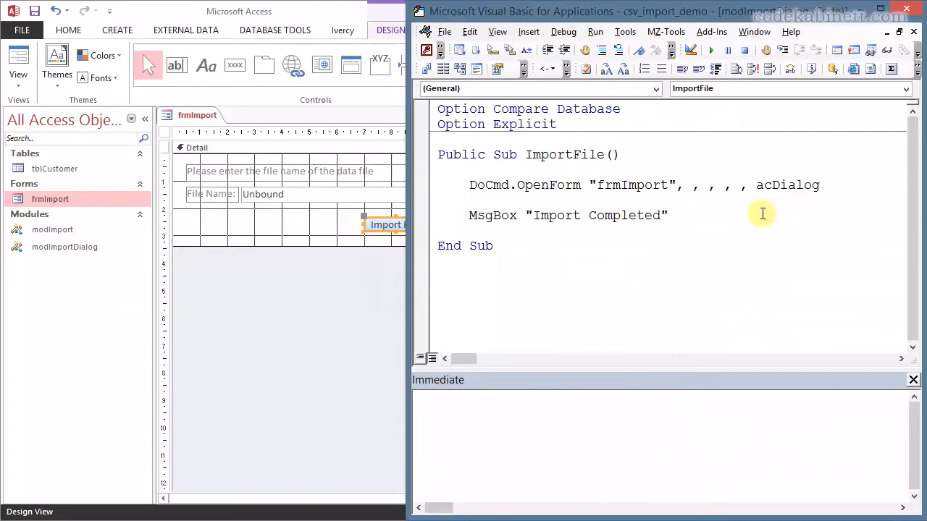
mouse_move(762, 214)
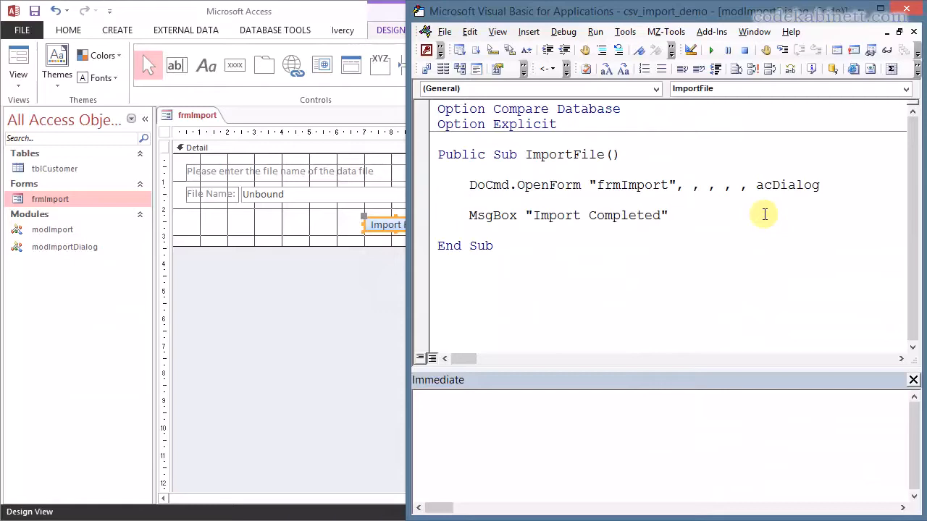
left_click(470, 200)
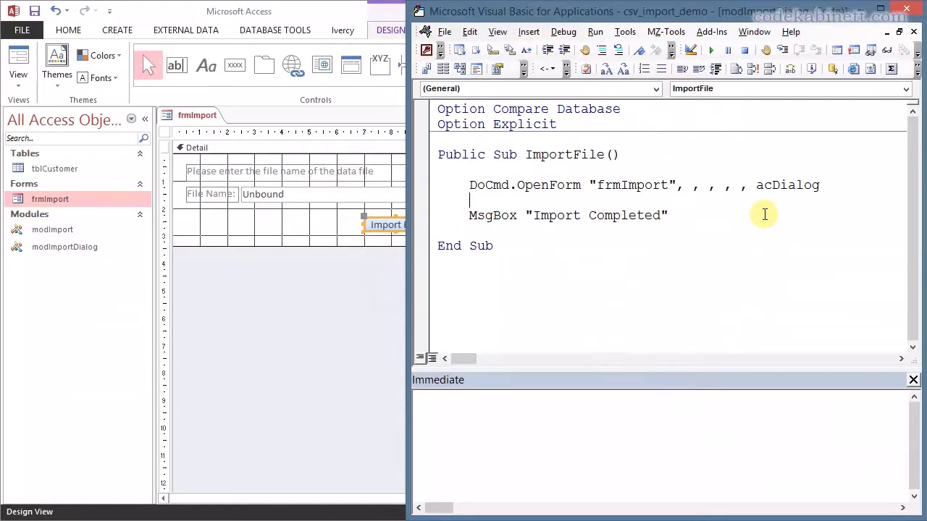
mouse_move(841, 189)
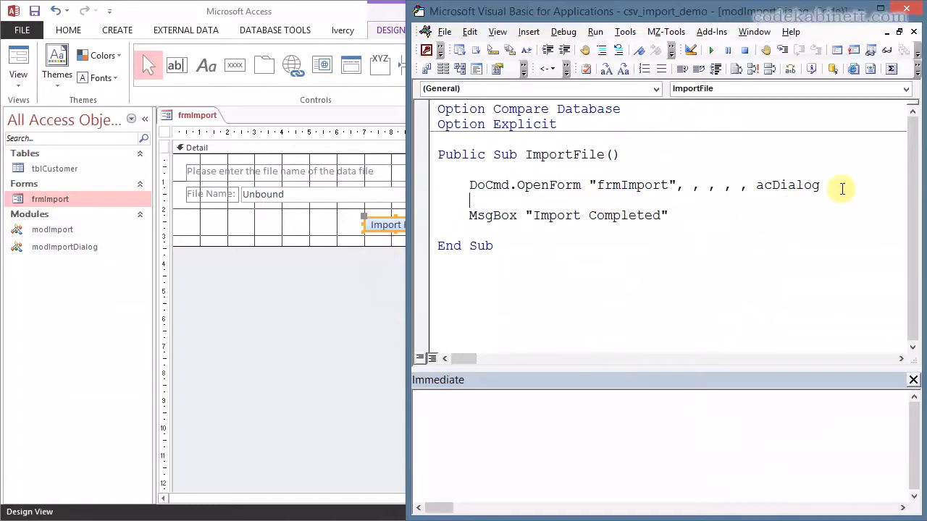
mouse_move(800, 276)
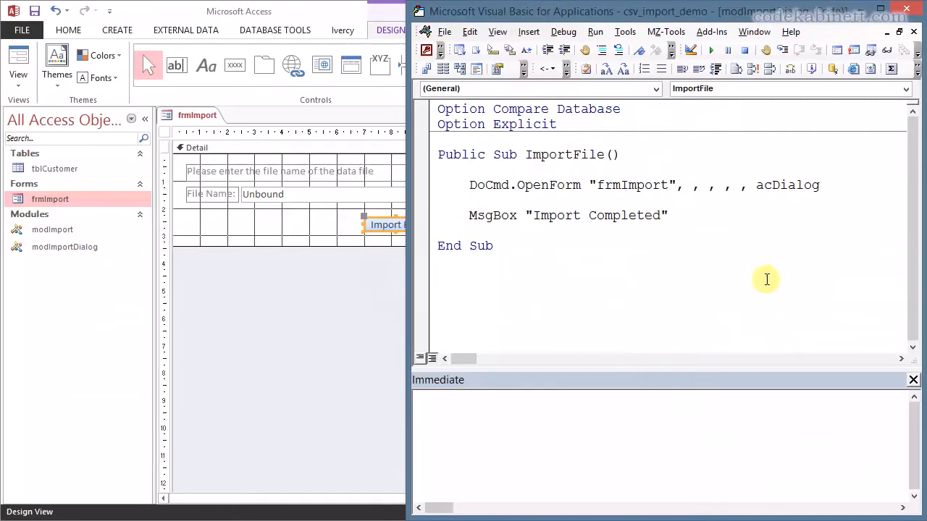
left_click(753, 32)
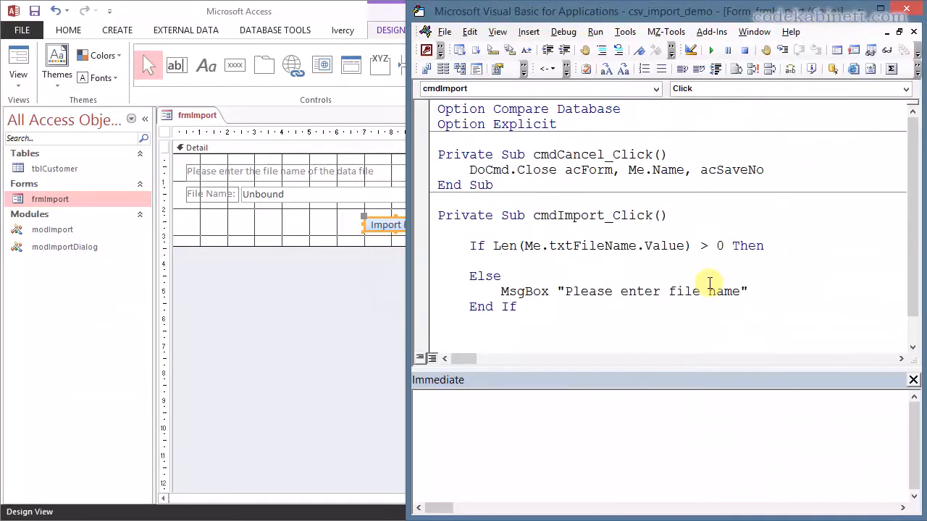
Add Me.Visible = False inside the Then branch of cmdImport_Click
type("me.vis")
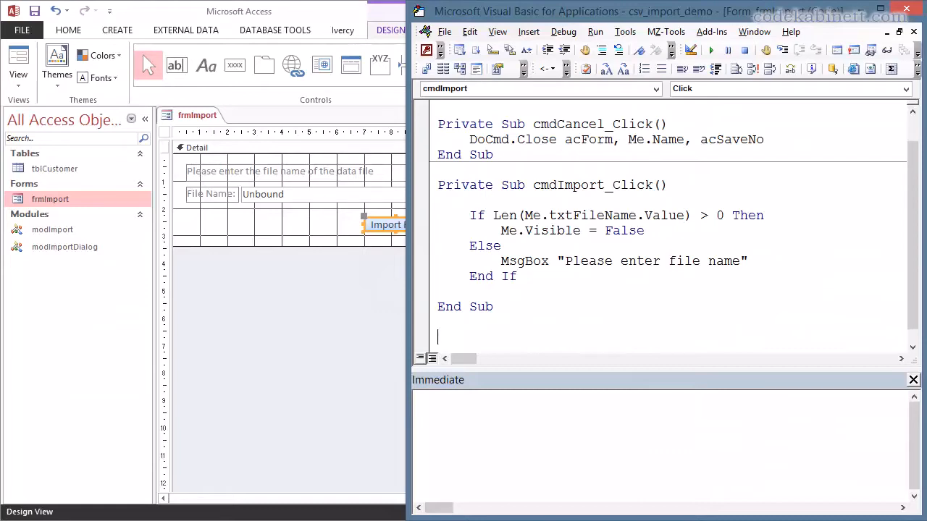
Declare Public Property Get FileName() As String on the form
type("pub")
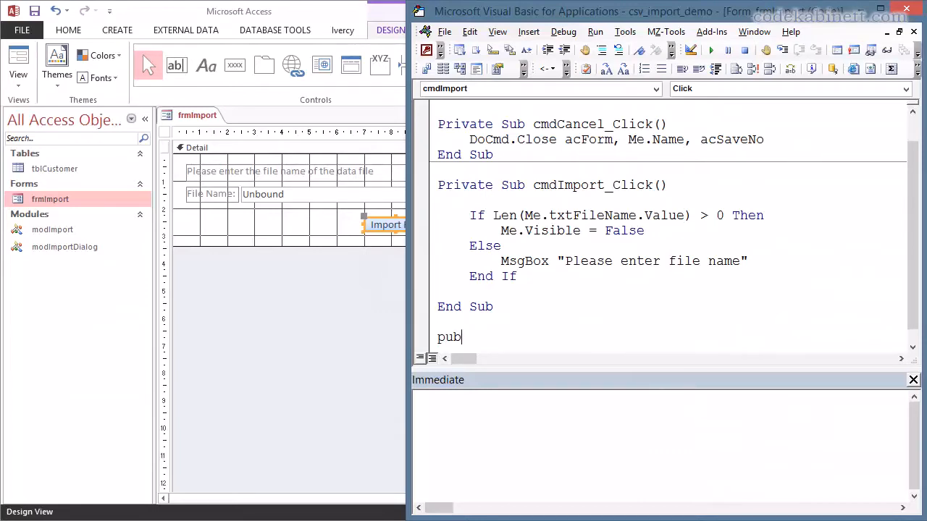
type("lic")
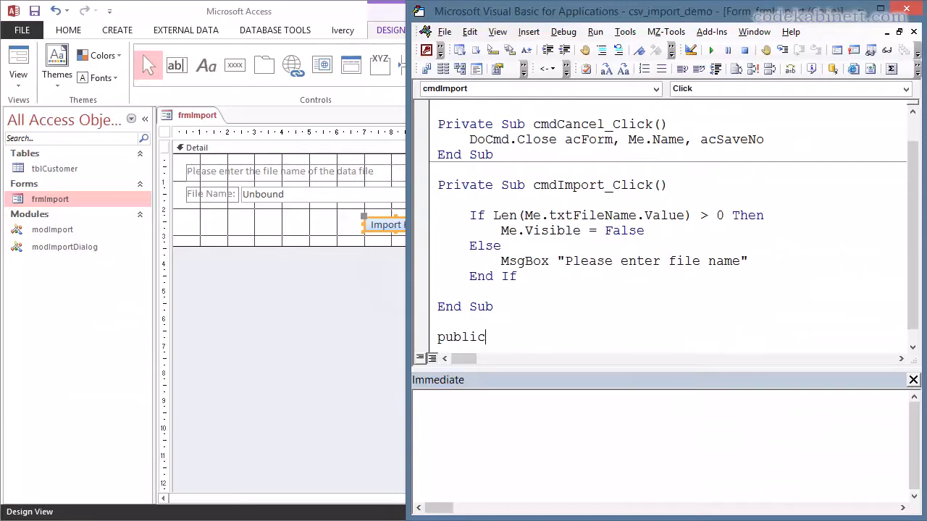
type("property get")
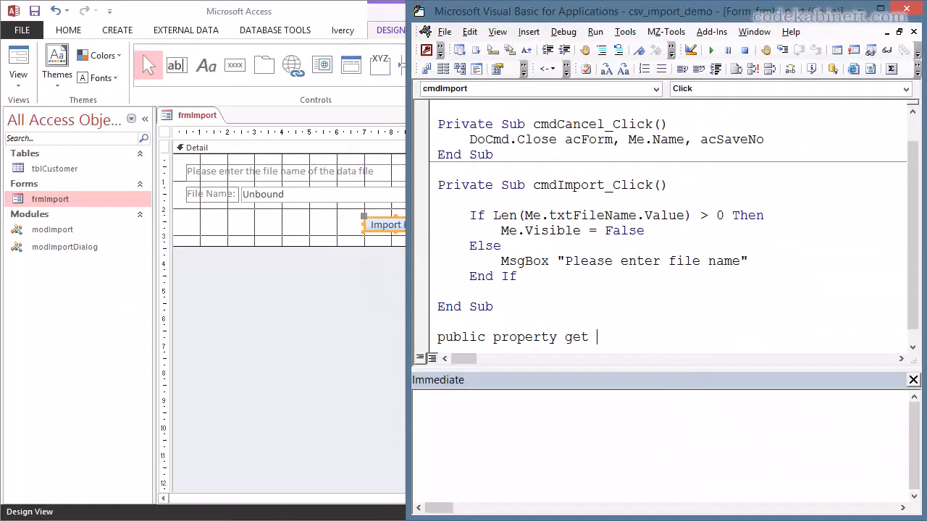
type("FileAm")
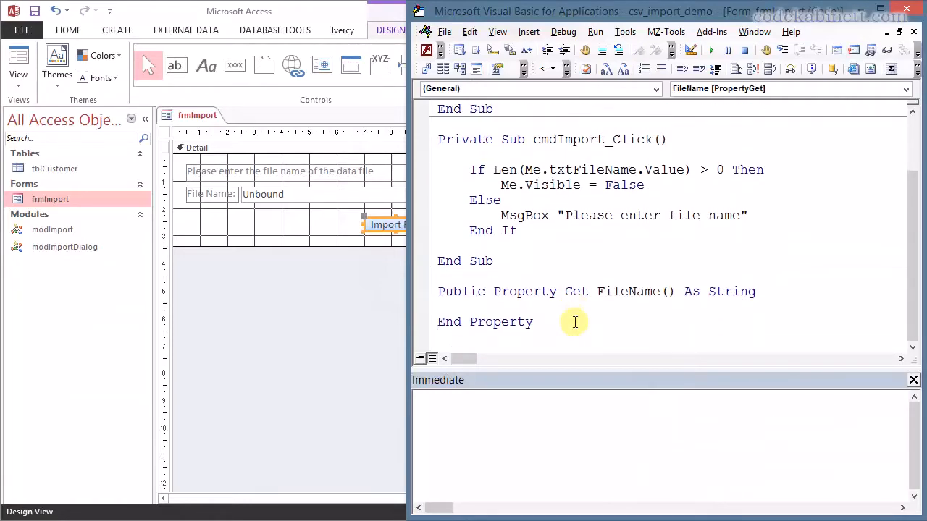
double_click(628, 291)
type("FileName =")
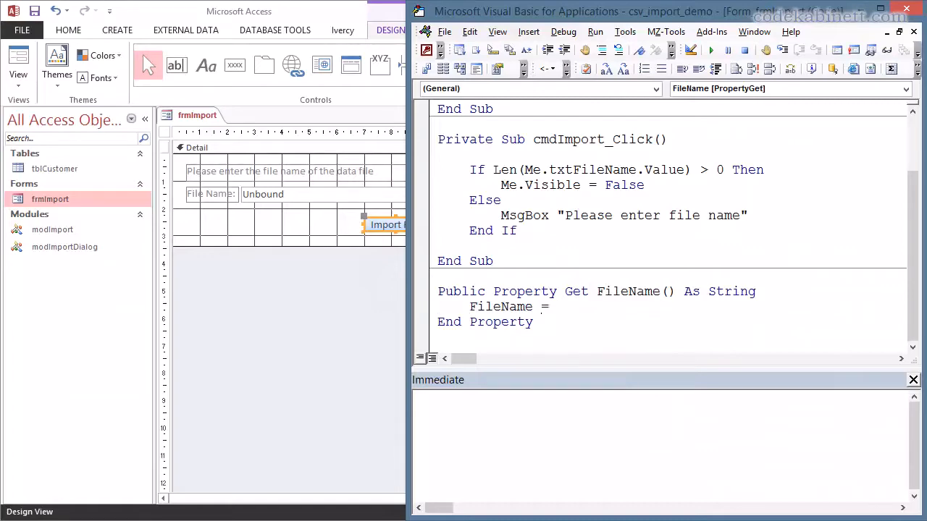
Return Nz(Me.txtFileName.Value, "") from the FileName property
type("me.txtFileName")
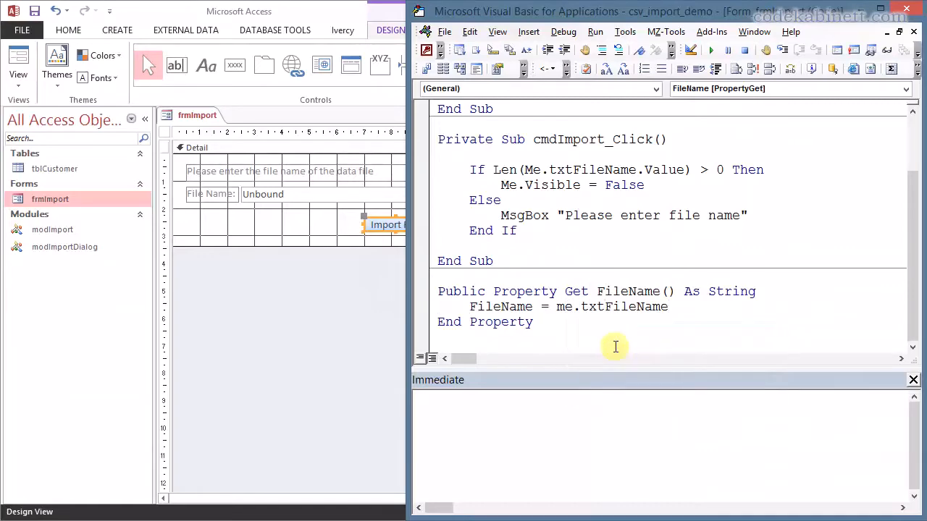
type(".Value")
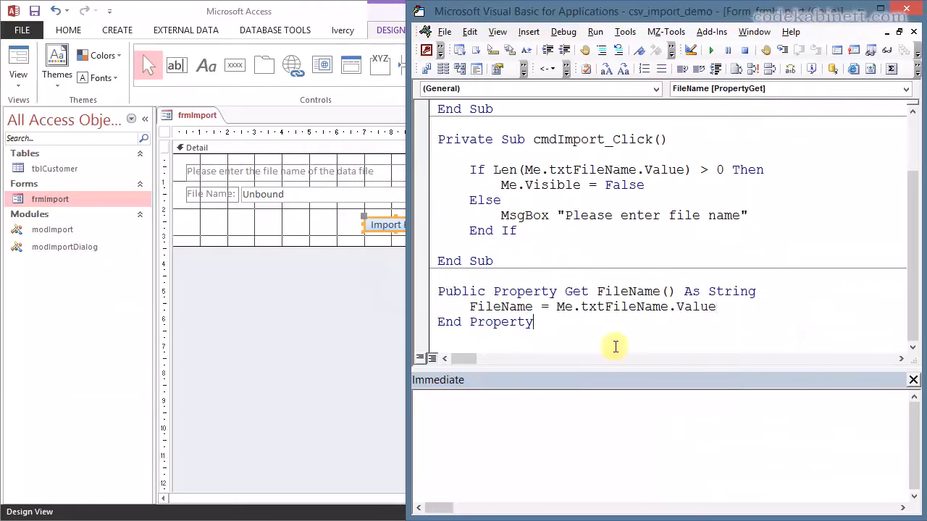
mouse_move(646, 319)
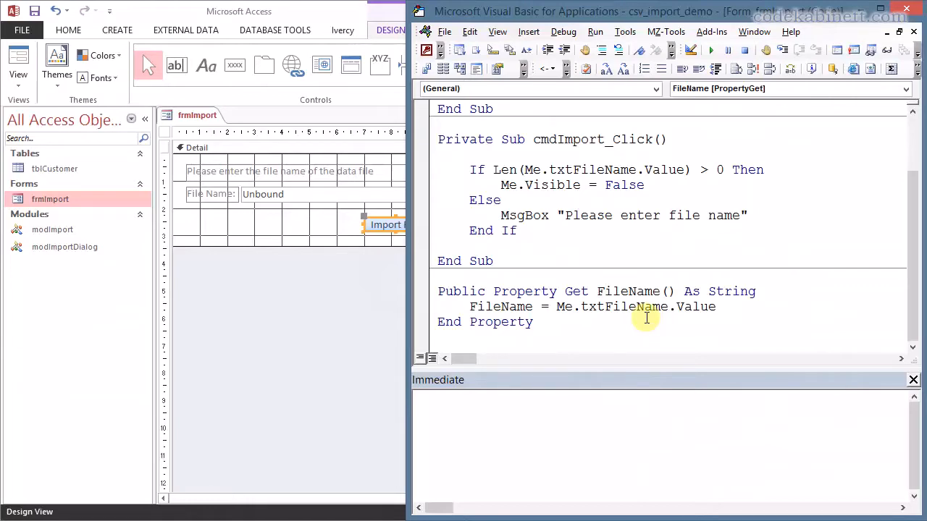
type("nz(")
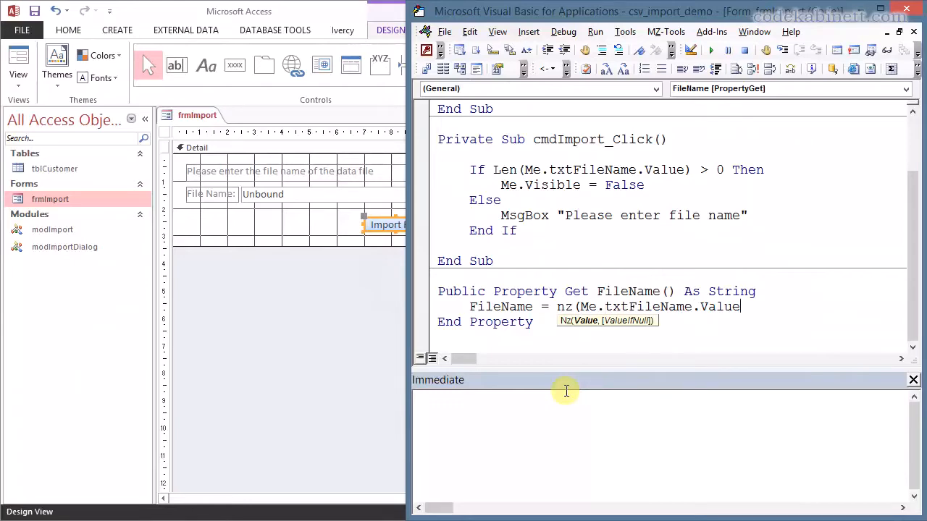
type(",\")")
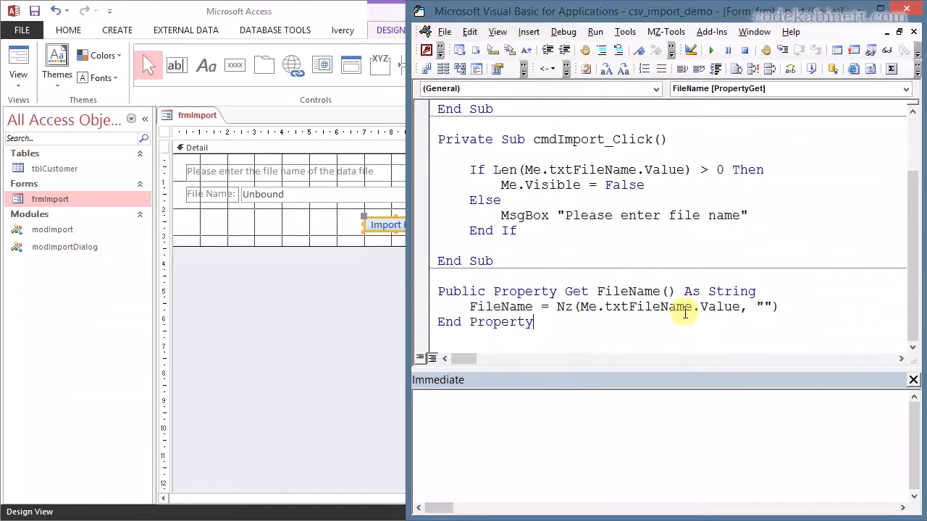
mouse_move(660, 324)
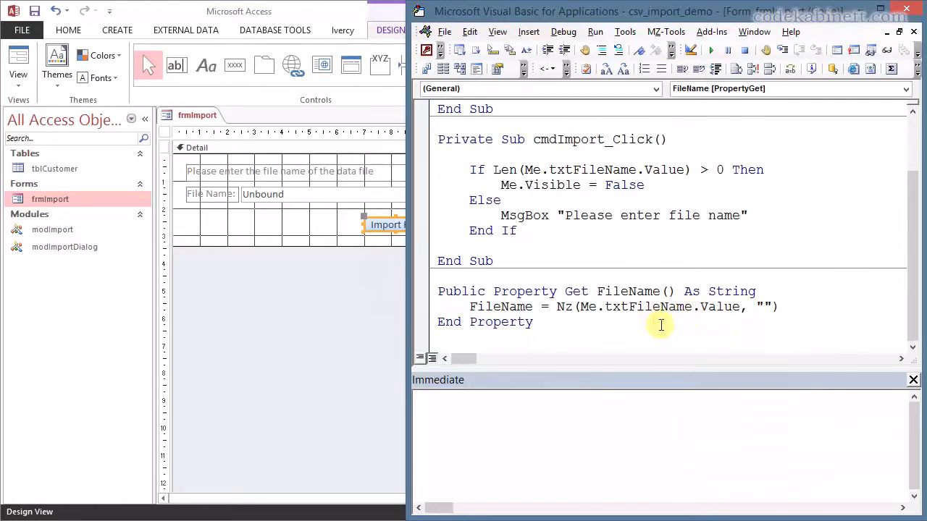
mouse_move(623, 327)
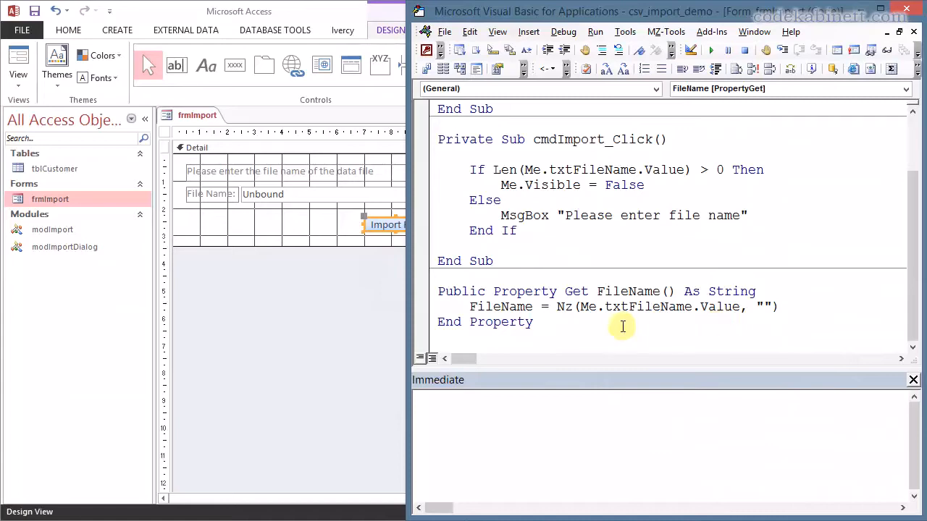
mouse_move(427, 49)
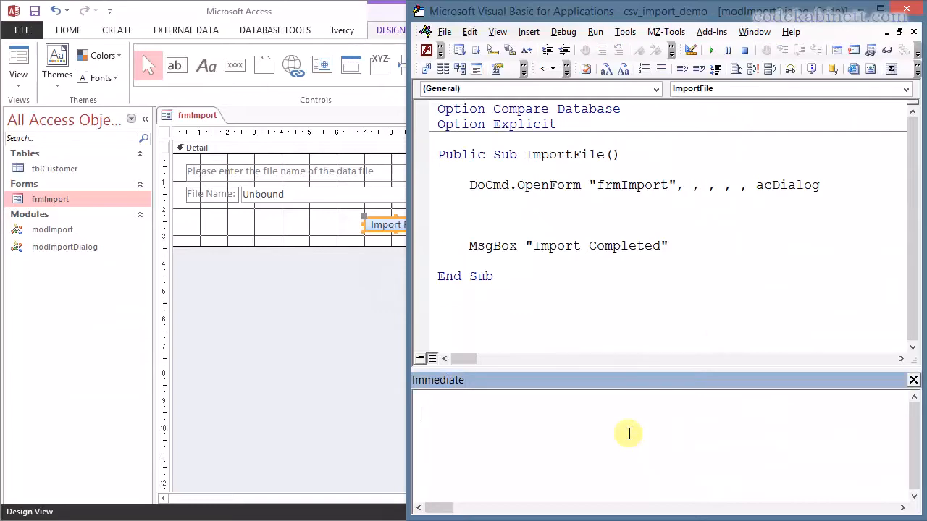
mouse_move(611, 430)
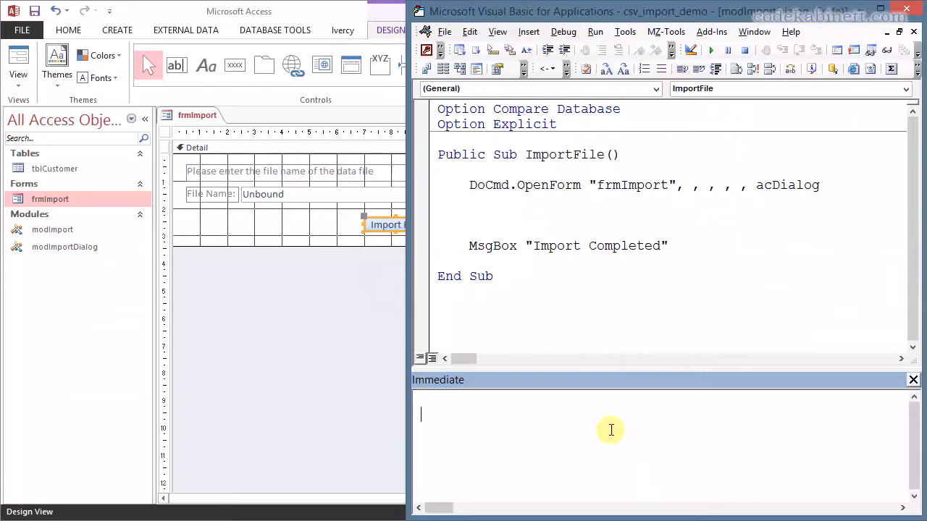
mouse_move(601, 428)
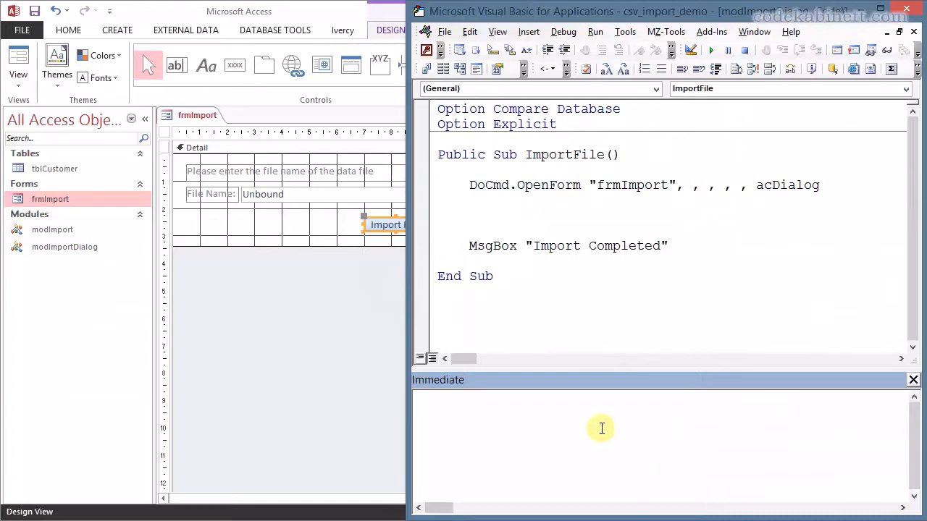
Declare Public Function formIsOpen(ByVal formName As String)
type("pb")
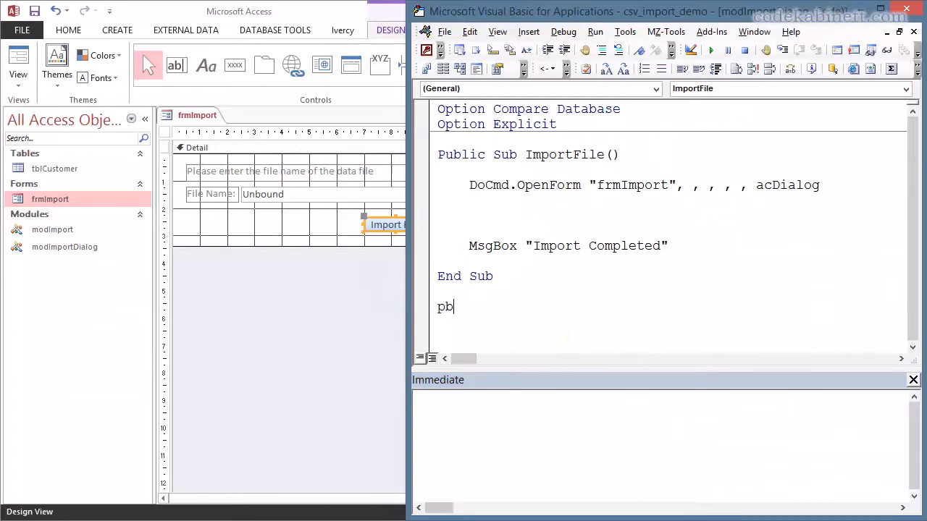
type("ublic")
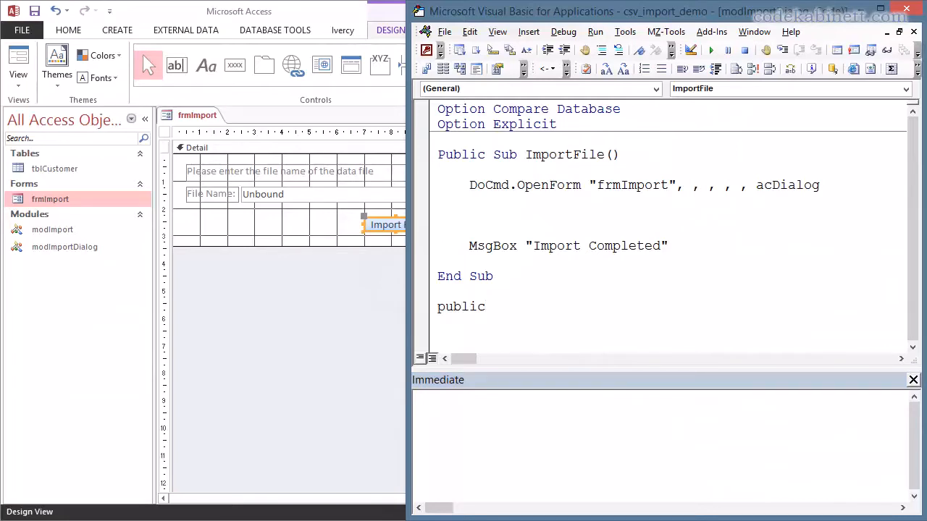
type("function")
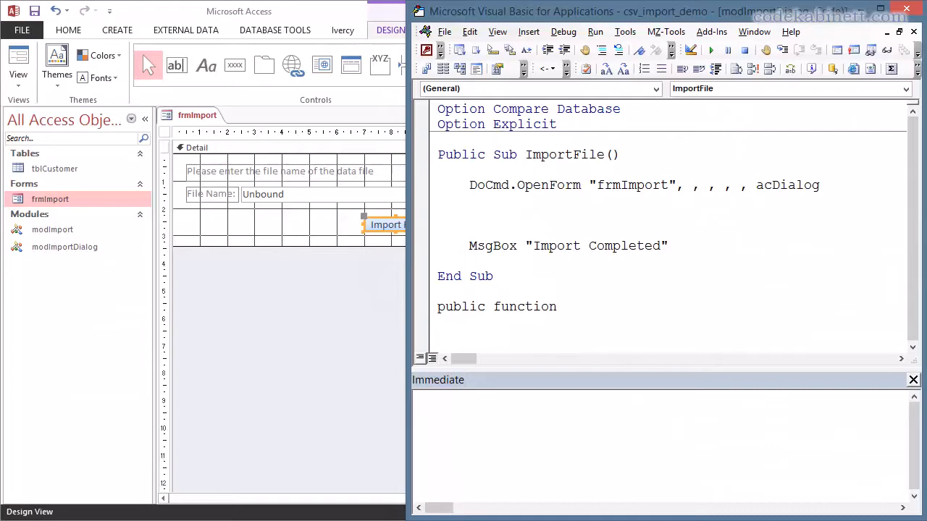
type("form")
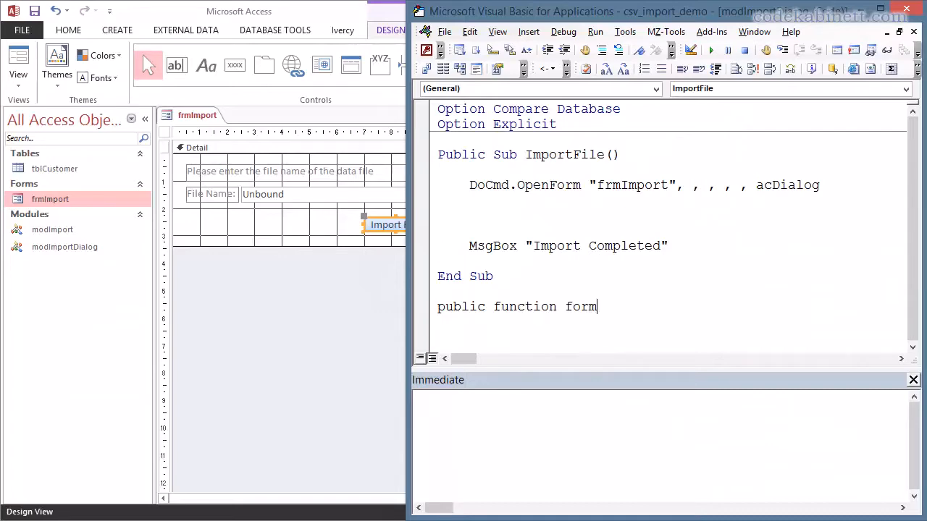
type("Is")
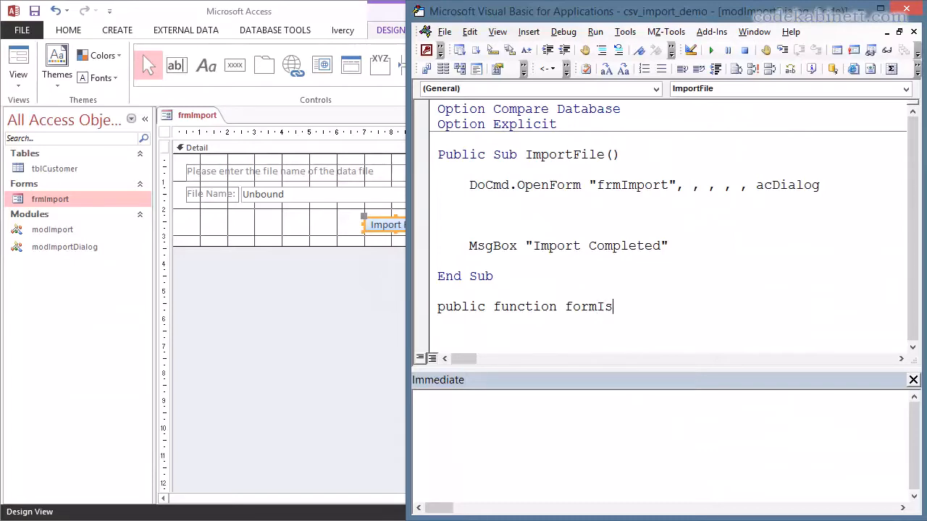
type("Open(b")
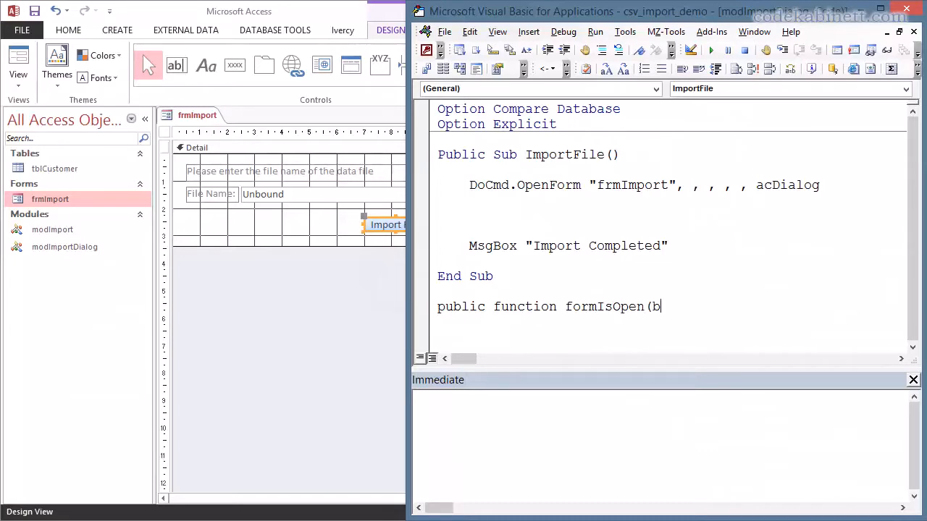
type("yval form")
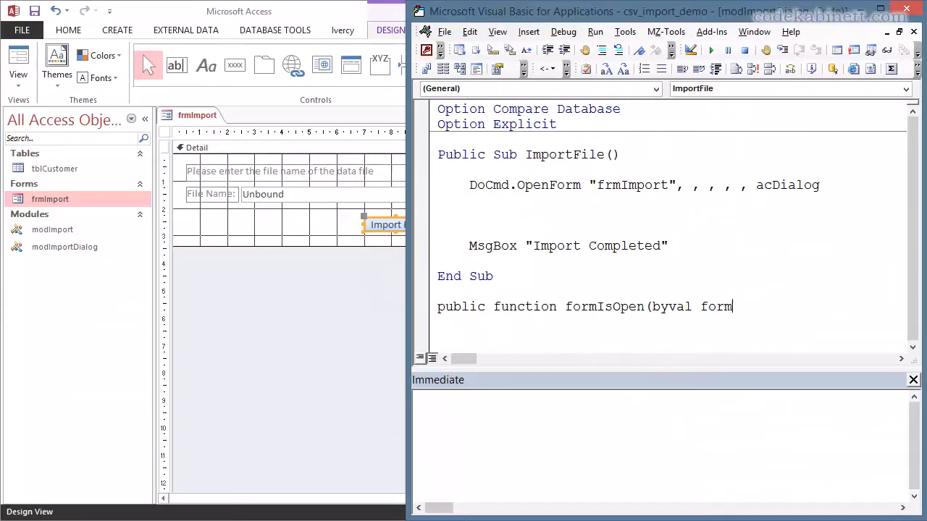
type("Name as string) As Boolean")
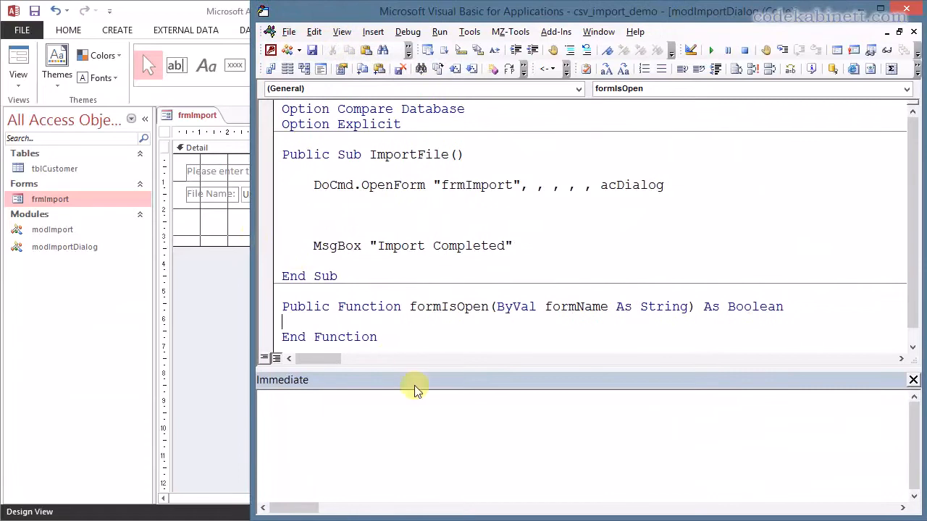
mouse_move(414, 385)
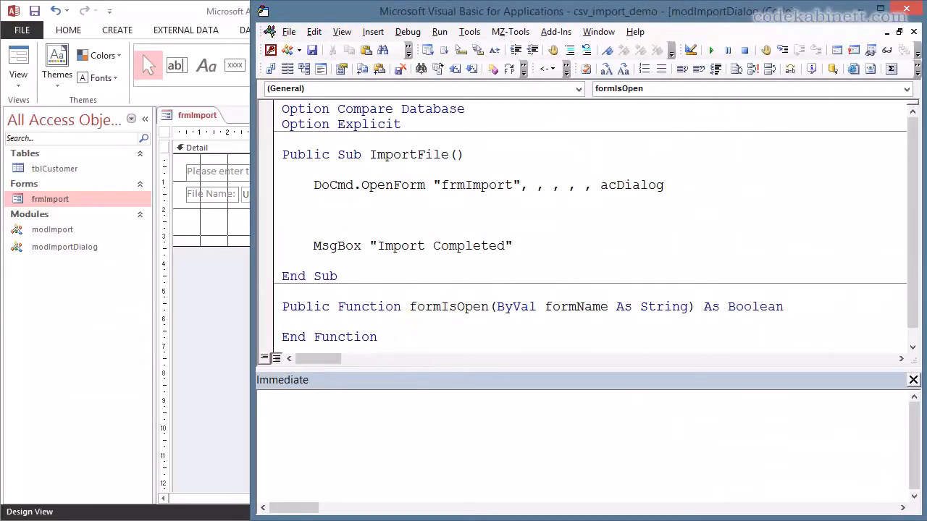
double_click(449, 307)
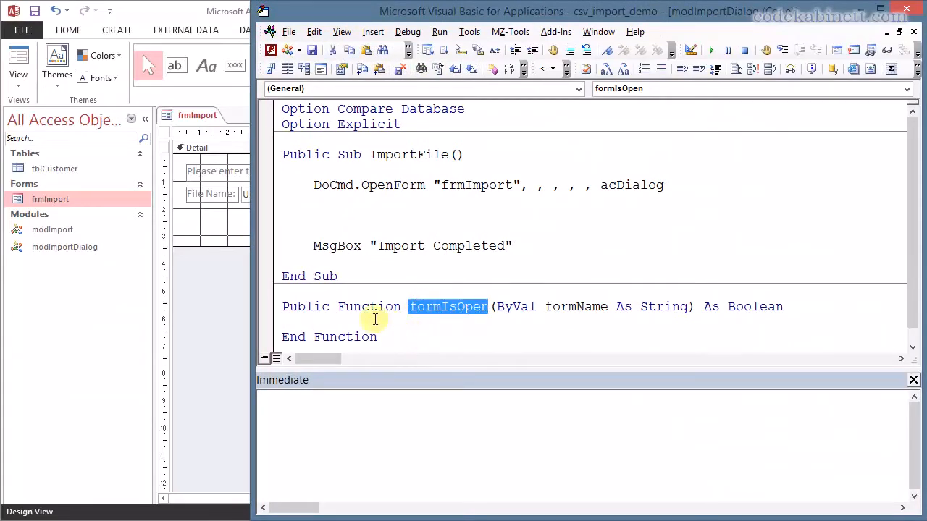
Return SysCmd(acSysCmdGetObjectState, acForm, formName) from formIsOpen
type("formIsOpen = s")
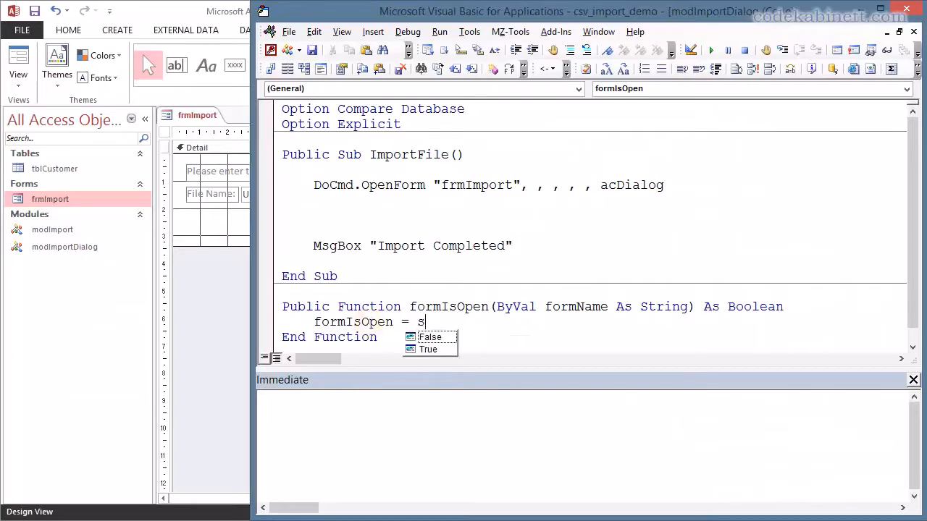
type("ysCmd")
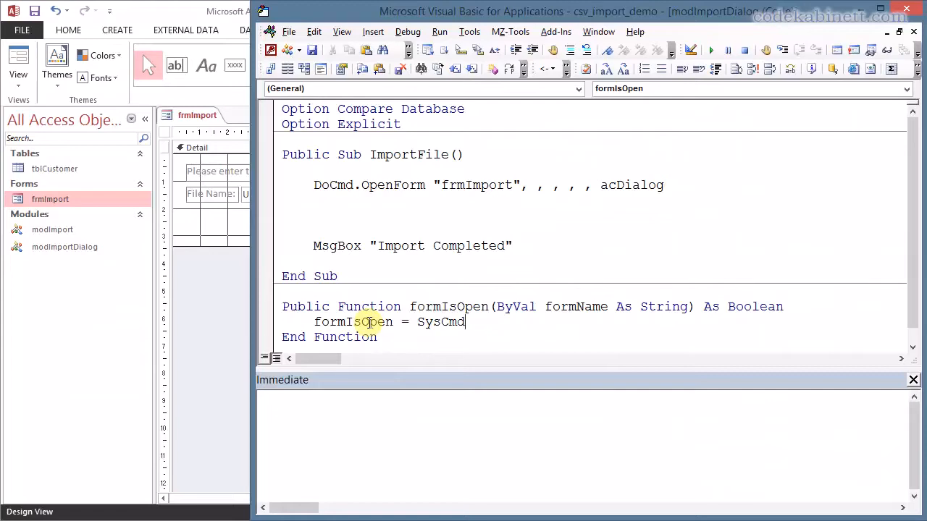
type("(acSysCmdGetObjectState")
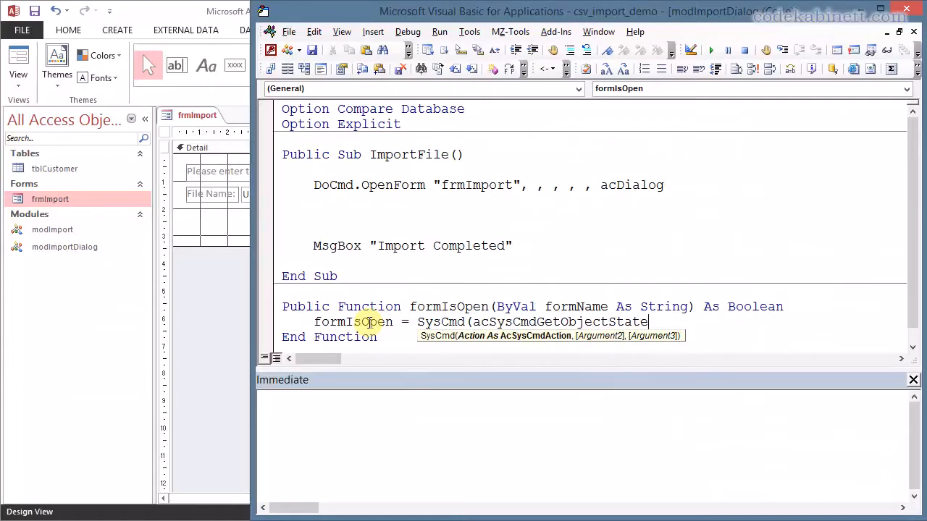
type(",acf")
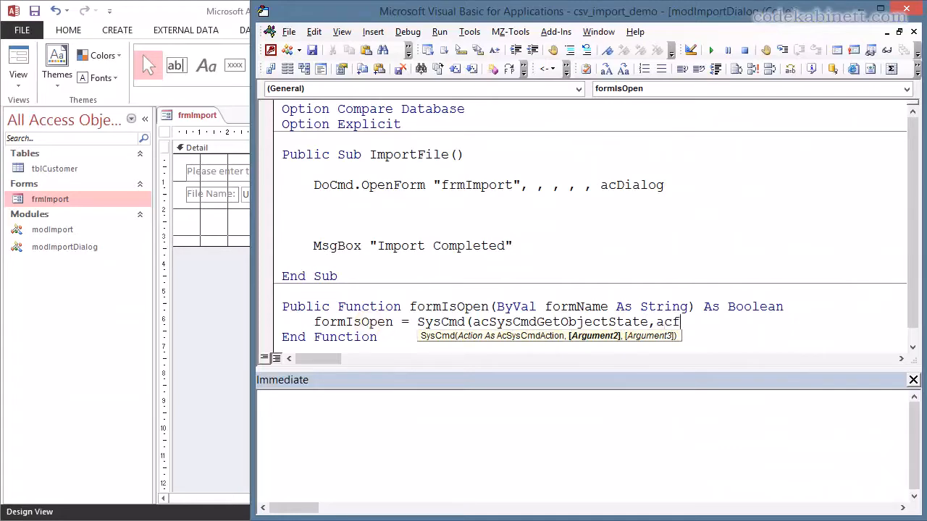
type("acf")
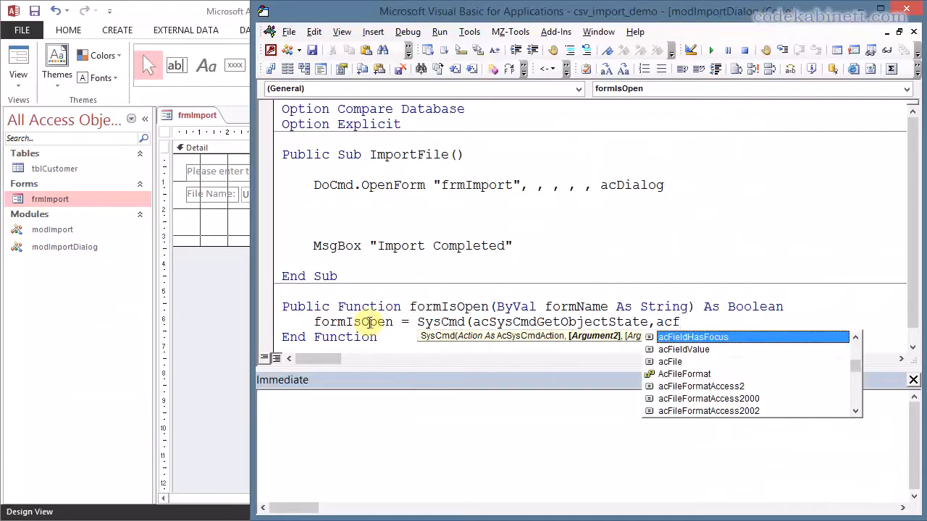
type("orm")
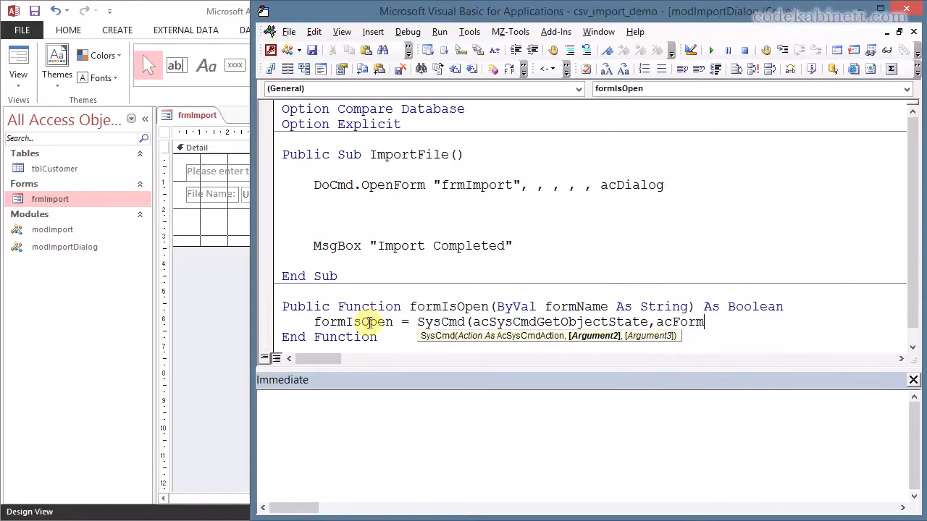
type(",")
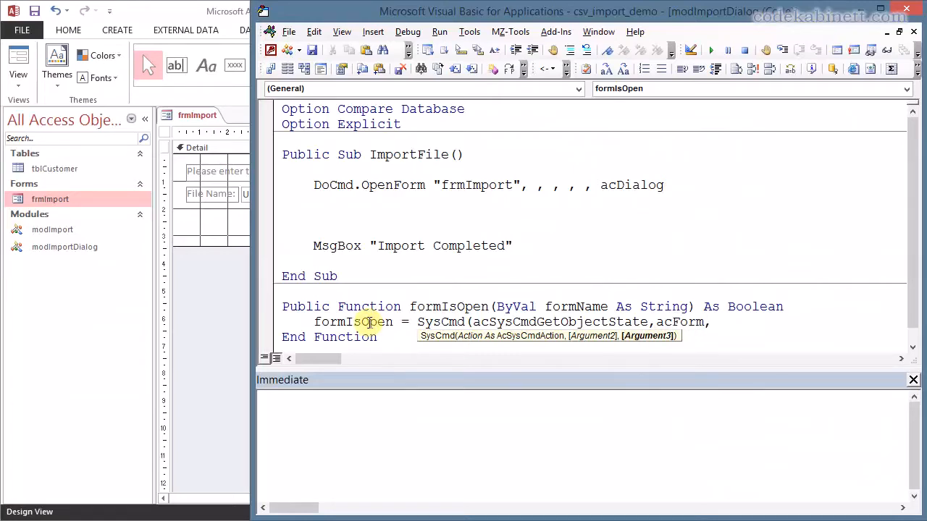
type("form")
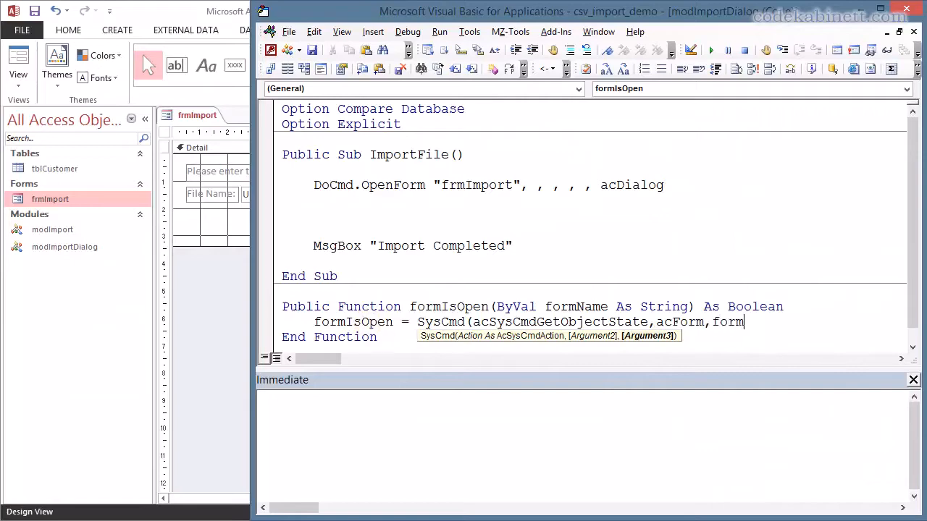
type("Name)")
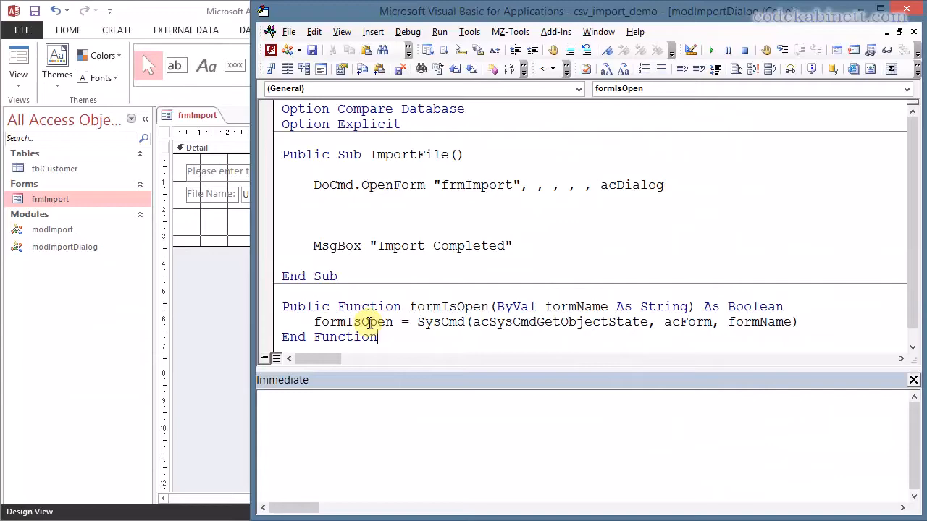
mouse_move(382, 368)
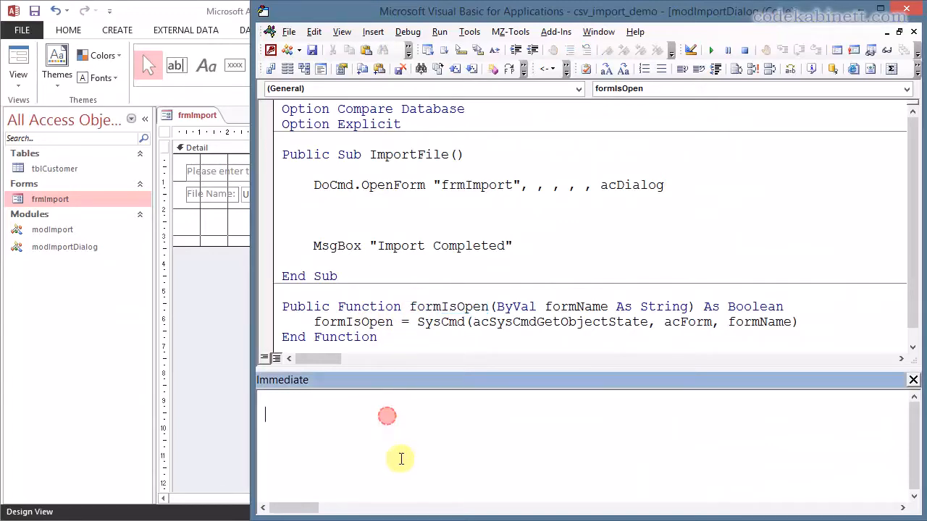
Evaluate ? formIsOpen("frmImport") in the Immediate window, getting True then False after closing the form
type("? formIsOpen")
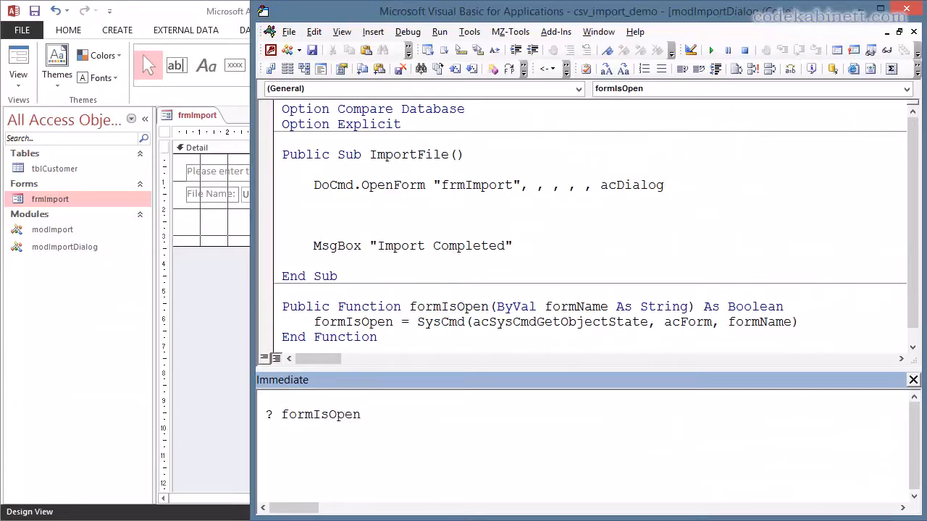
type("(")
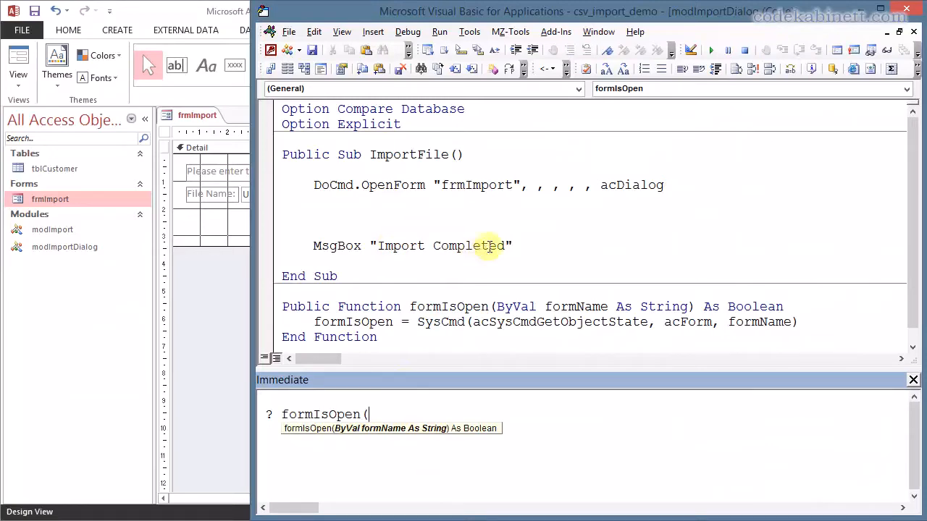
double_click(475, 186)
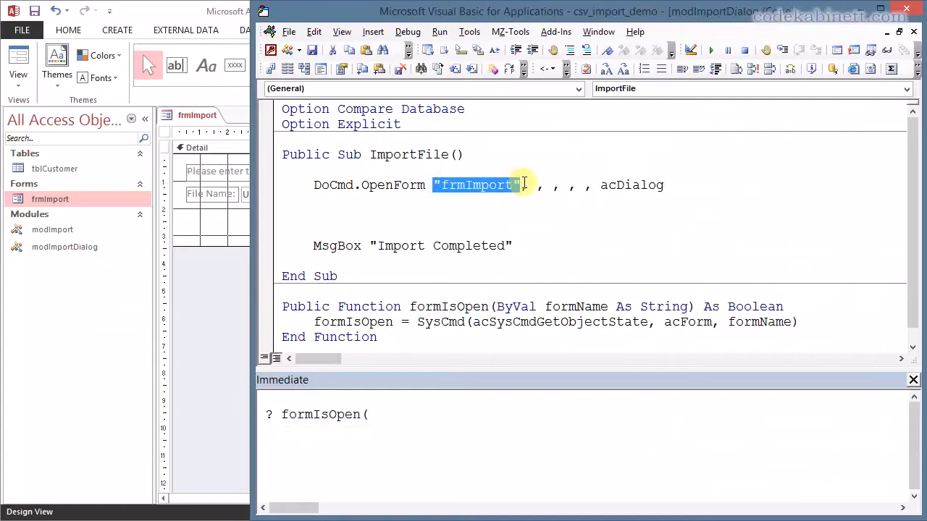
type("\"frmImport\")")
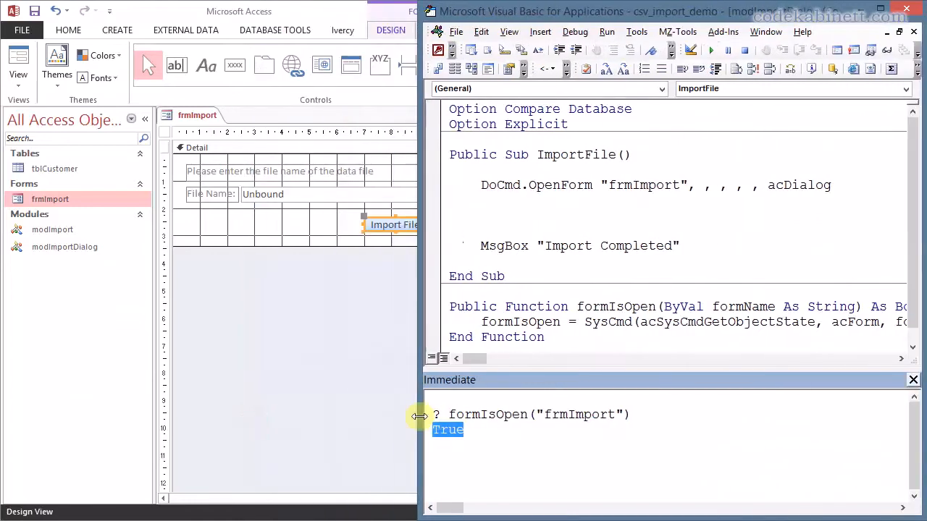
mouse_move(188, 195)
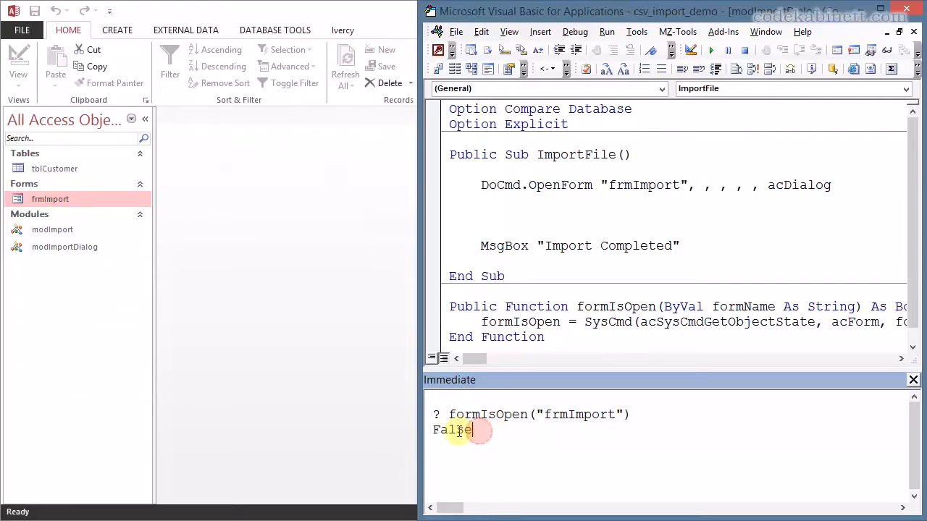
double_click(452, 429)
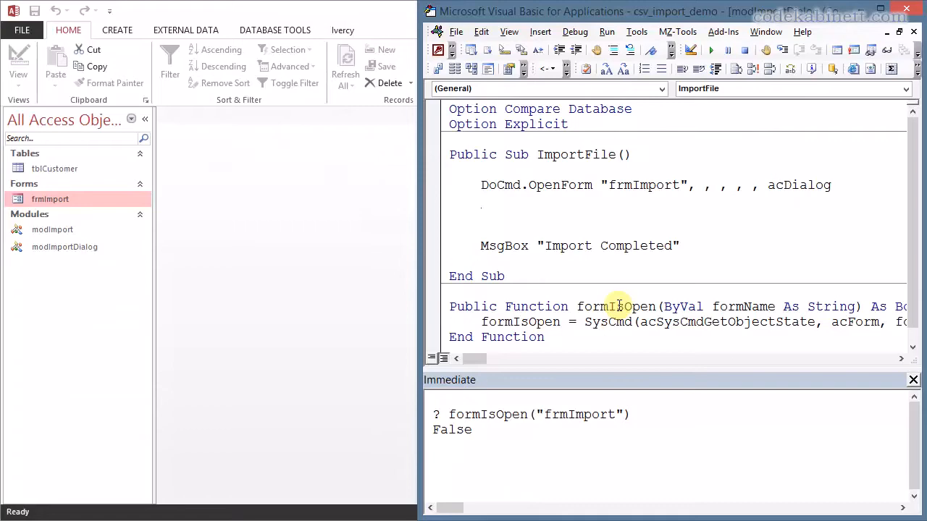
mouse_move(538, 214)
type("if ")
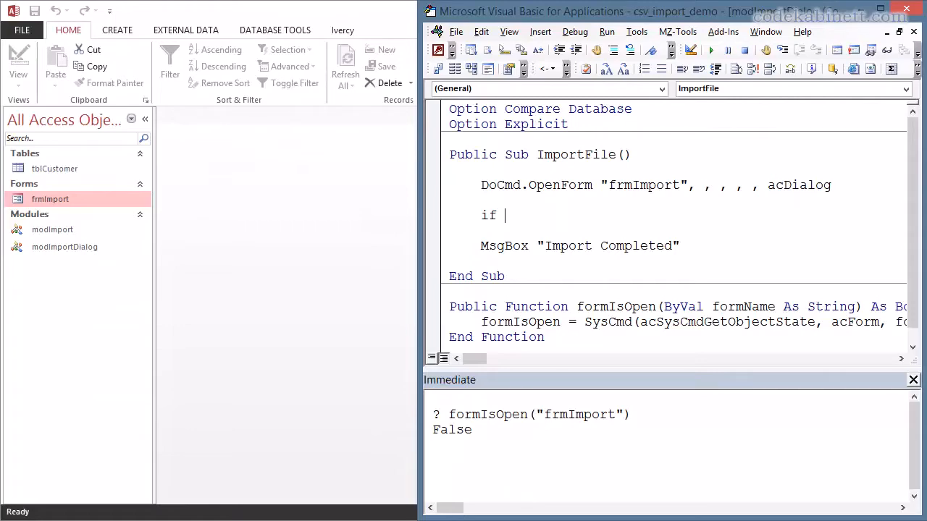
Wrap an empty If formIsOpen("frmImport") Then … End If block after OpenForm
type("form")
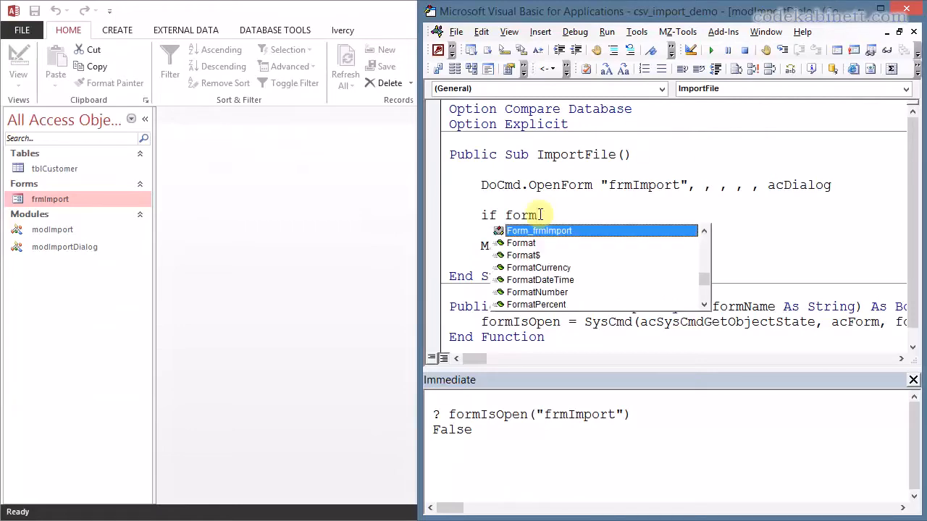
type("is")
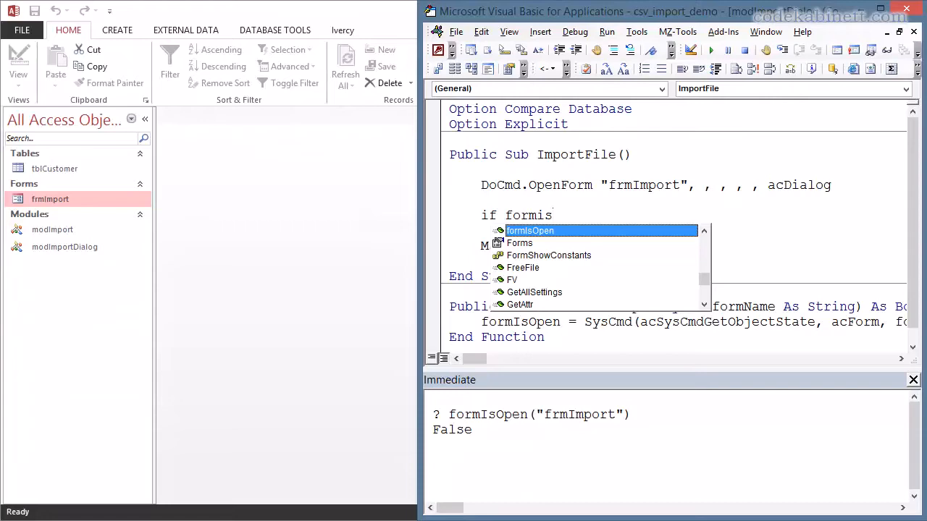
type("(")
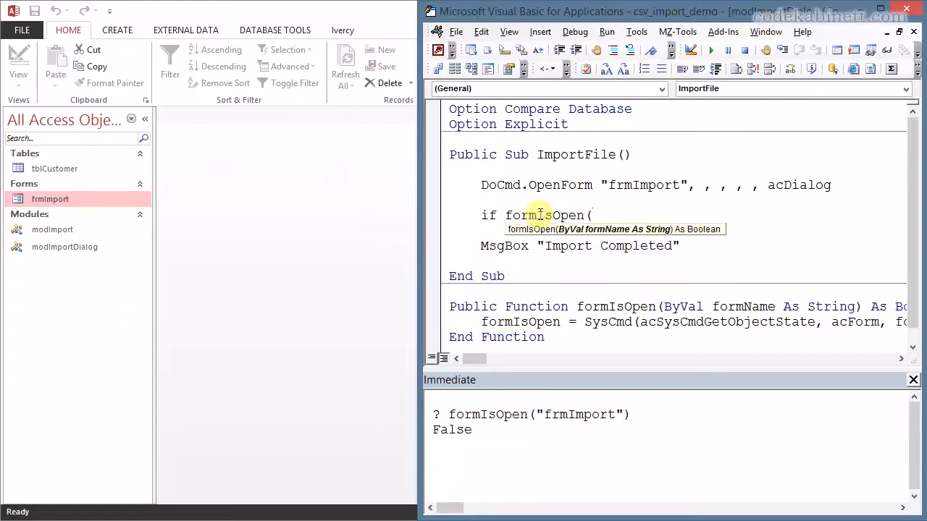
type("\"frmImport\") The")
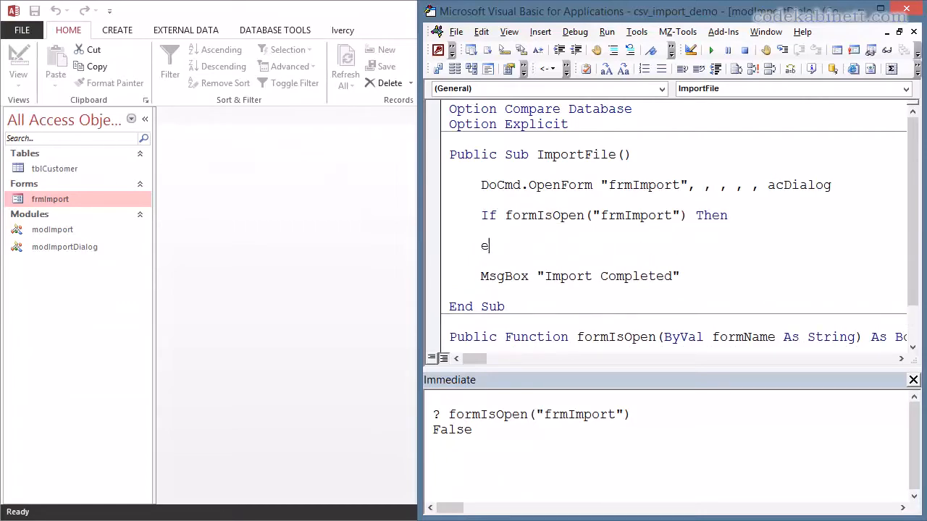
type("nd If")
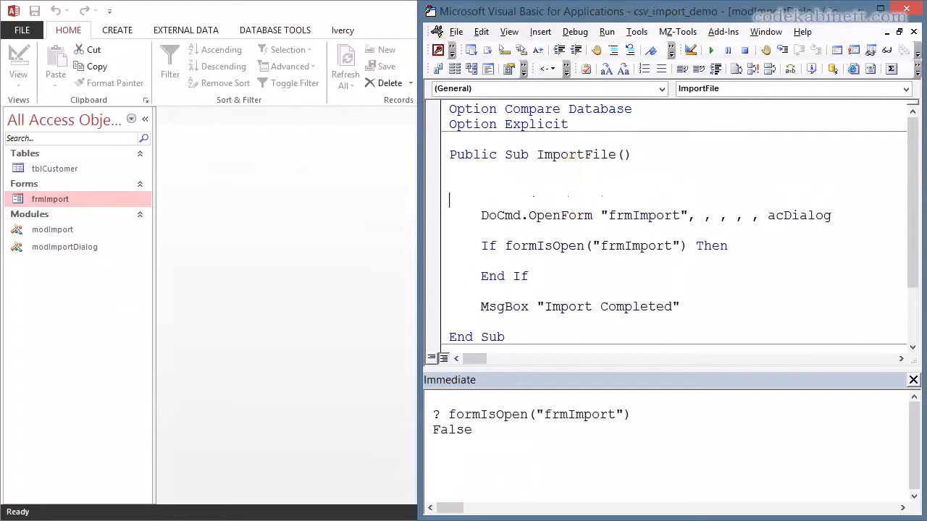
Declare Const FORM_NAME As String = "frmImport" in ImportFile
type("const")
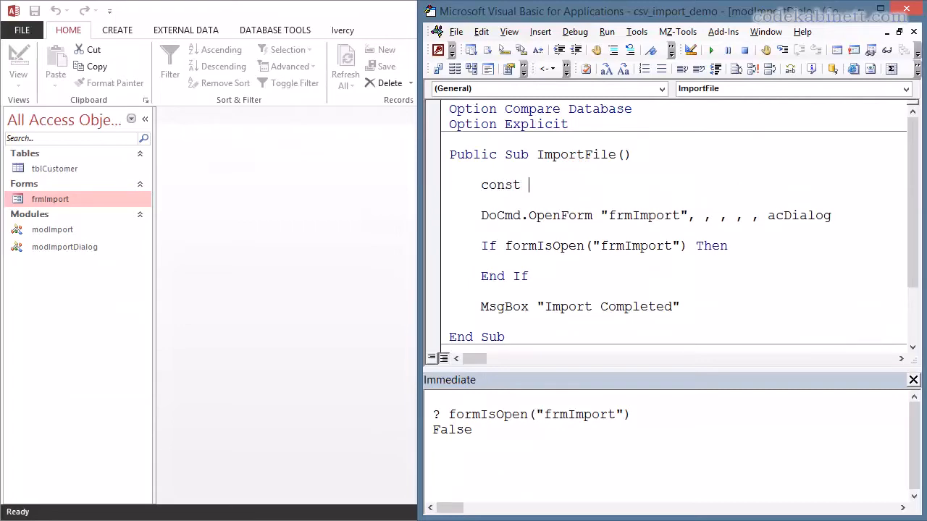
type("F")
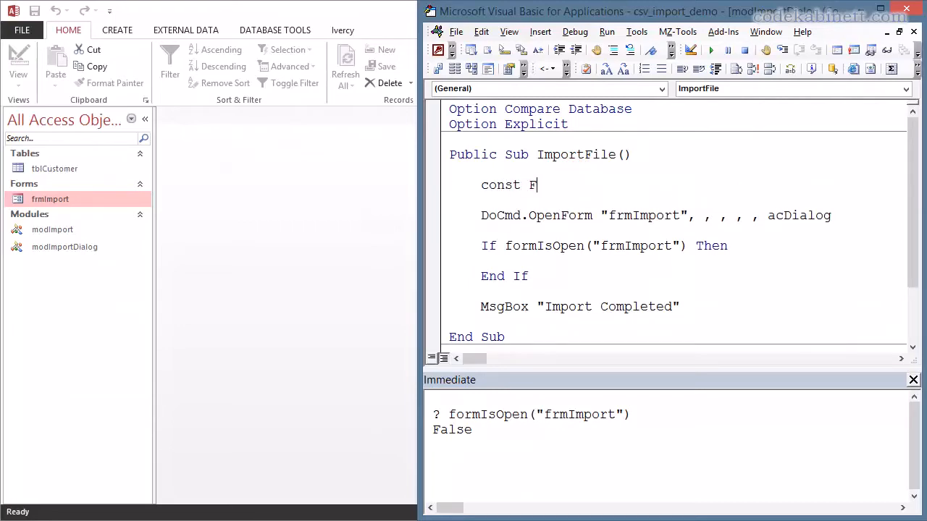
type("ORM_NAME as s")
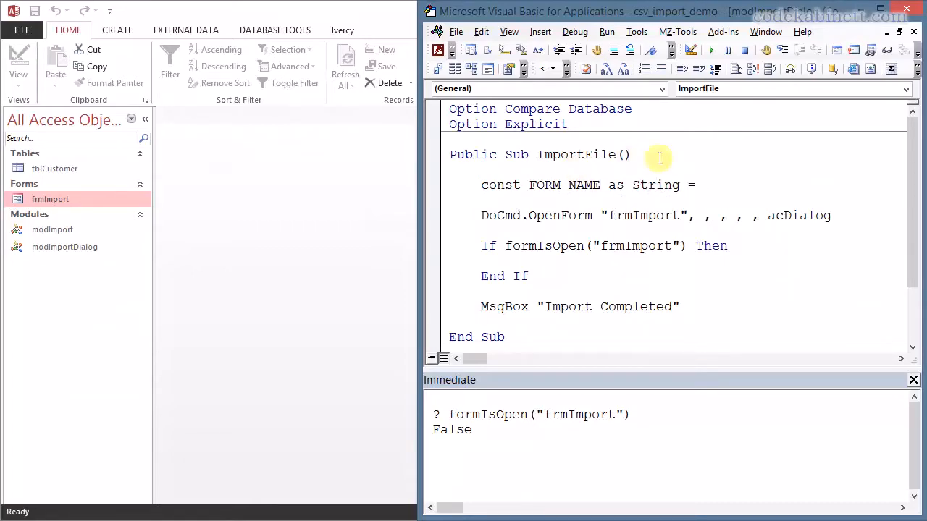
double_click(642, 214)
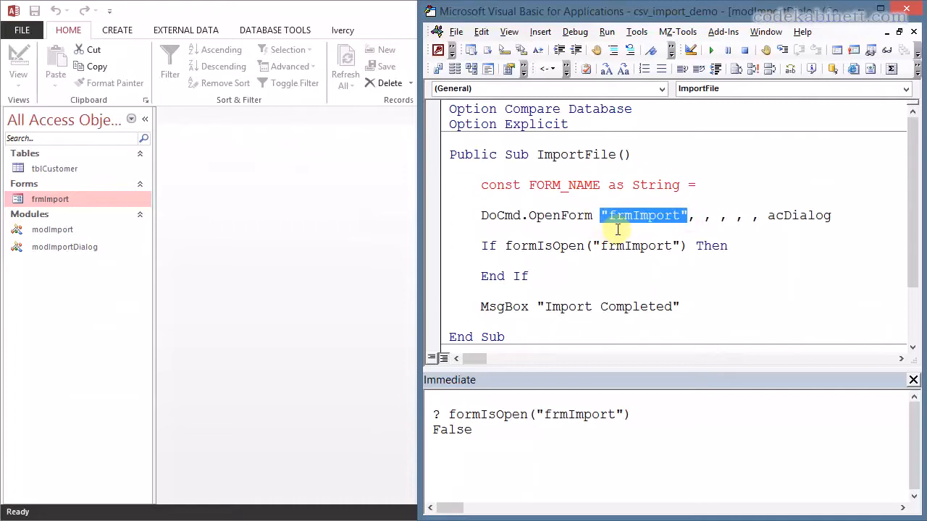
type("\"frmImport\"")
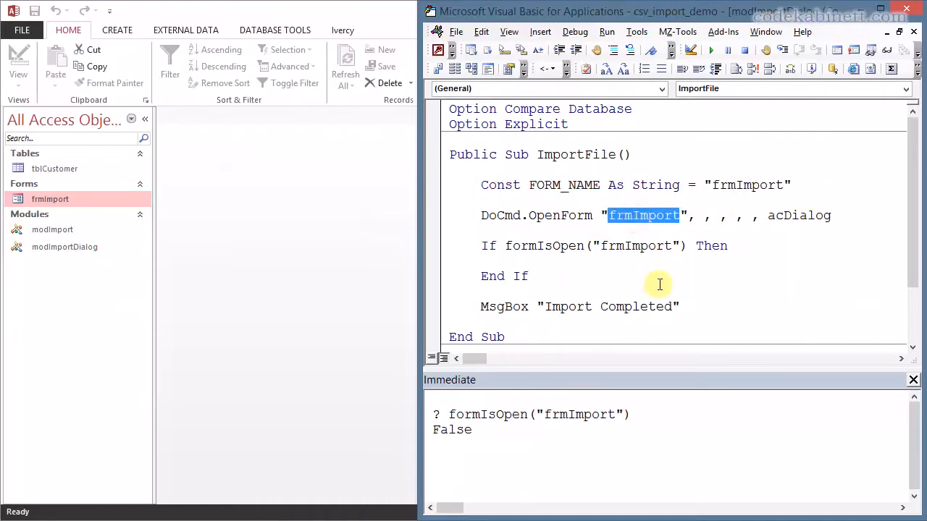
Replace the "frmImport" literals in OpenForm and formIsOpen with FORM_NAME
type("fo")
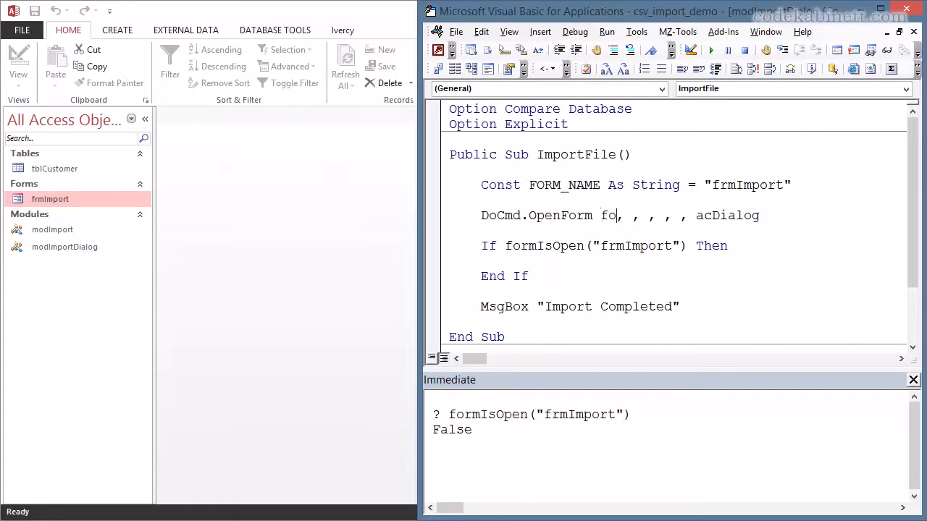
type("FORM_NAME")
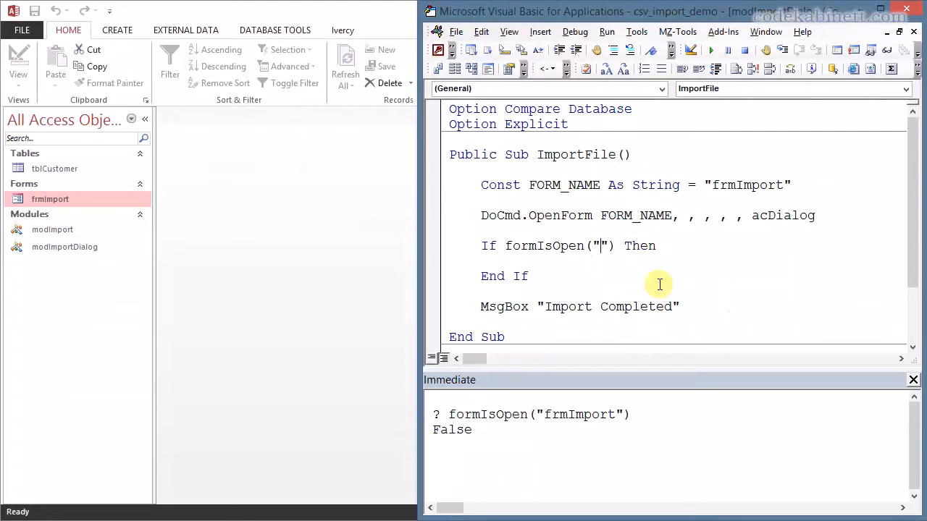
type("form_")
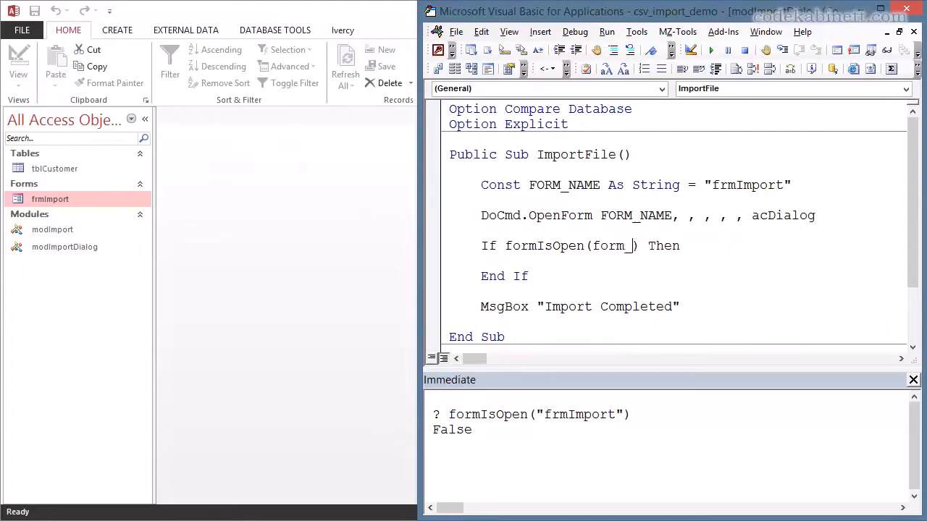
type("FORM_NAME")
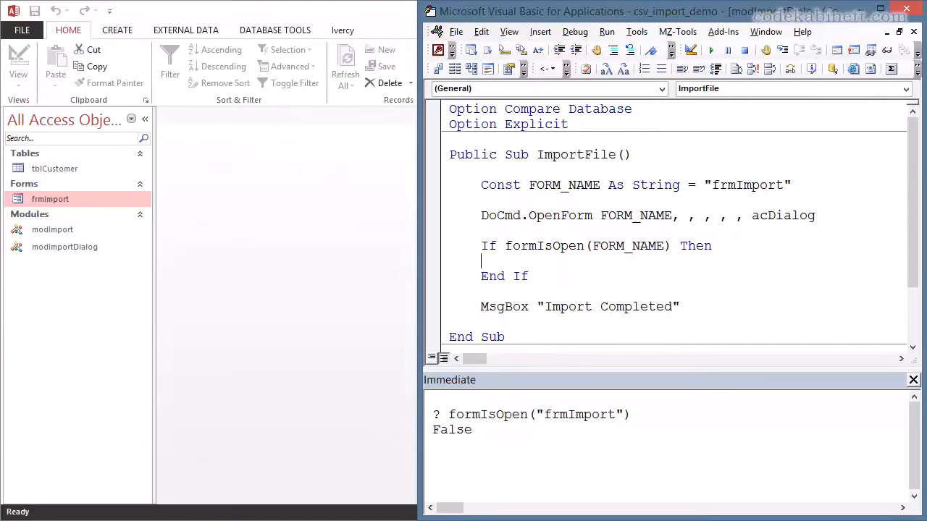
scroll("down", 3)
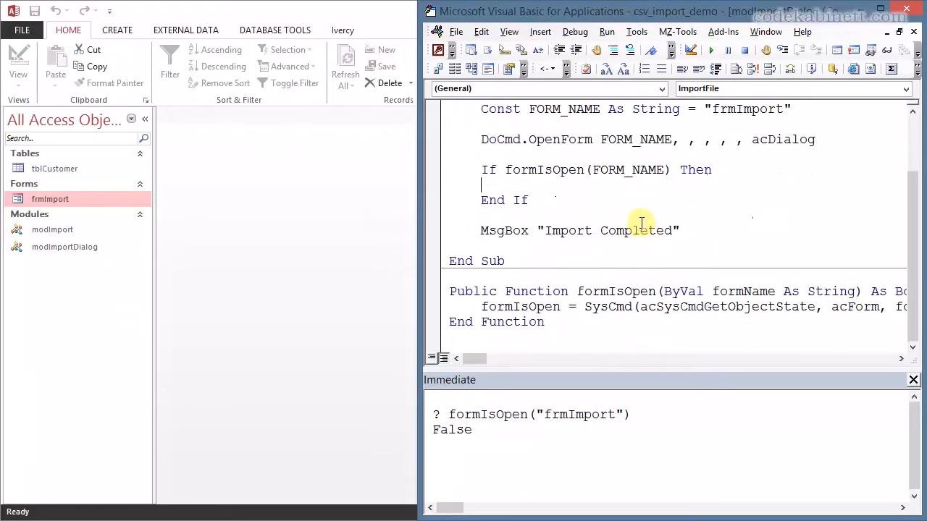
mouse_move(536, 186)
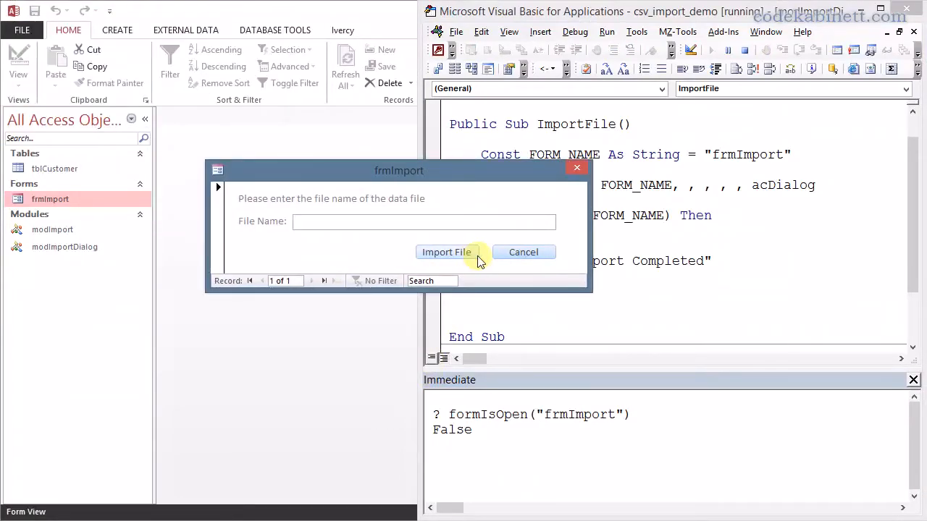
Trigger the empty-file-name warning with Import File, dismiss it, then Cancel frmImport
left_click(446, 252)
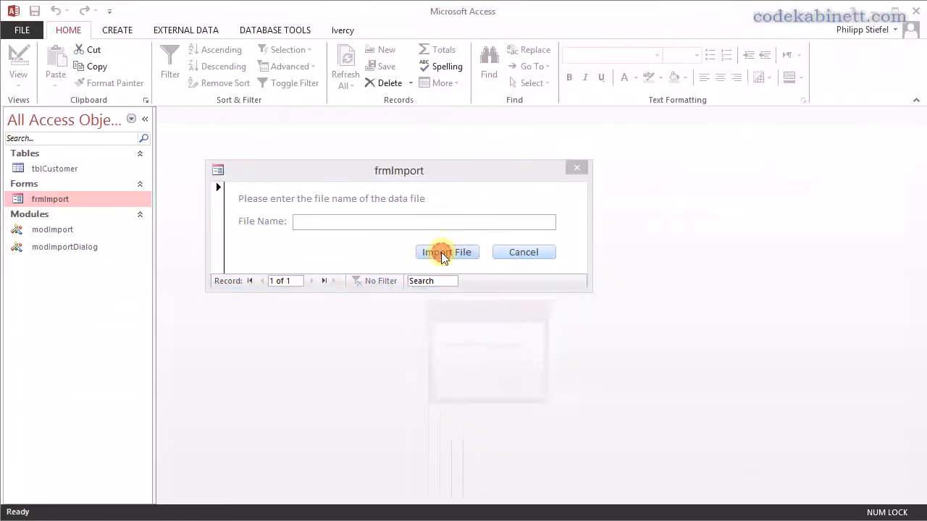
left_click(446, 252)
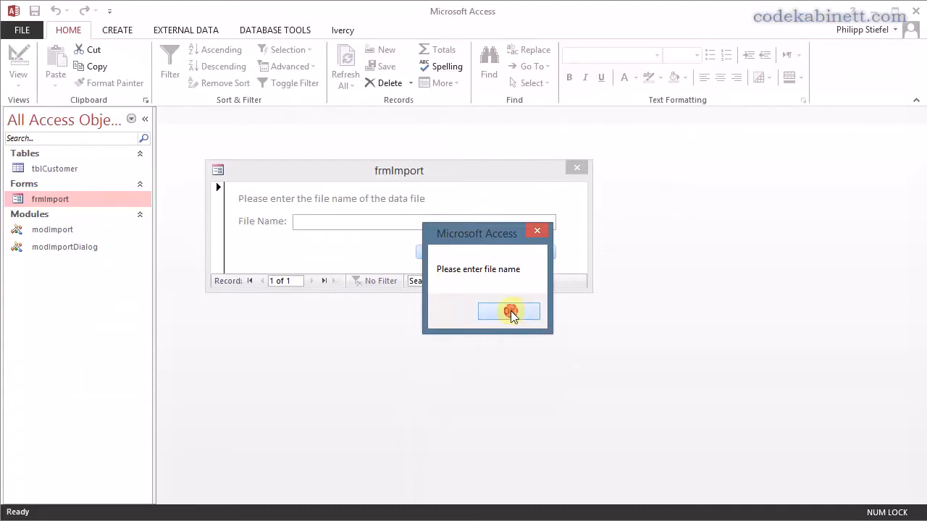
left_click(508, 310)
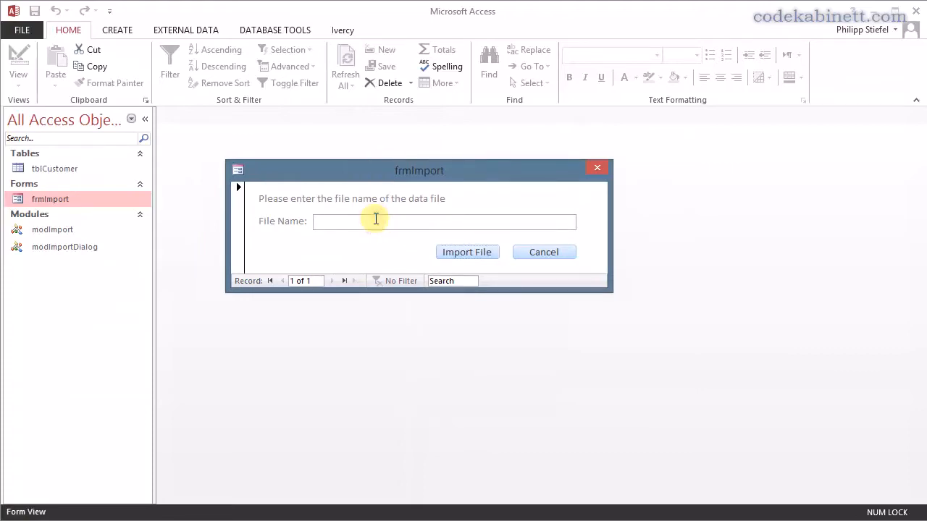
left_click(377, 220)
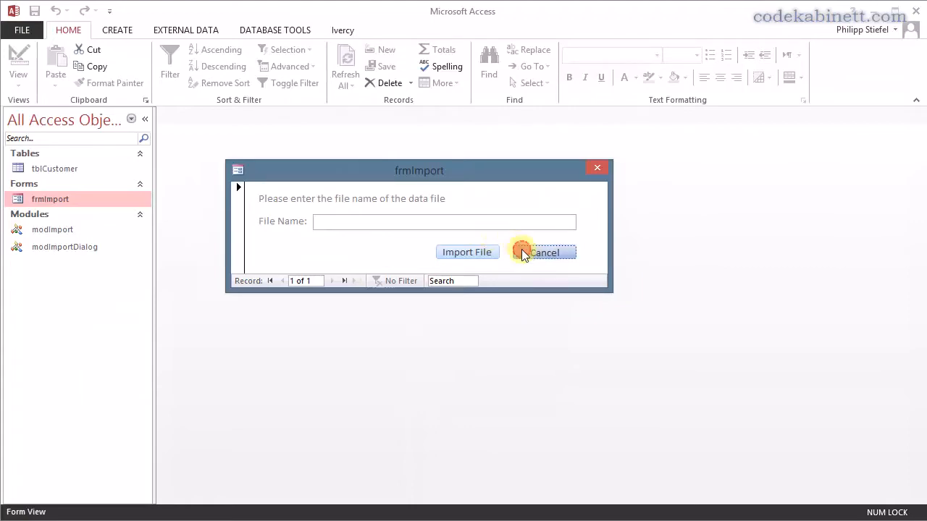
left_click(545, 252)
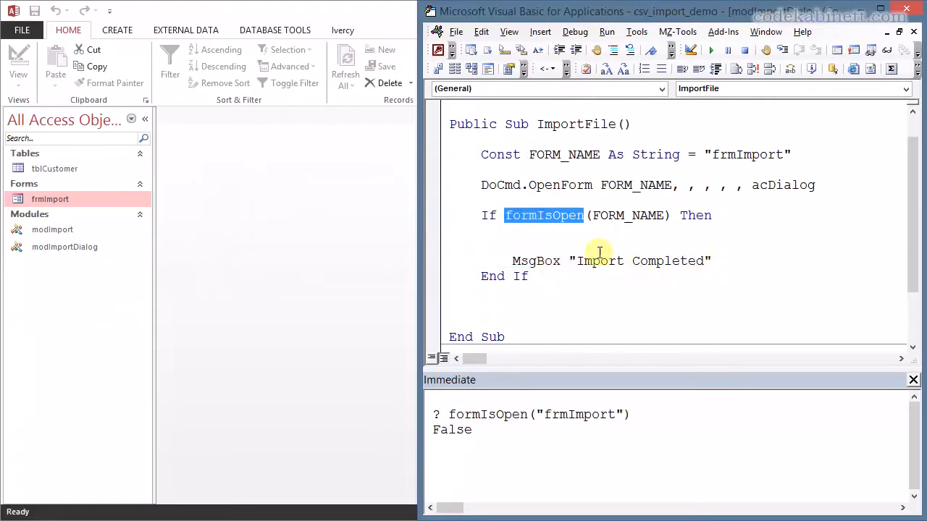
mouse_move(606, 258)
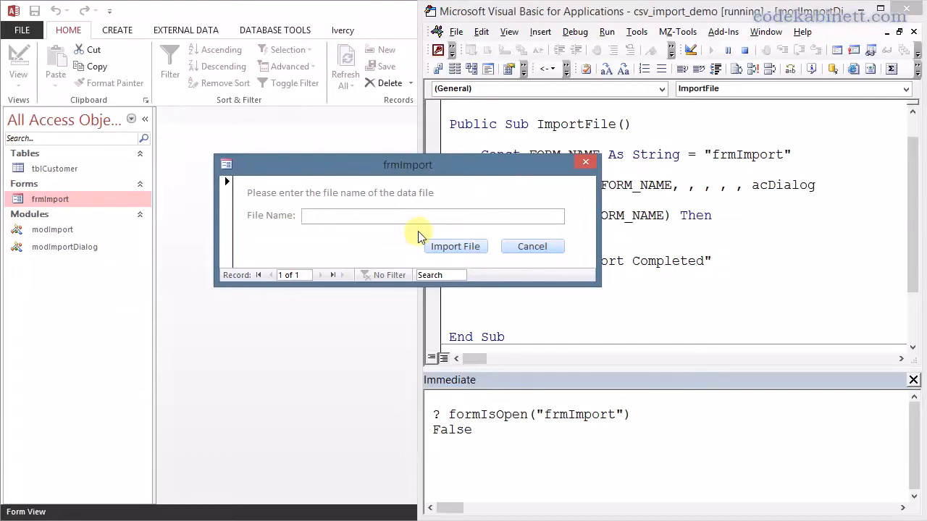
Enter filename, run Import File and acknowledge the Import Completed message
type("filename")
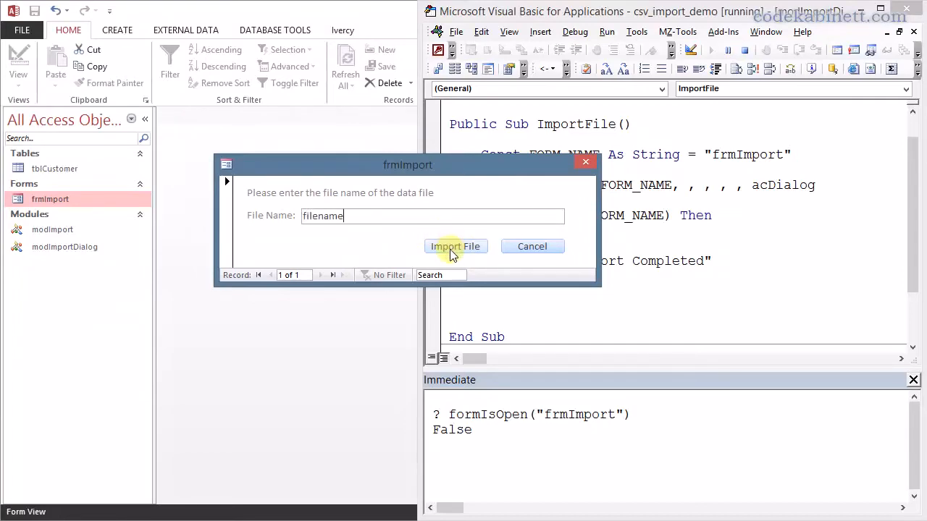
left_click(454, 246)
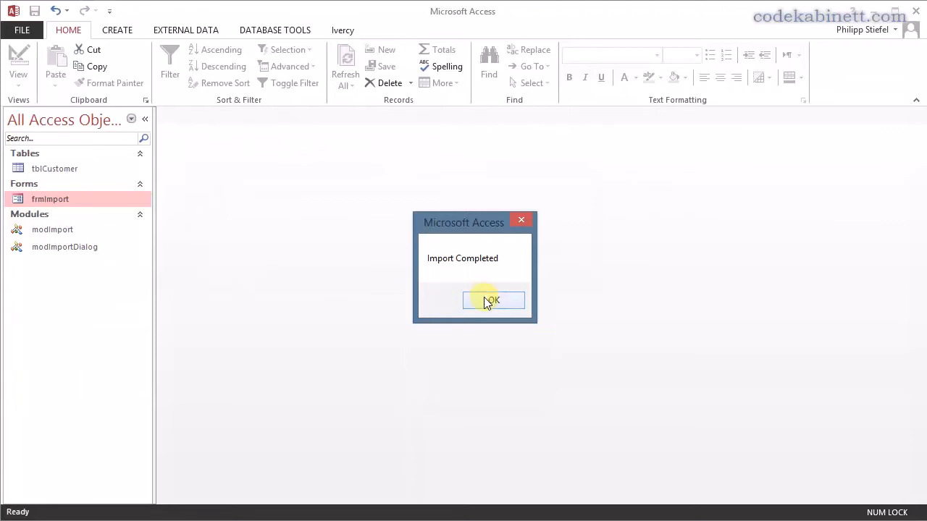
left_click(493, 300)
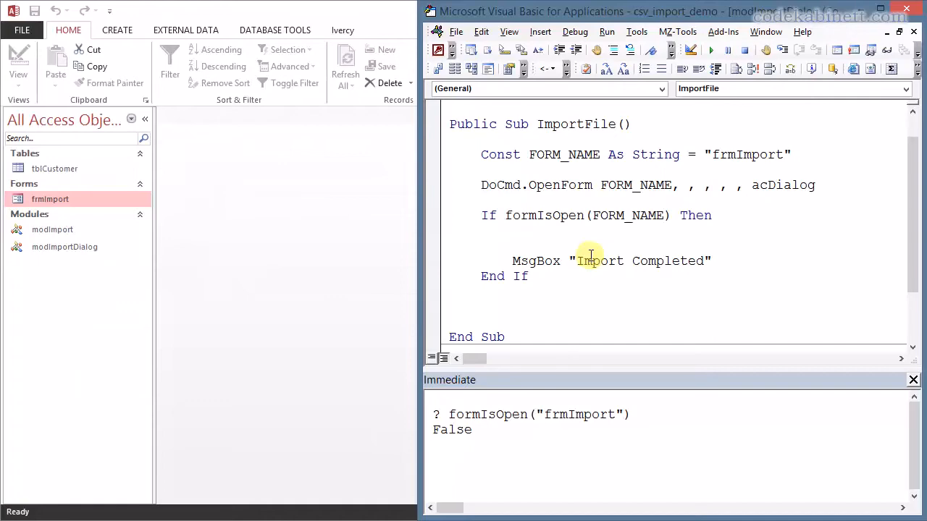
mouse_move(559, 234)
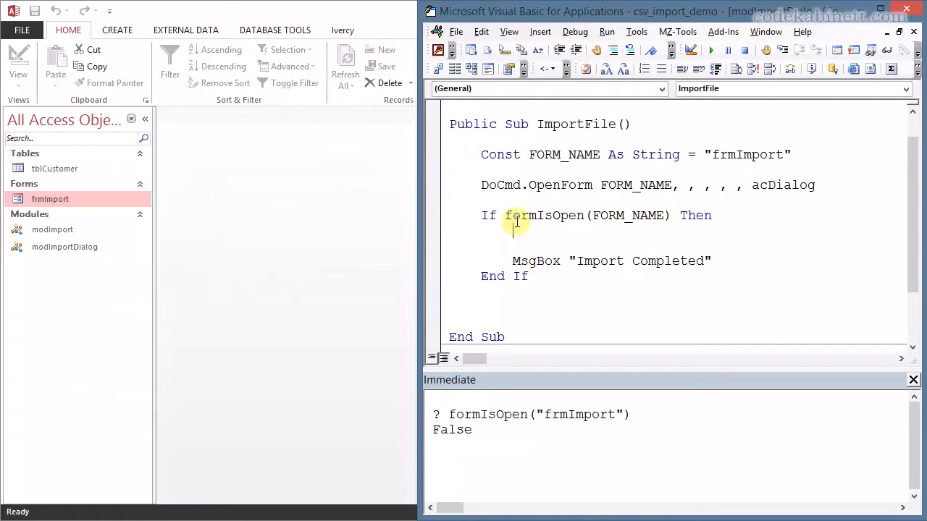
mouse_move(527, 241)
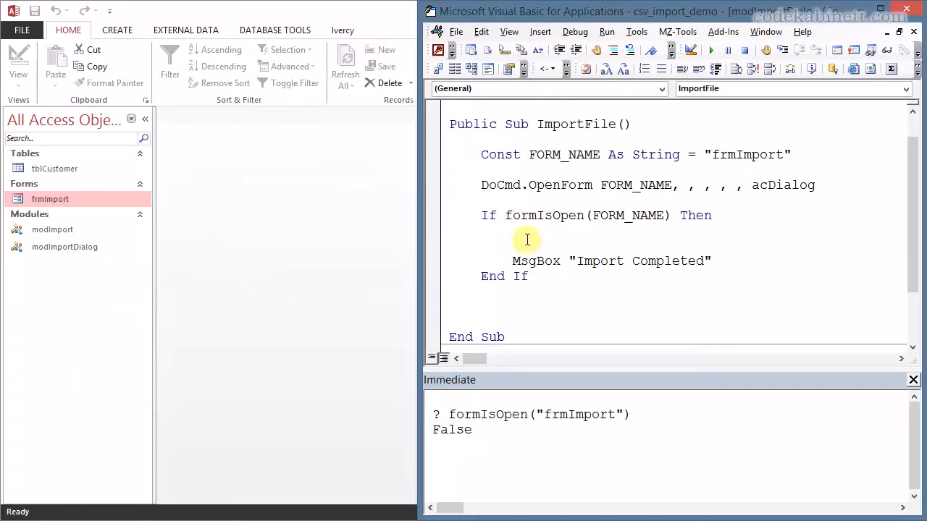
mouse_move(535, 240)
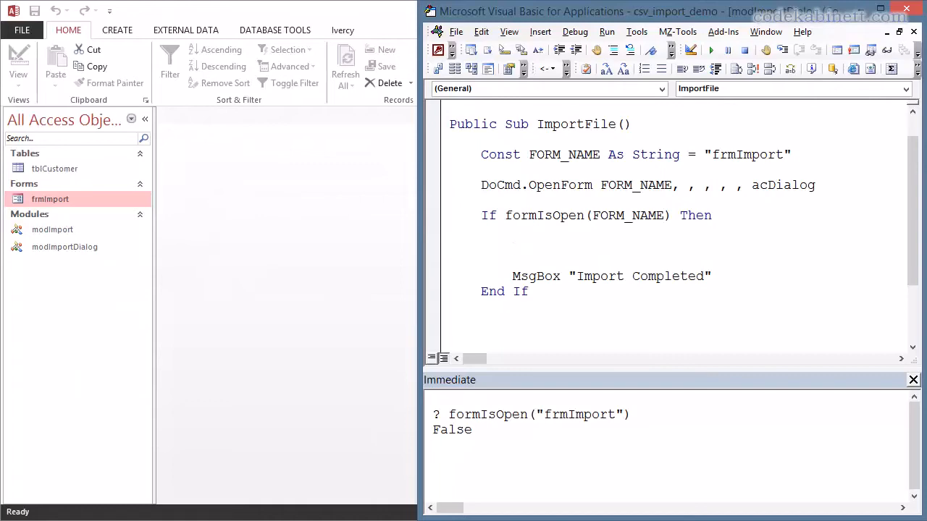
Start a Forms(FORM_NAME). reference inside the If block above the MsgBox
type("forms")
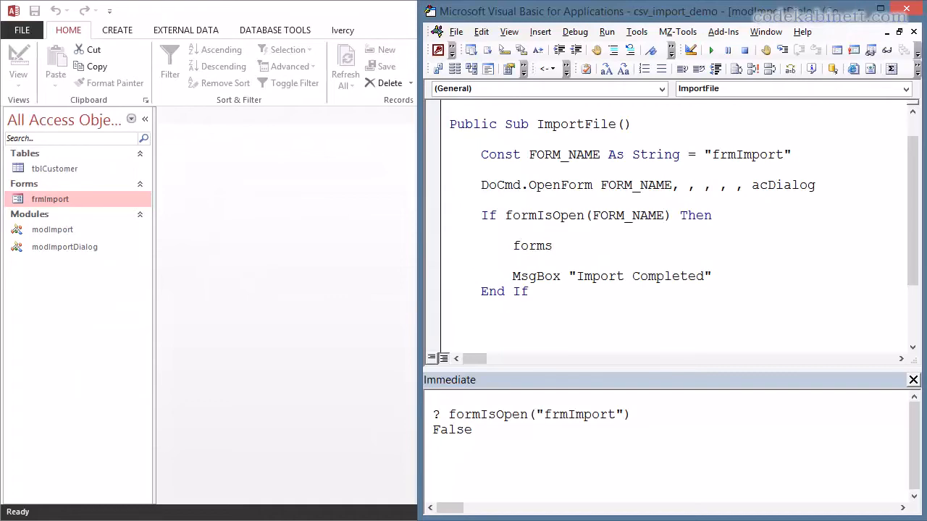
type("(")
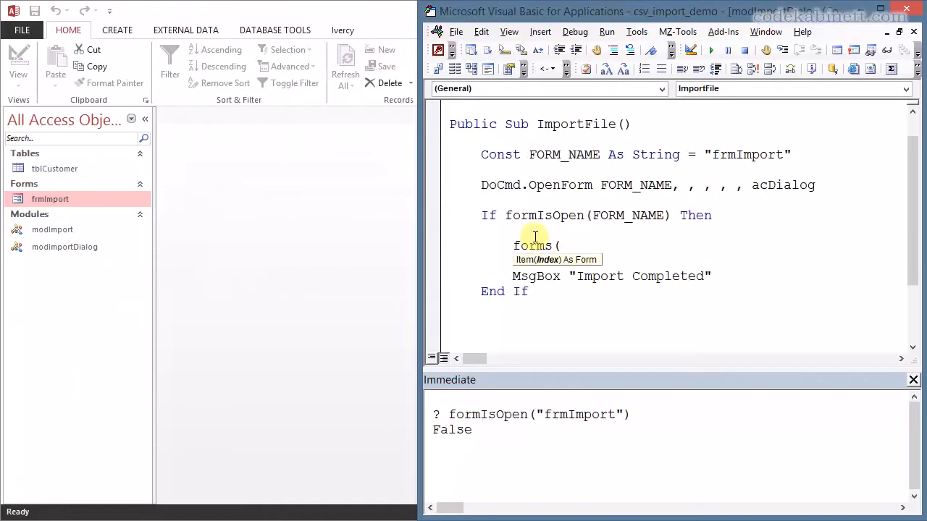
type("form")
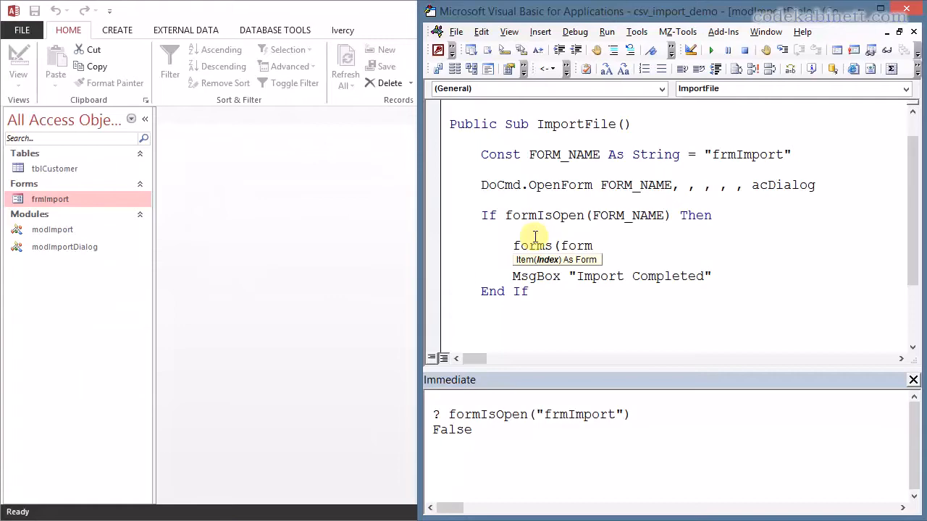
type("_")
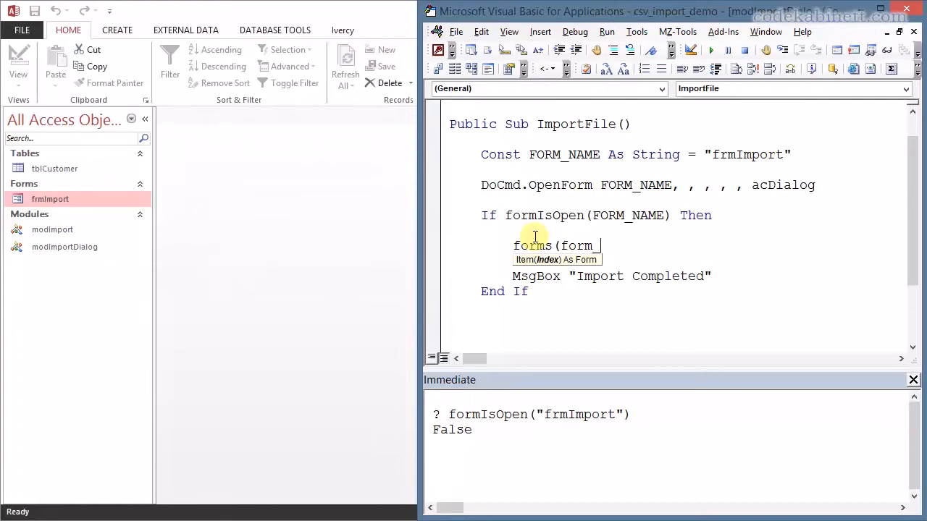
type("FORM_NAME)")
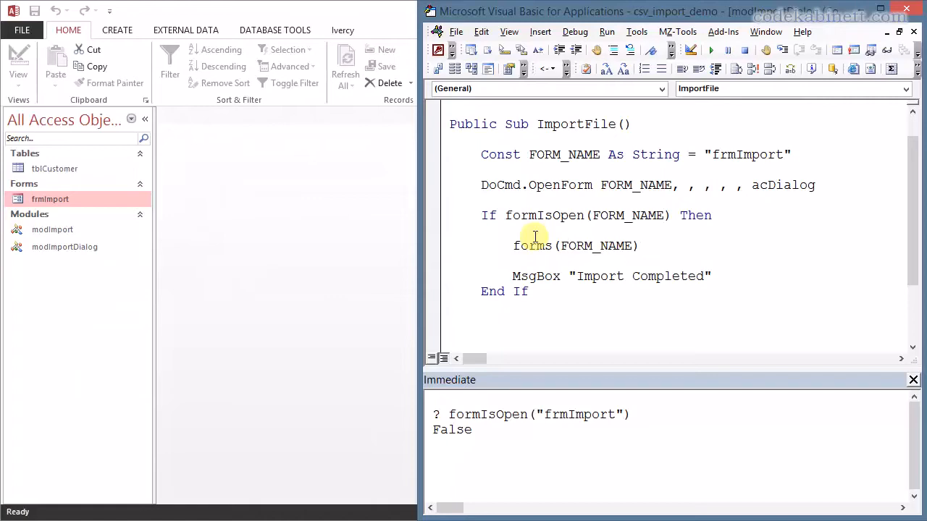
type(".")
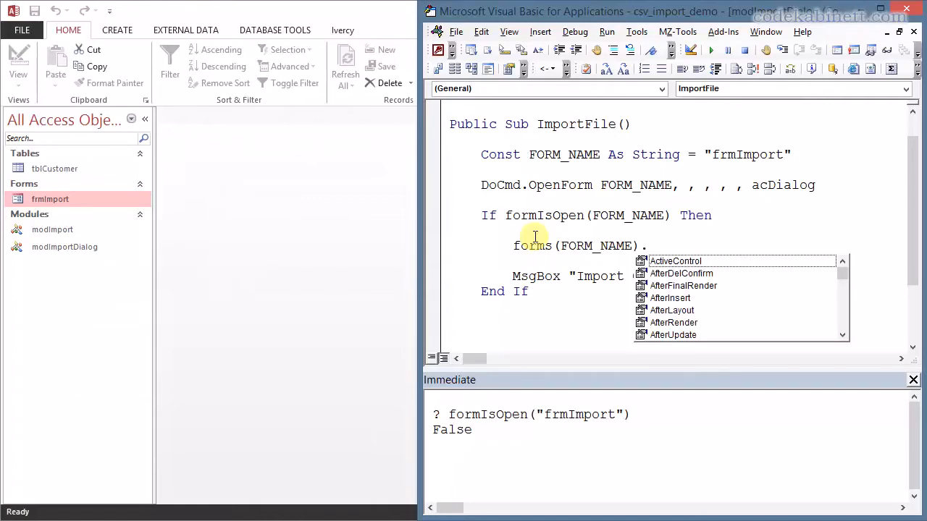
Finish the line as Forms(FORM_NAME).FileName, replacing the txtFileName reference
type(".txt")
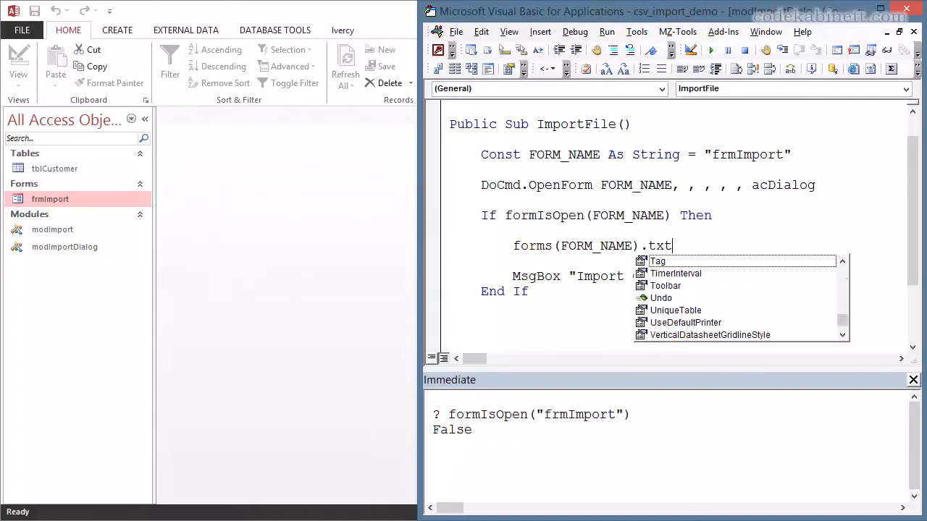
type("FileNAme")
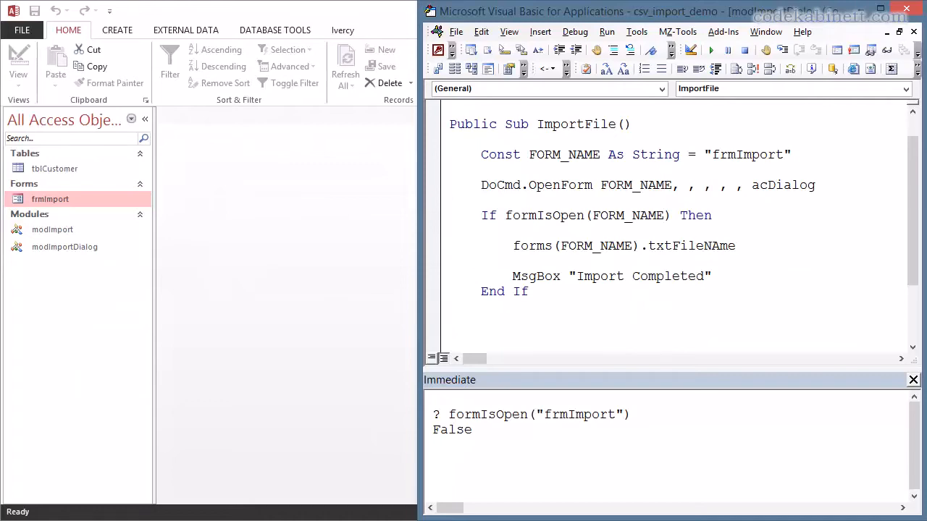
double_click(689, 246)
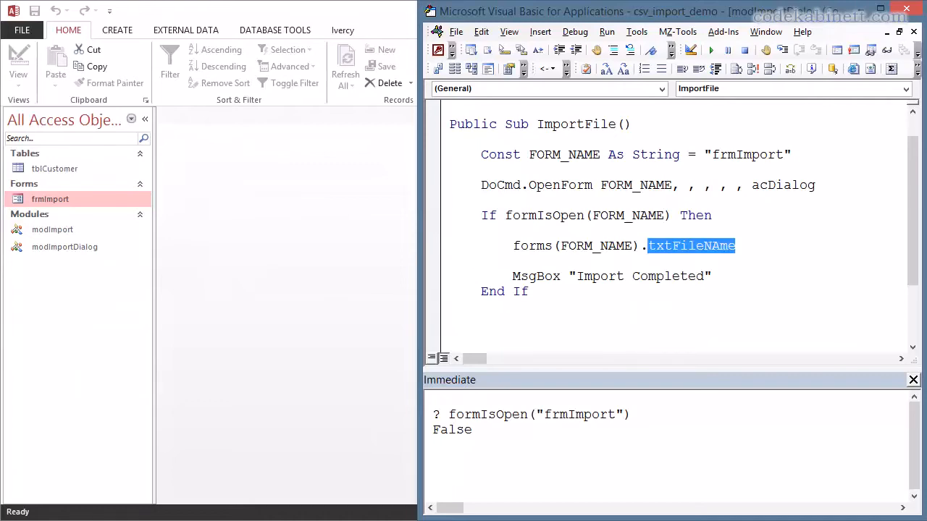
type("FileNAme")
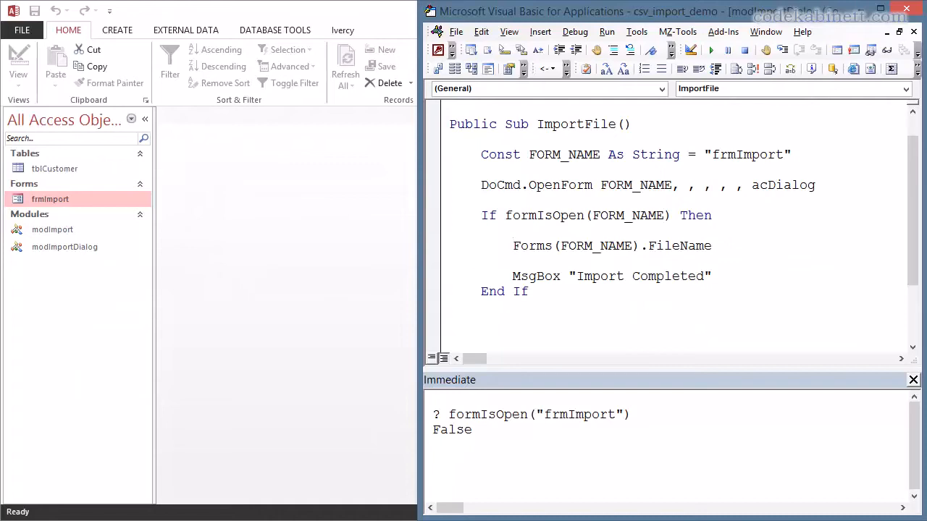
type("D")
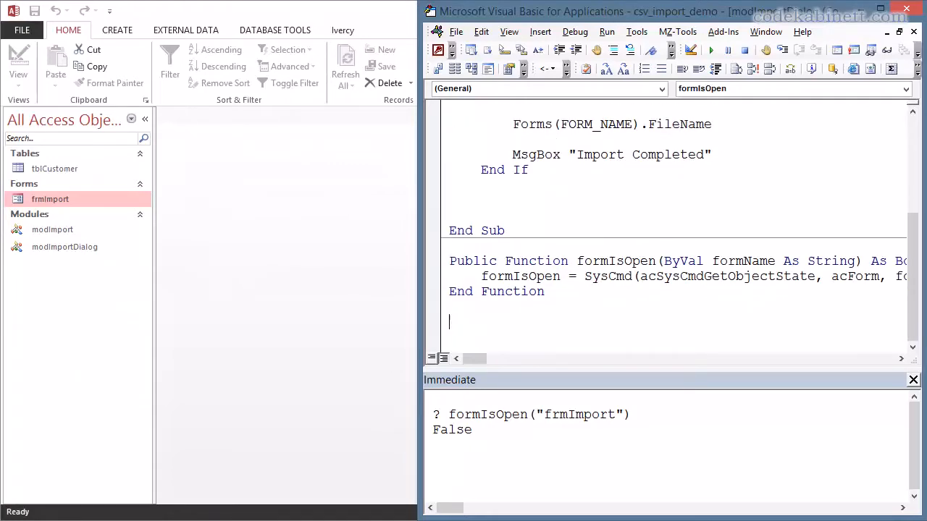
Declare Public Sub RunImportProcedure(ByVal fileName As String)
type("prublic sub")
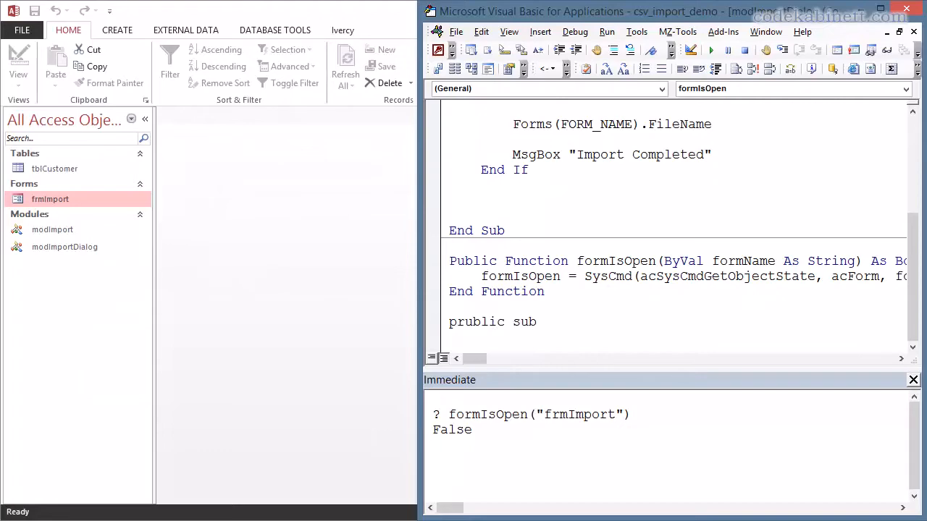
type("R")
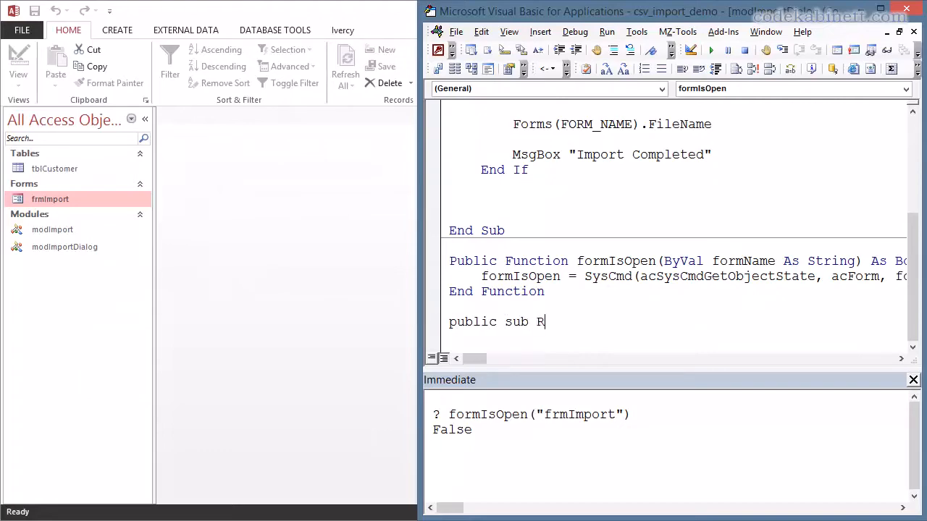
type("unImpo")
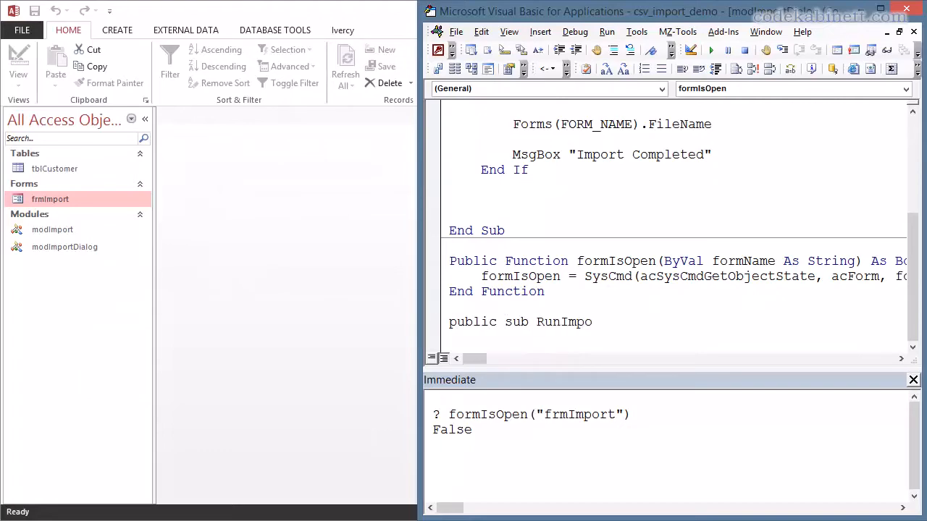
type("rtProcedure")
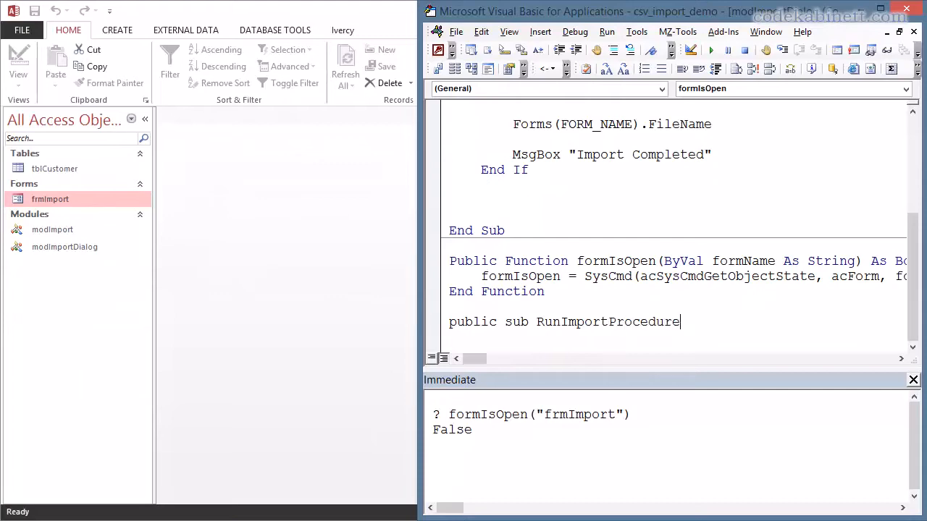
type("()")
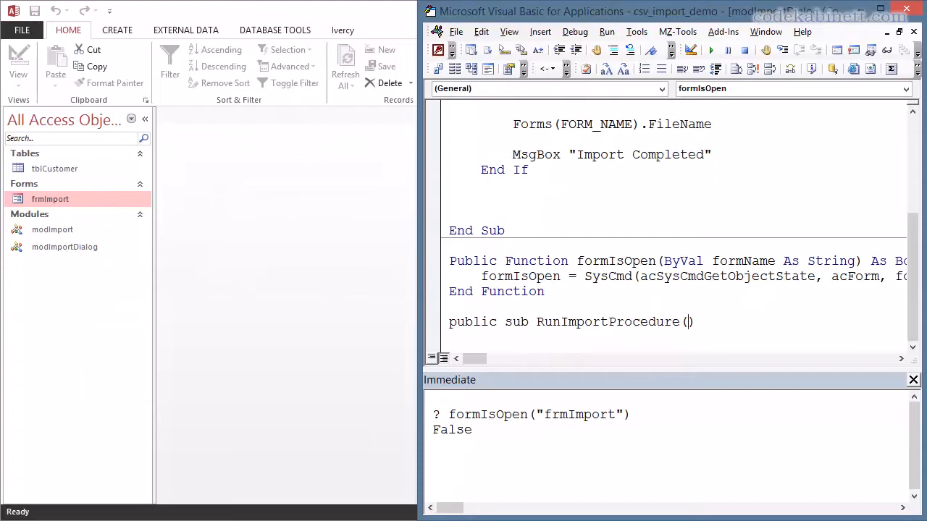
type("byval")
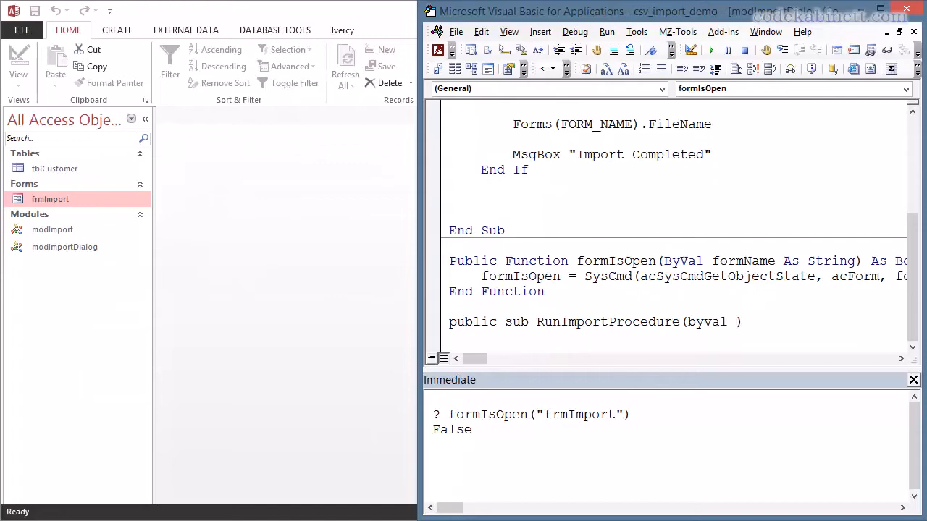
type("fileNa")
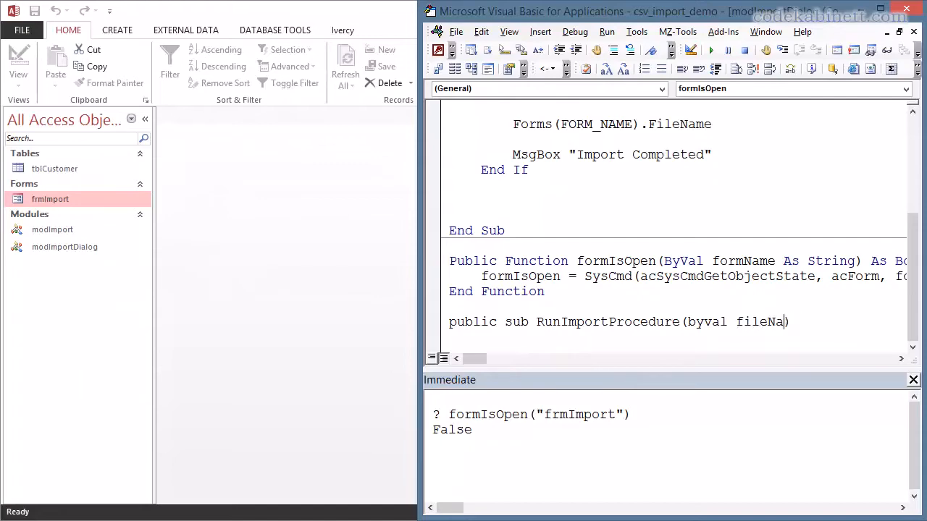
type("as strin")
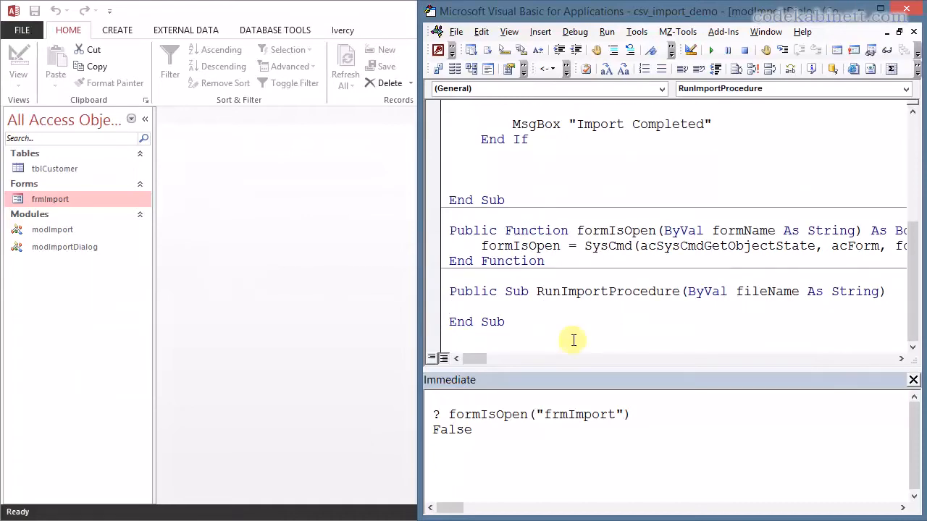
Add MsgBox "RunImportProcedure called for file " & fileName to its body
left_click(558, 278)
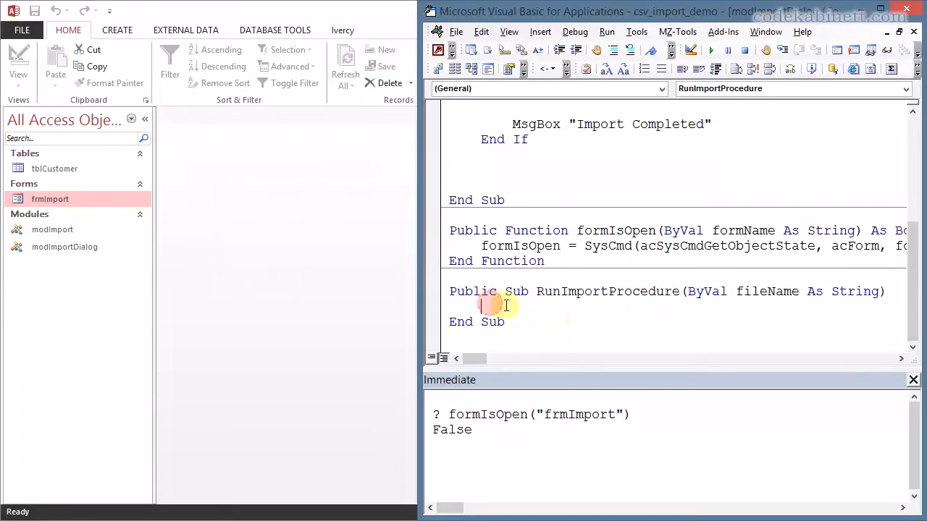
type("MsgBox")
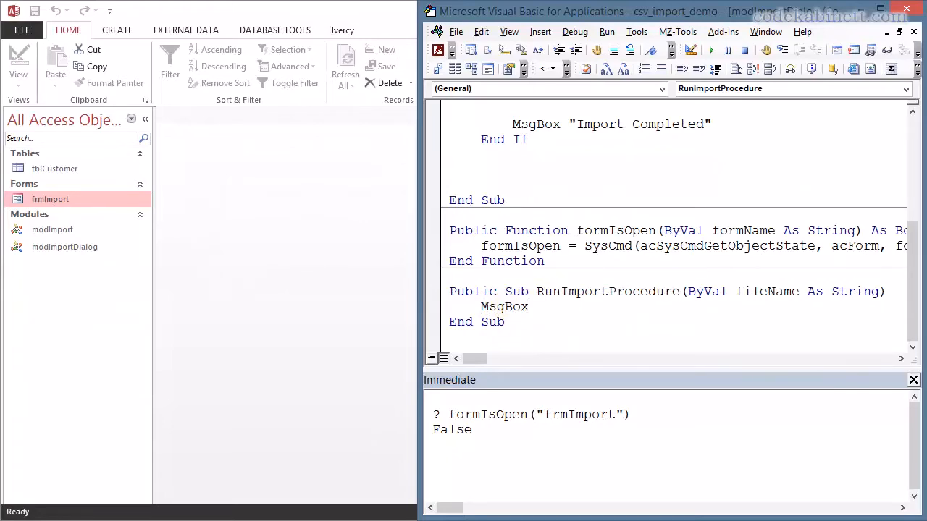
type("\"")
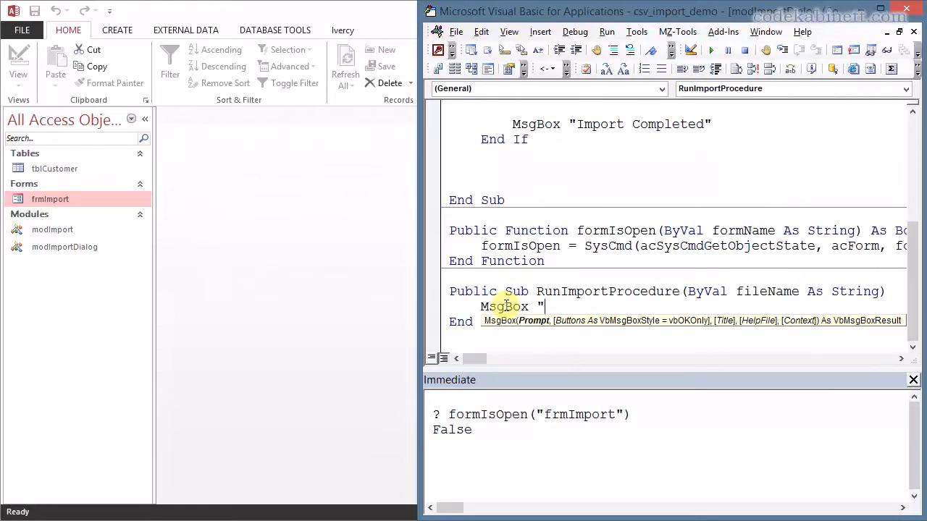
type("RunImportProcedure called for file")
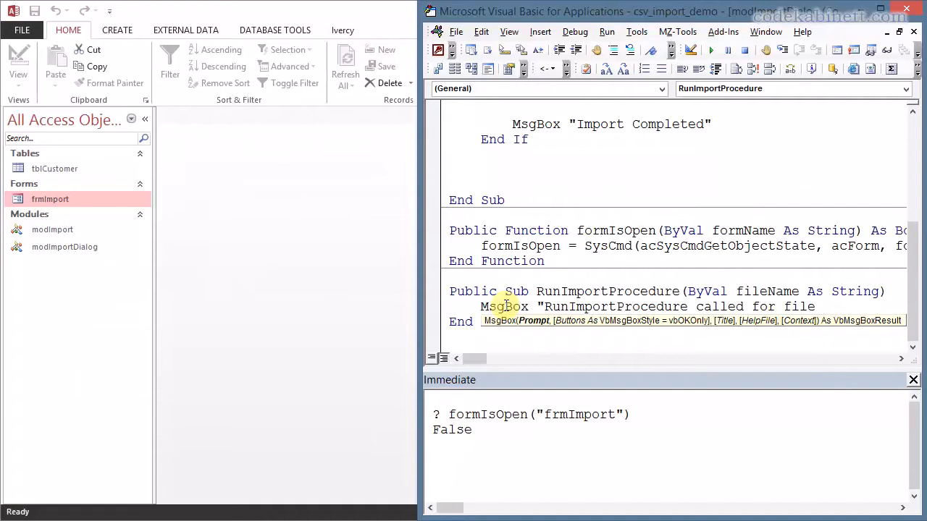
type("\" &")
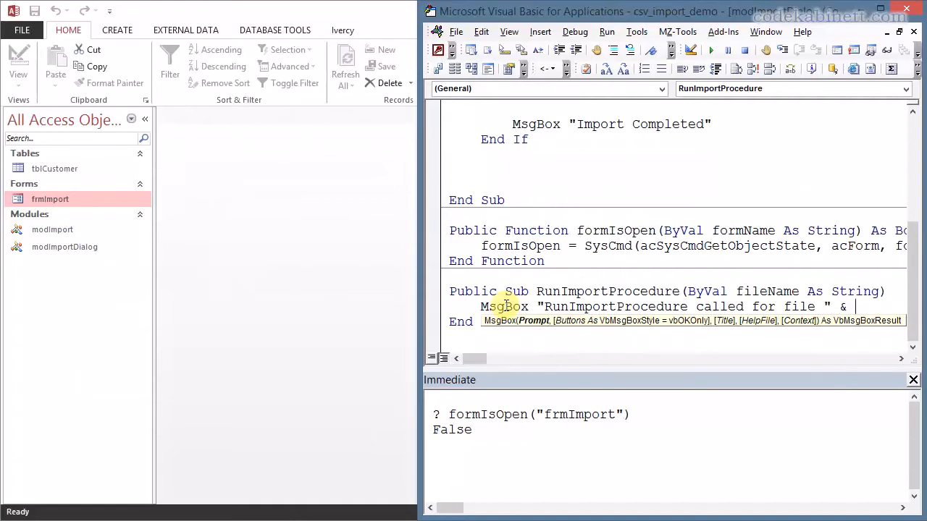
type("fileName")
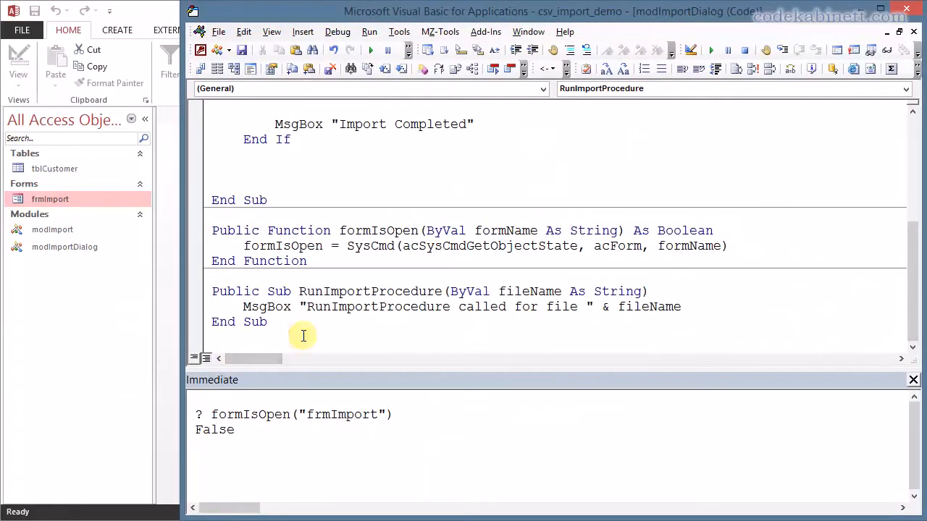
Call RunImportProcedure Forms(FORM_NAME).fileName inside ImportFile's If block
left_click(369, 307)
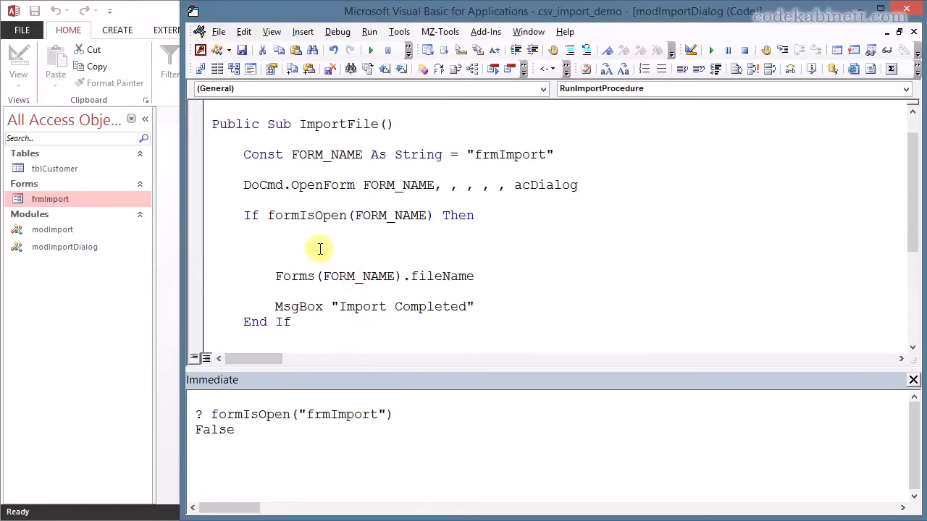
type("RunImportProcedure")
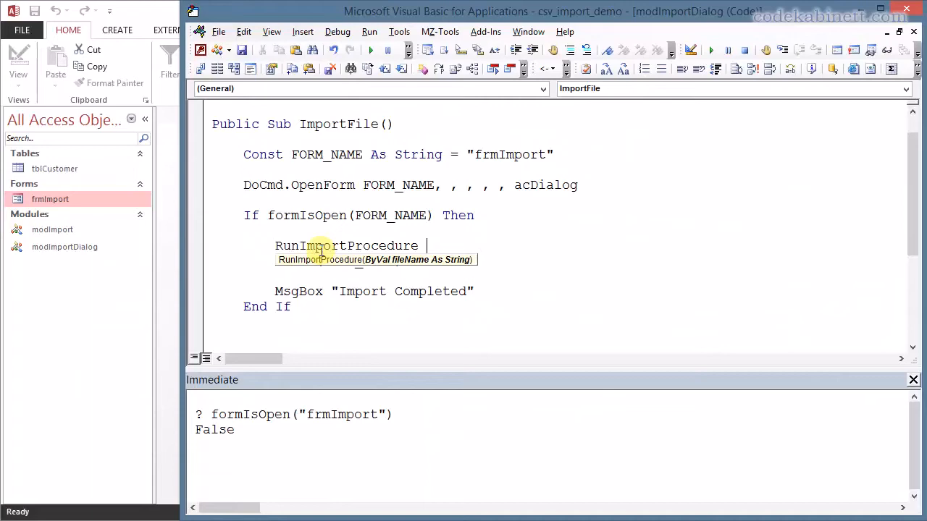
type("Forms(FORM_NAME).fileName")
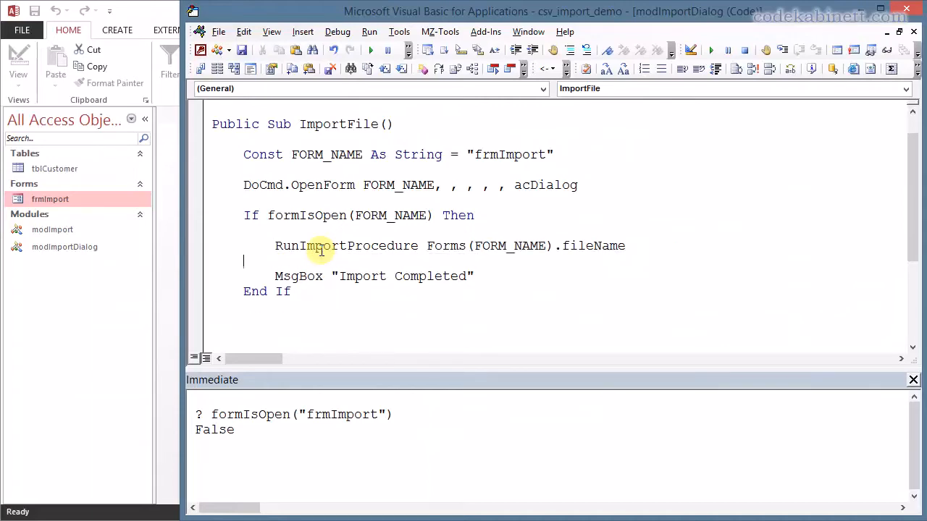
mouse_move(486, 253)
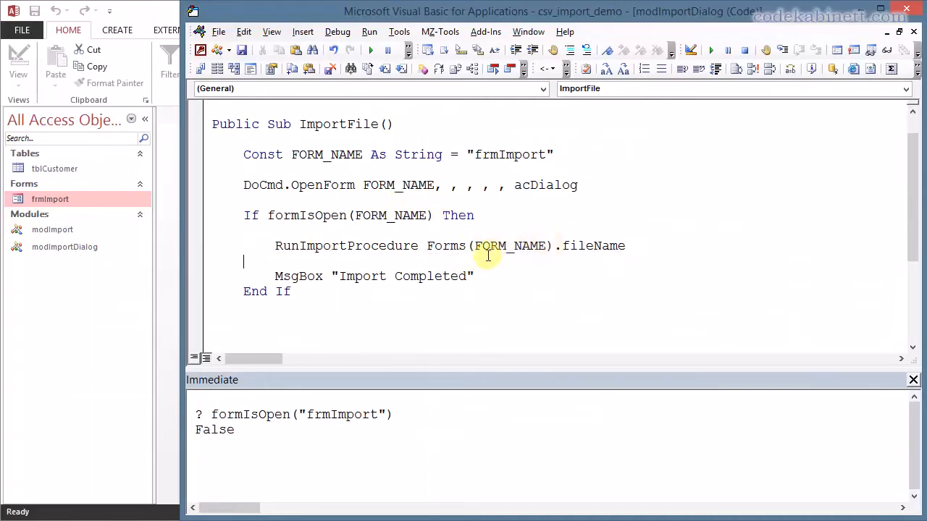
mouse_move(473, 261)
type("filename")
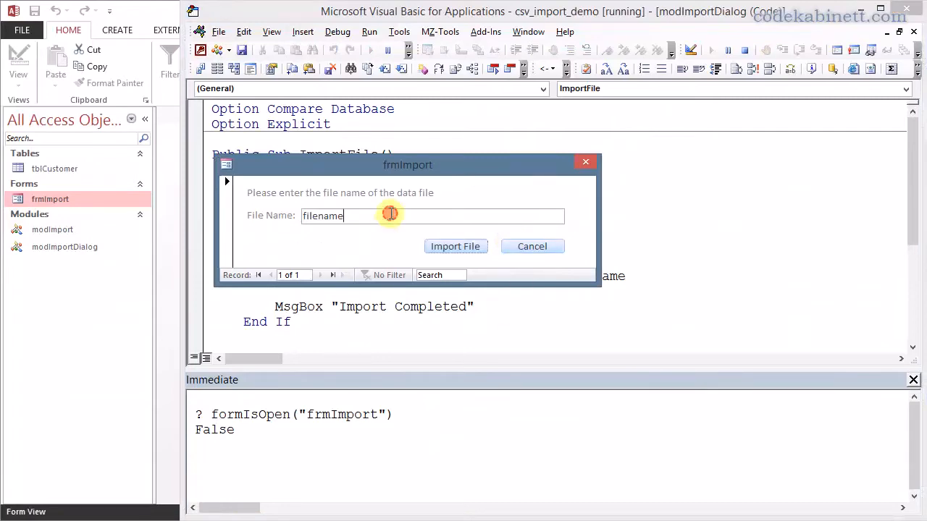
Submit 'filename' on frmImport and acknowledge the called-for-file and Import Completed messages
left_click_drag(409, 165, 485, 165)
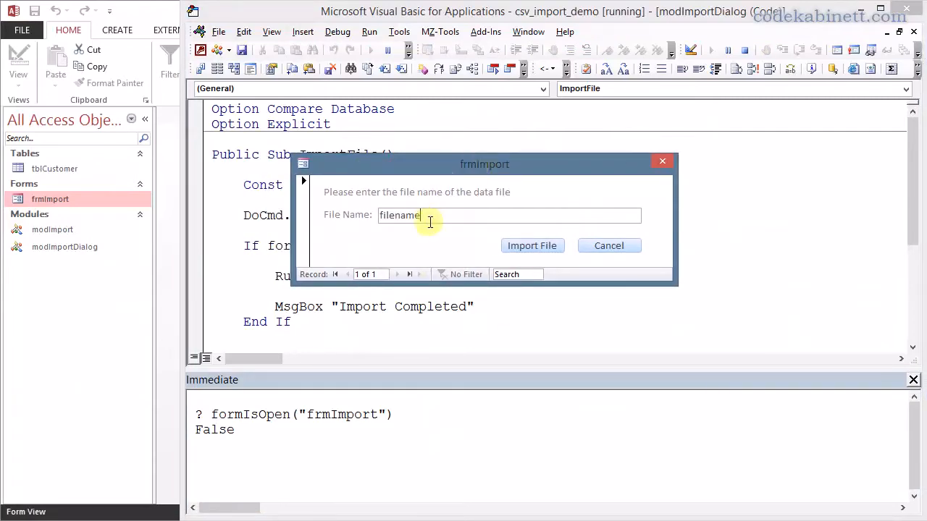
mouse_move(484, 237)
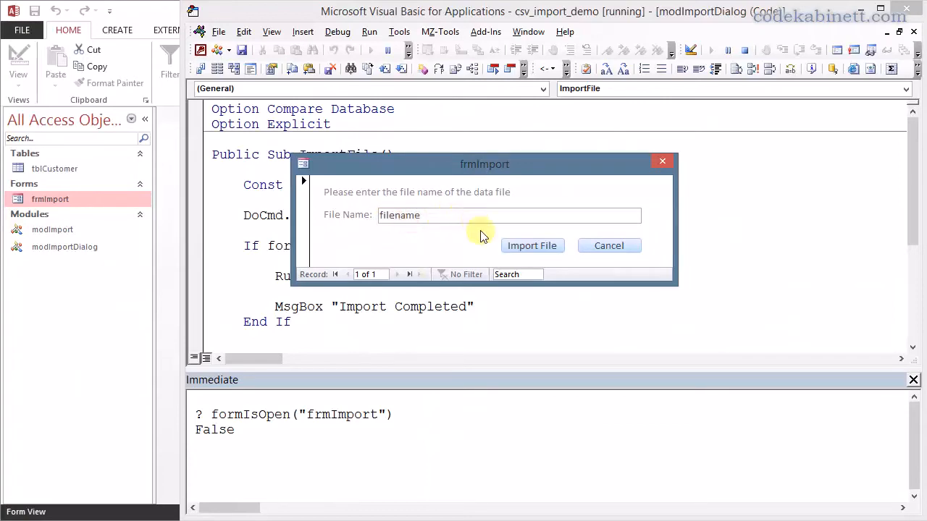
left_click(531, 246)
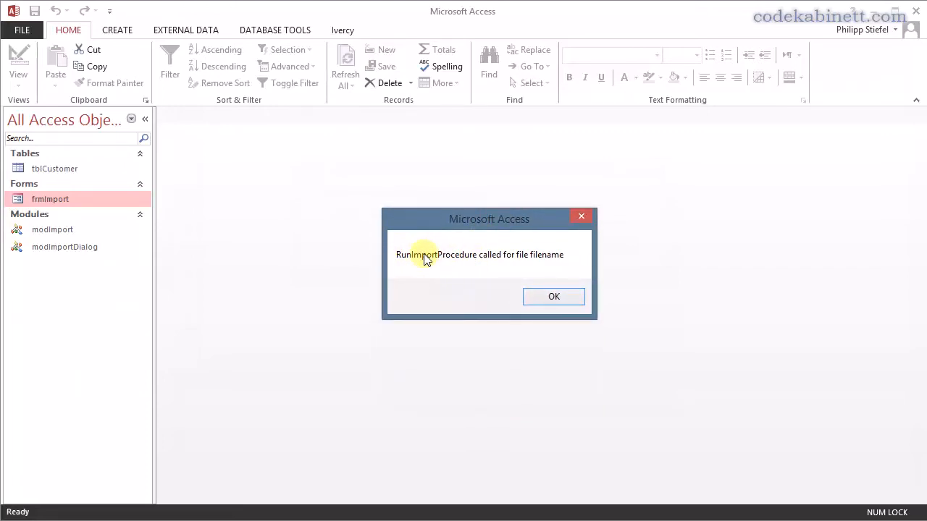
mouse_move(446, 262)
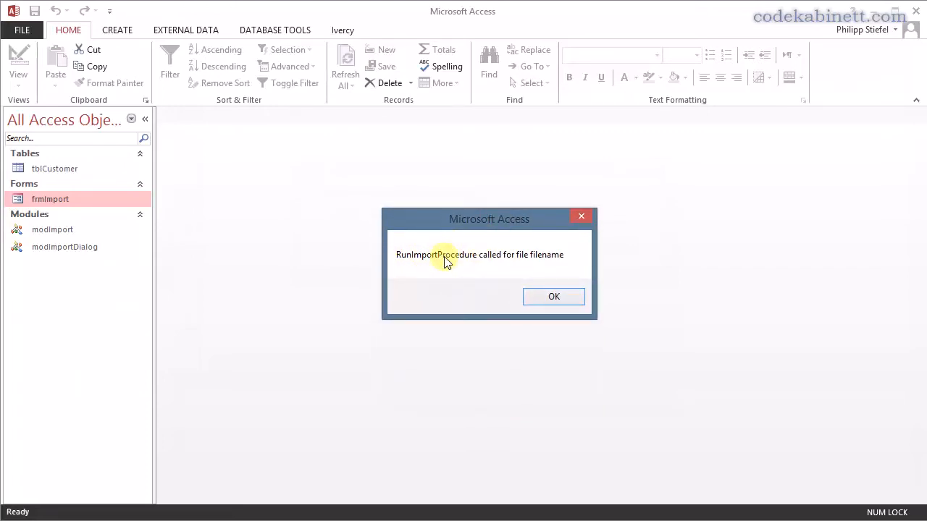
left_click(553, 295)
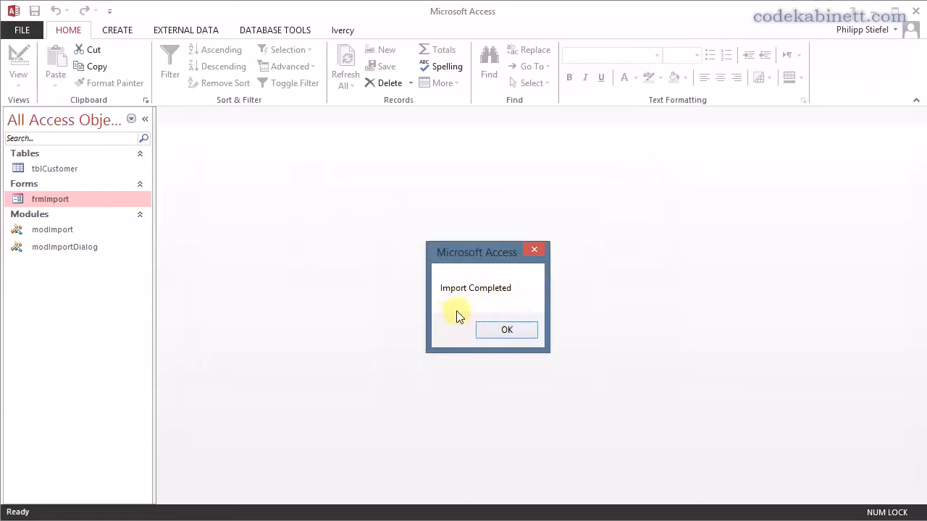
left_click(507, 330)
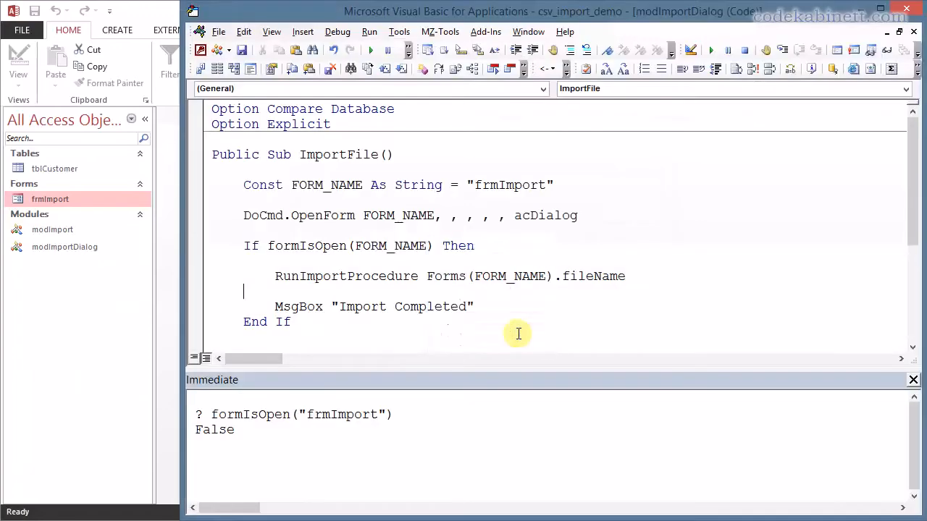
mouse_move(539, 322)
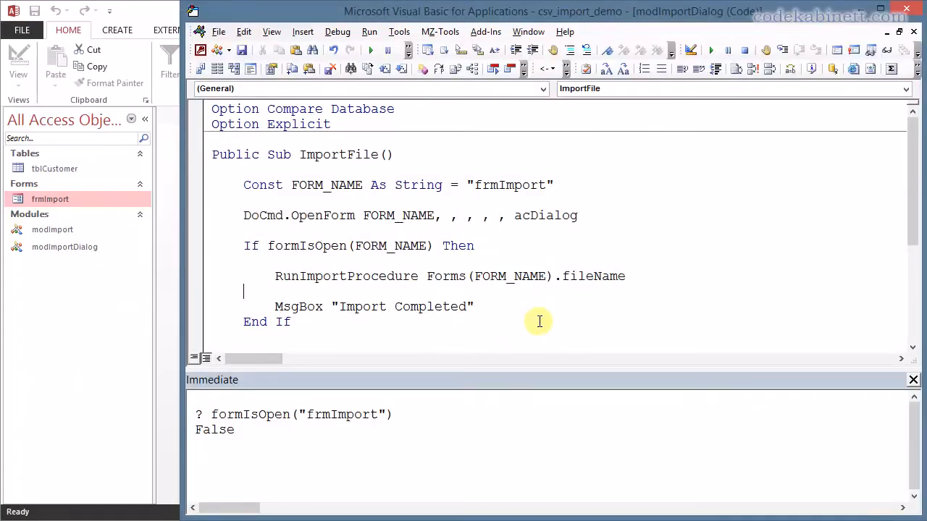
mouse_move(185, 226)
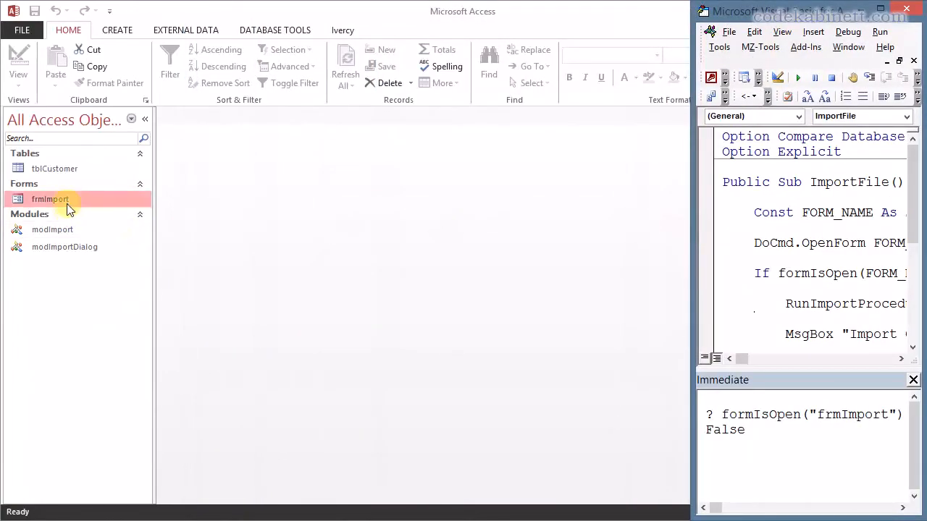
Open frmImport in Design View from the Navigation Pane
right_click(49, 200)
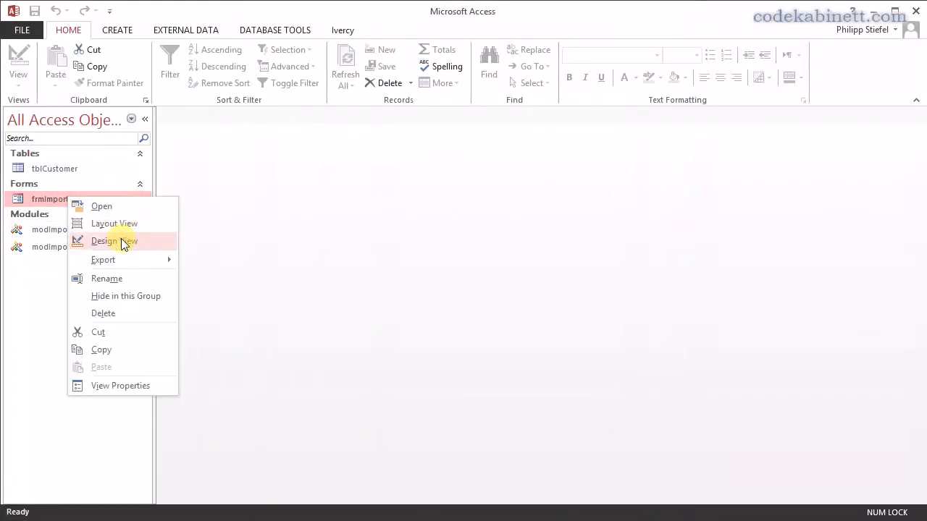
left_click(112, 241)
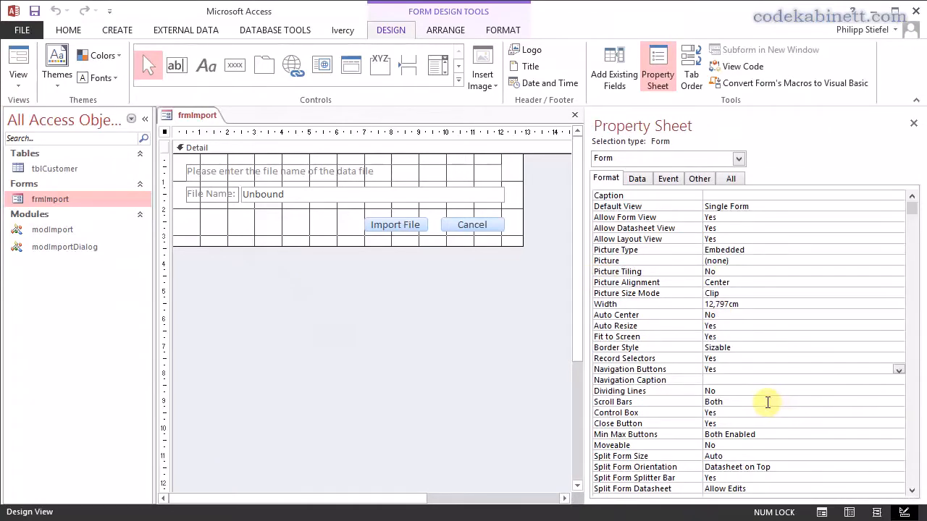
Turn off record selectors, navigation buttons, scroll bars and dividing lines on frmImport, then close it
left_click(897, 402)
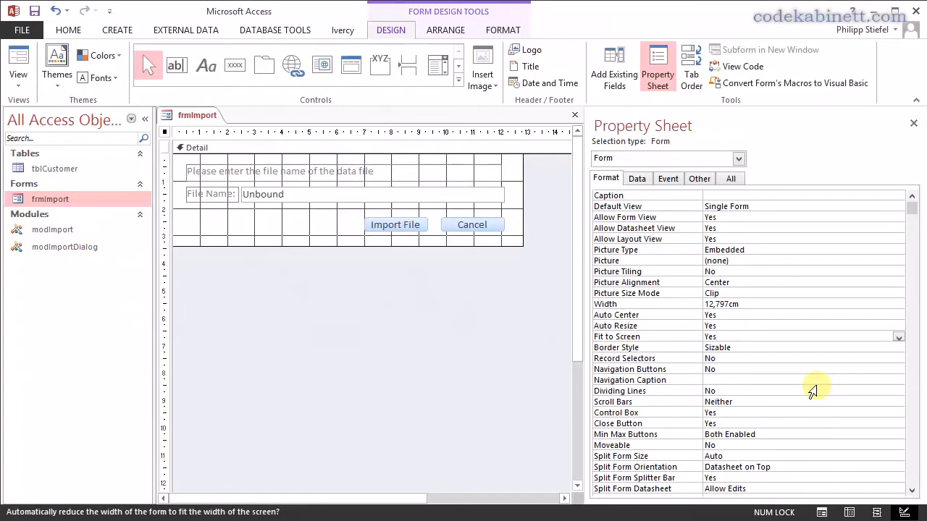
left_click(773, 369)
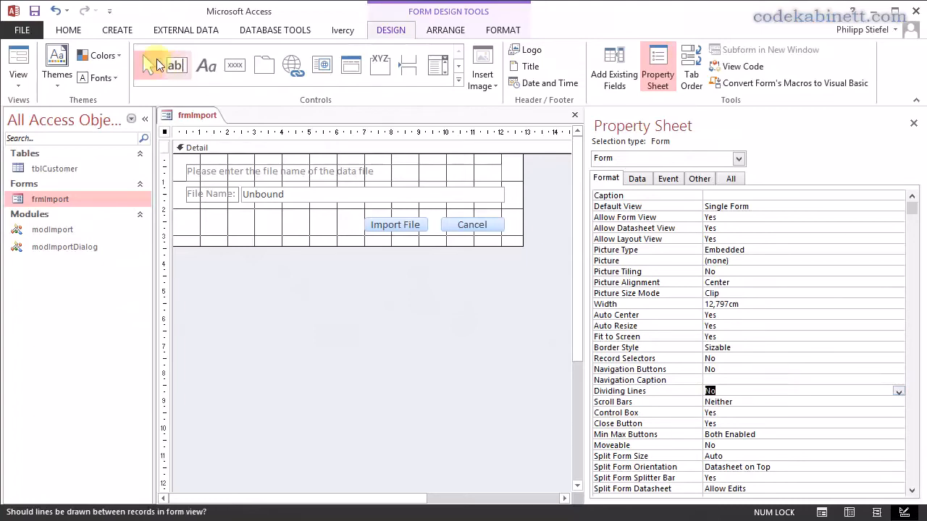
right_click(197, 115)
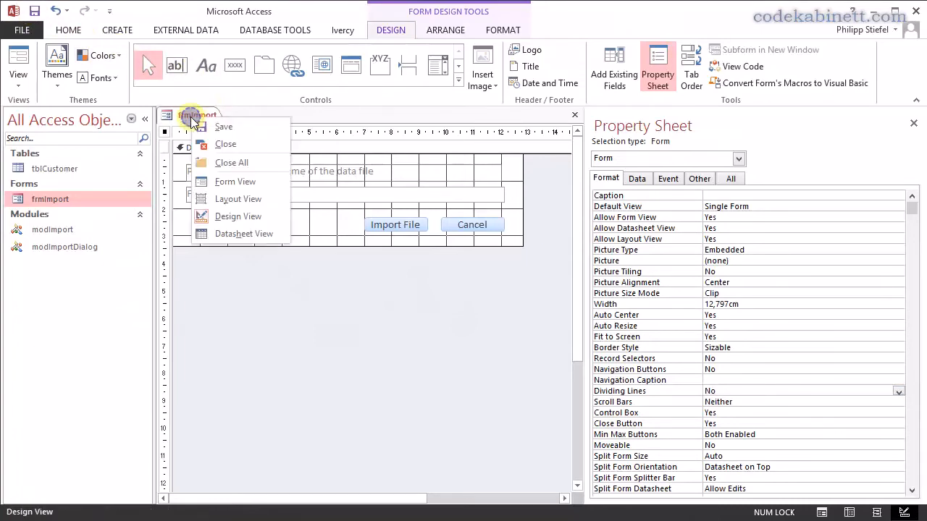
left_click(226, 143)
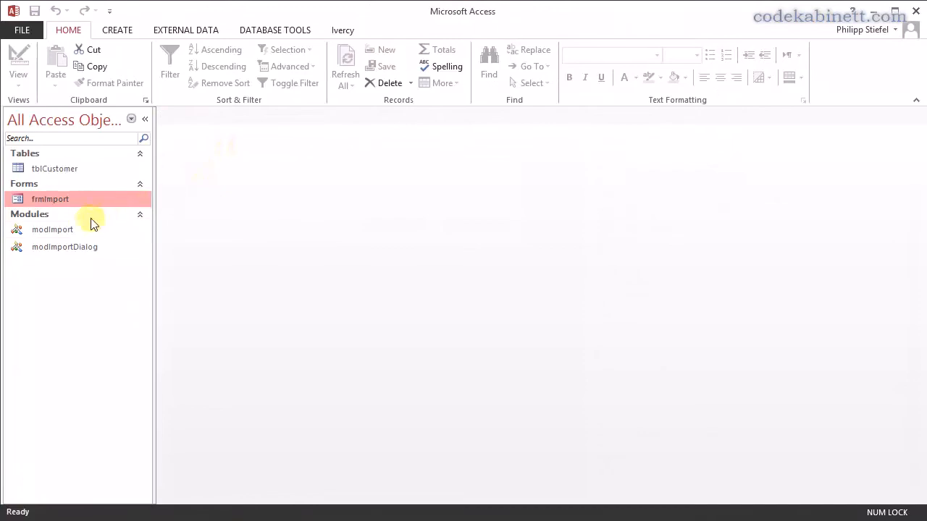
Rerun ImportFile from modImportDialog with file name 'retzrgfhfghg' and acknowledge both messages
double_click(64, 246)
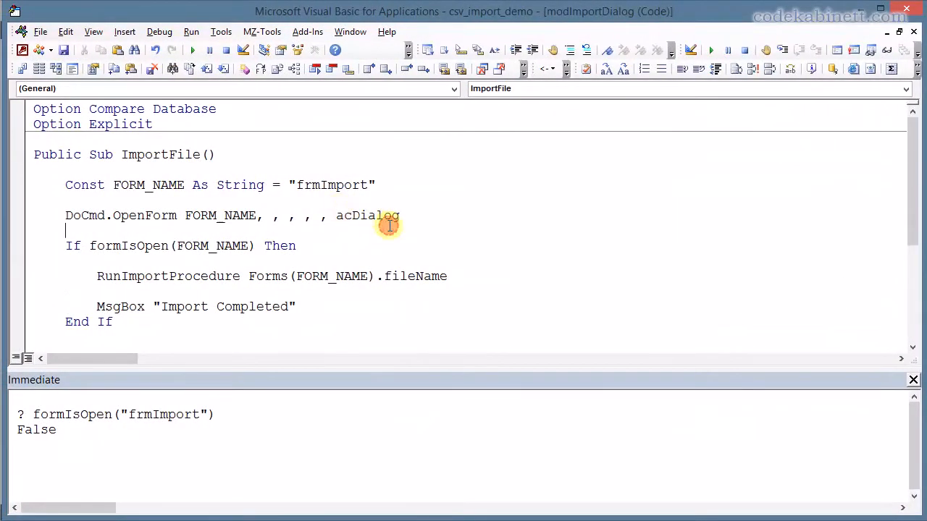
left_click(191, 49)
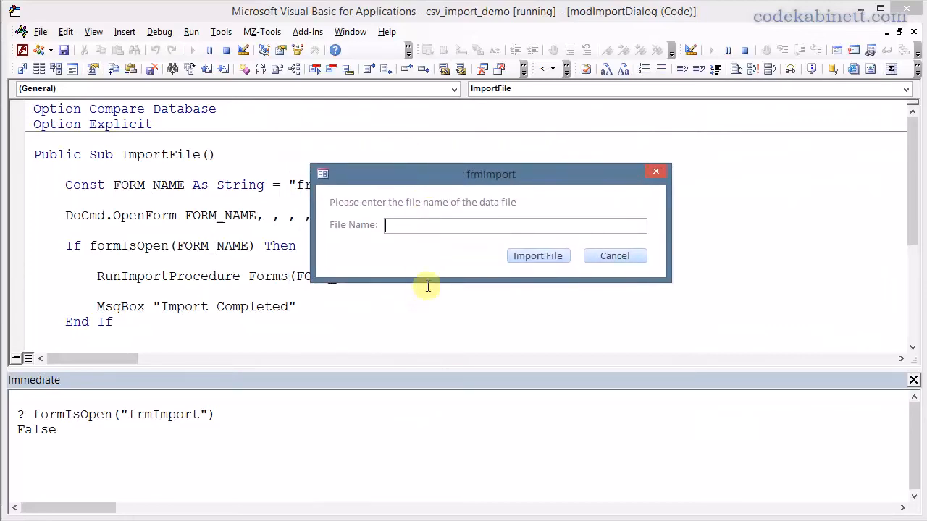
type("retzrgfhfghg")
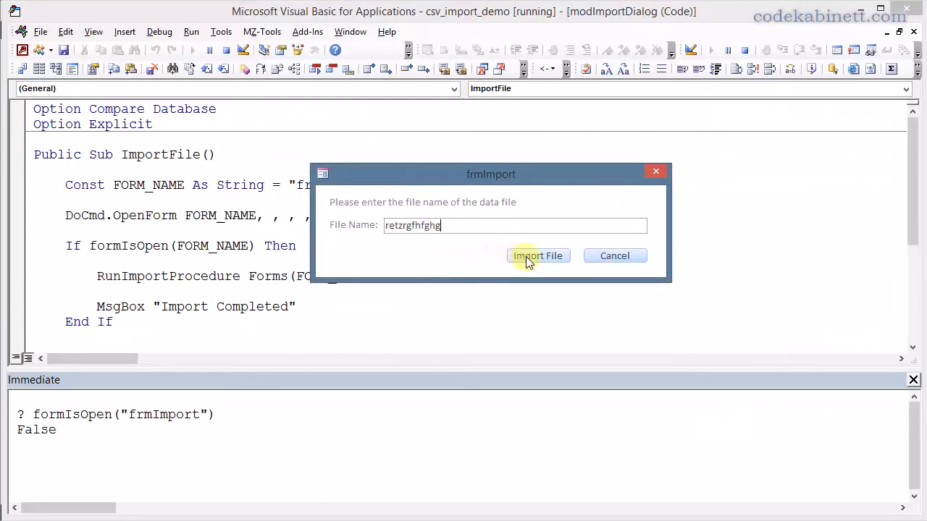
left_click(537, 255)
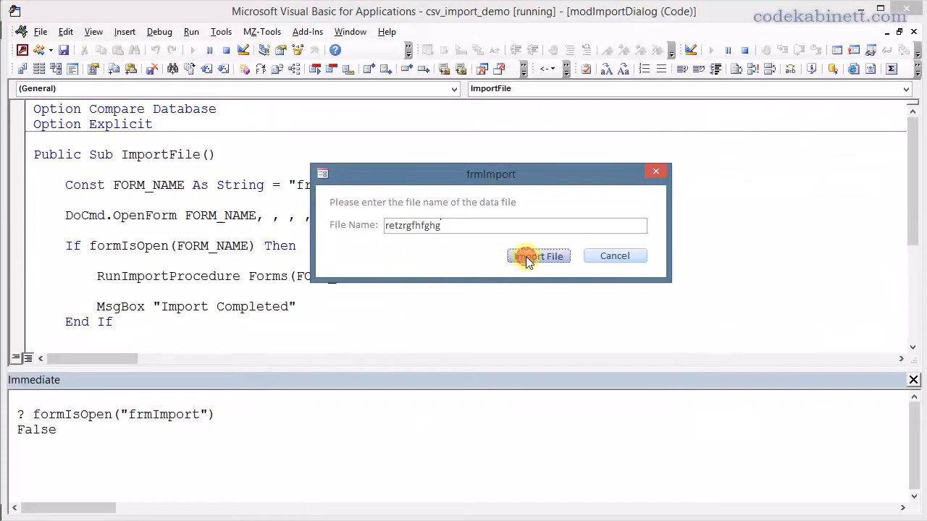
left_click(538, 255)
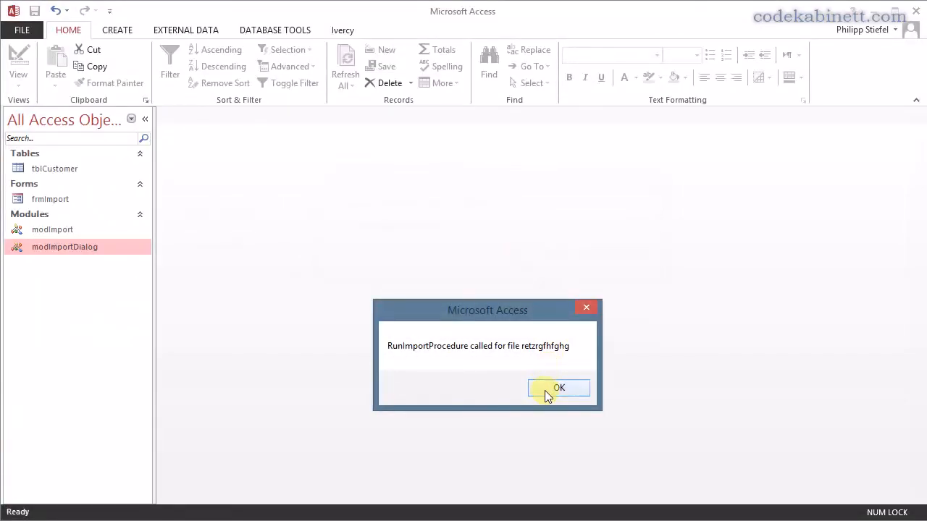
mouse_move(535, 349)
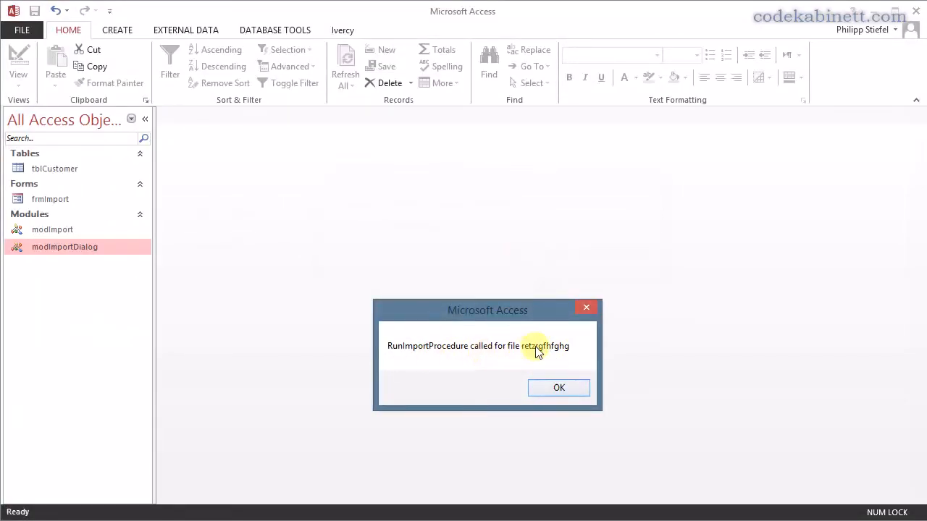
mouse_move(533, 353)
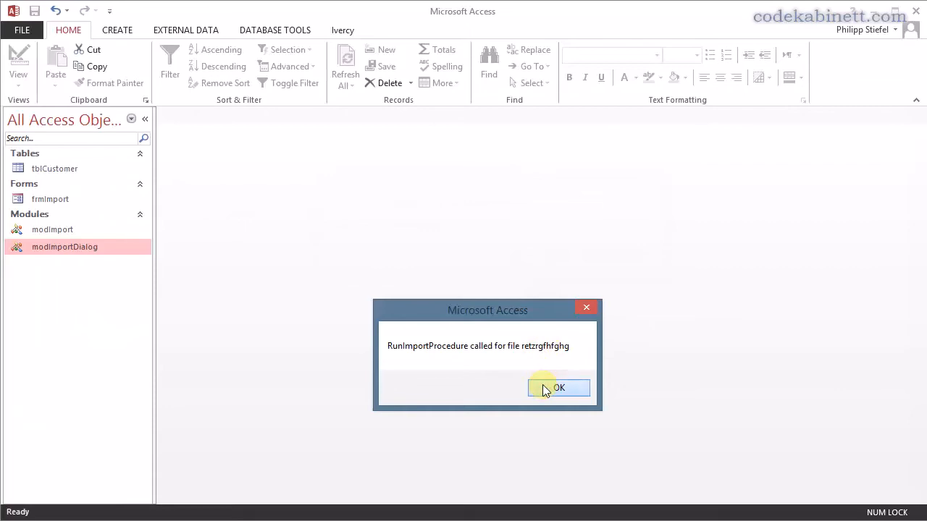
left_click(558, 388)
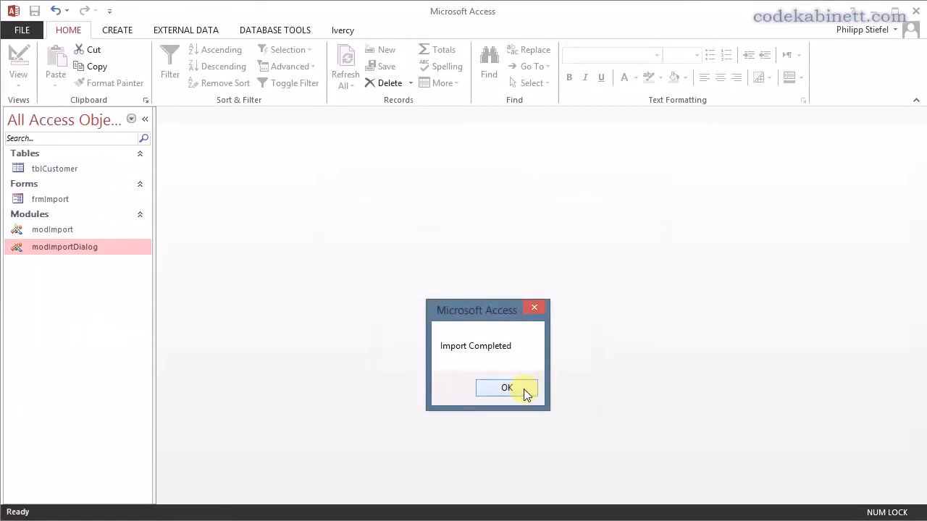
left_click(507, 388)
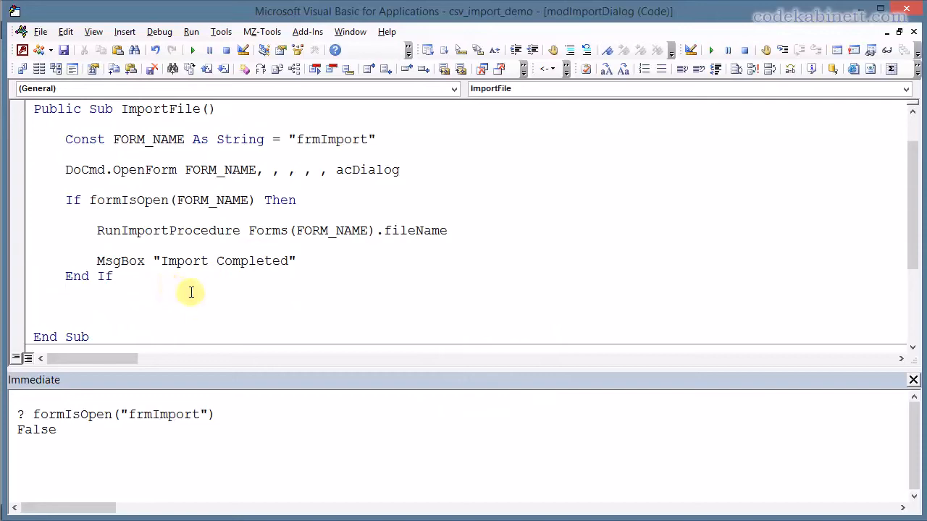
mouse_move(433, 286)
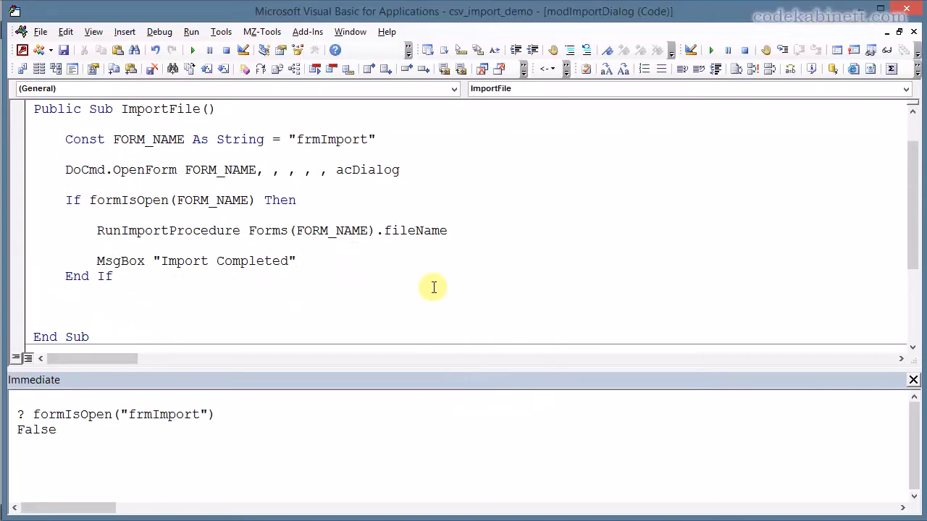
Add DoCmd.Close acForm, FORM_NAME below the RunImportProcedure call in ImportFile
type("d")
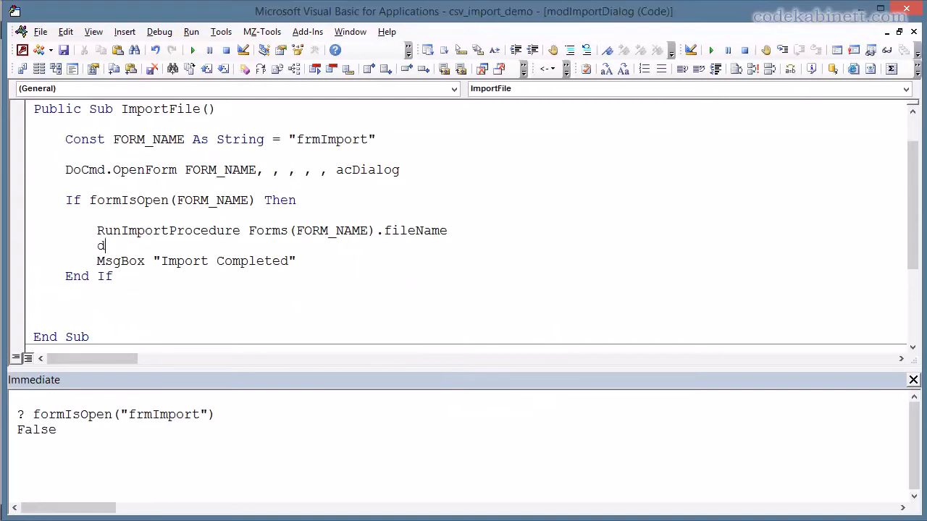
type("ocm")
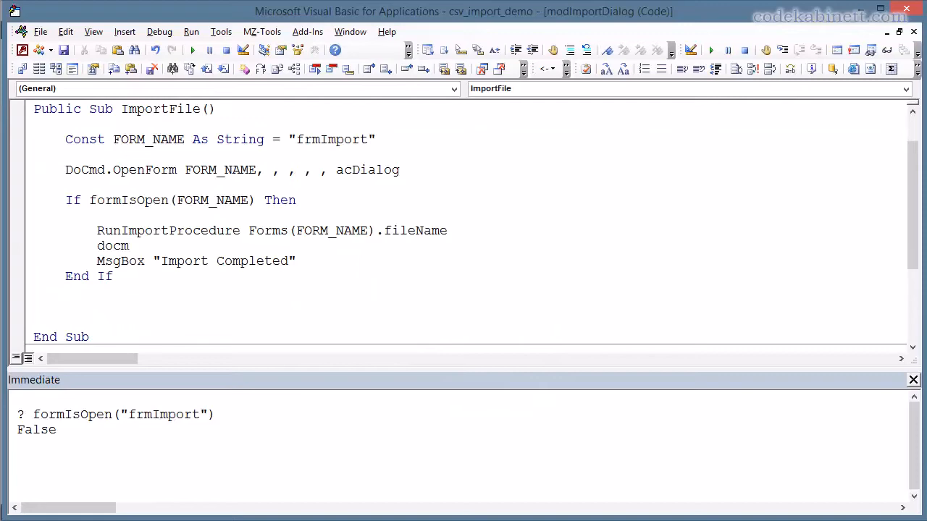
left_click_drag(99, 230, 447, 230)
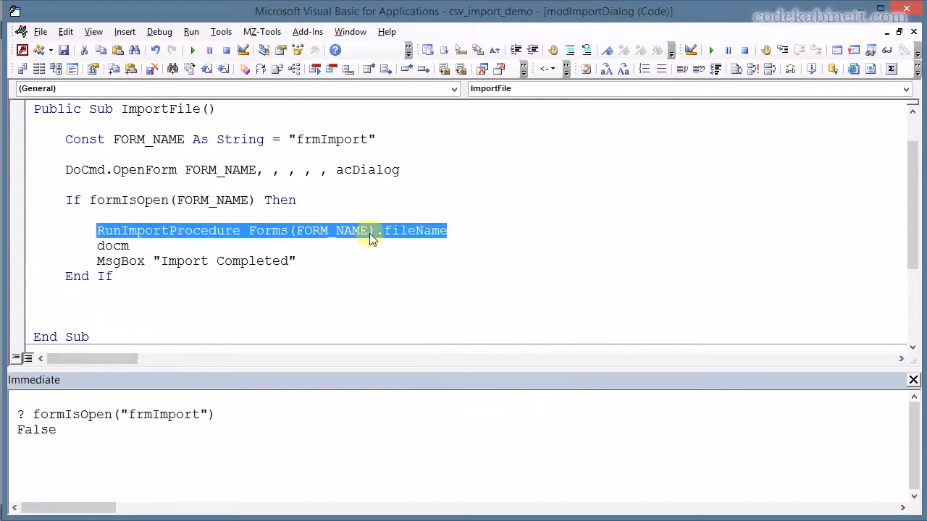
left_click(130, 246)
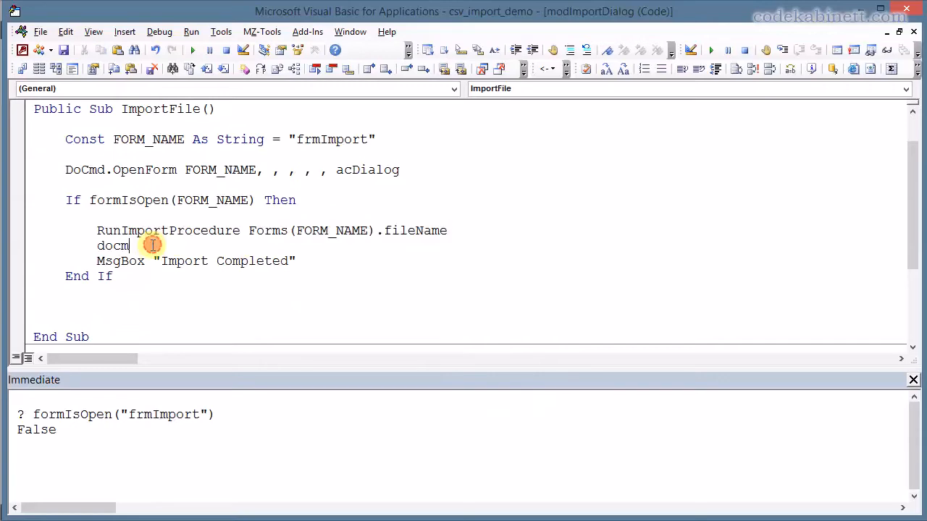
type("DoCmd")
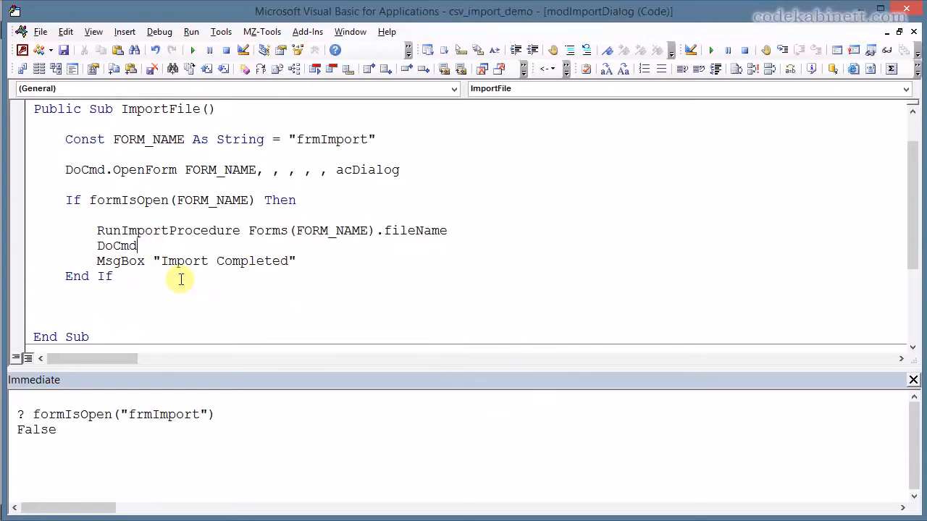
type(".cl")
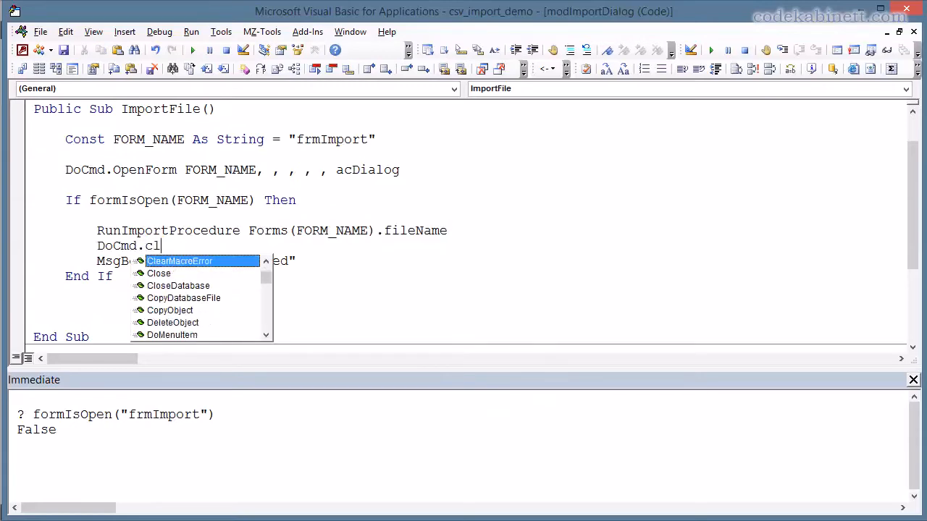
type("ose acForm")
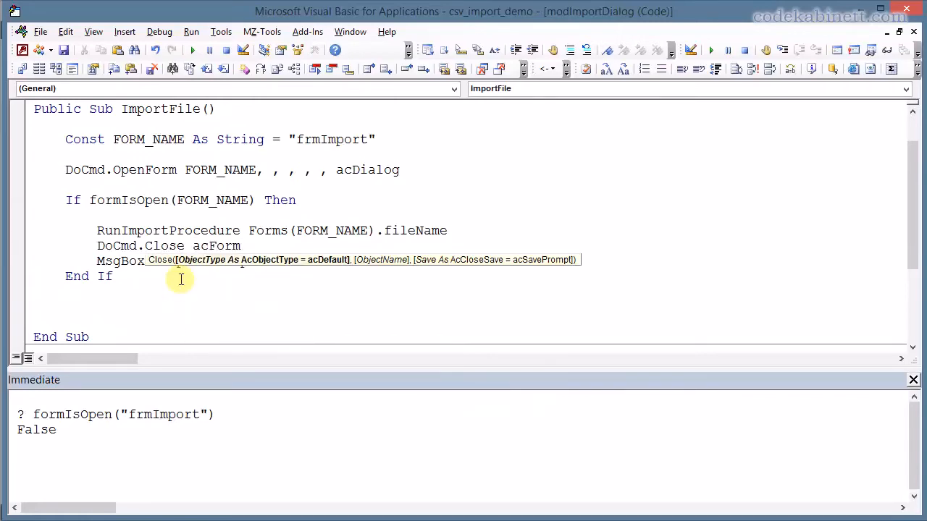
type(",")
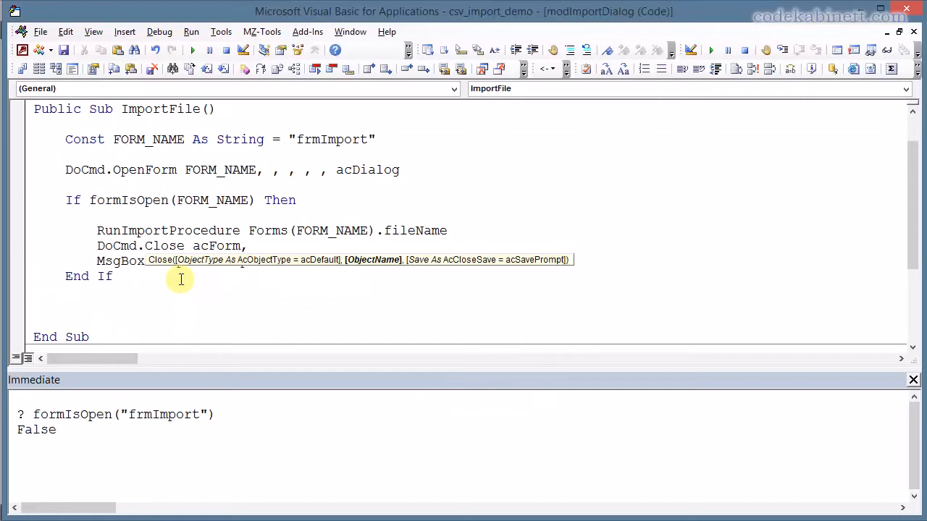
type("form")
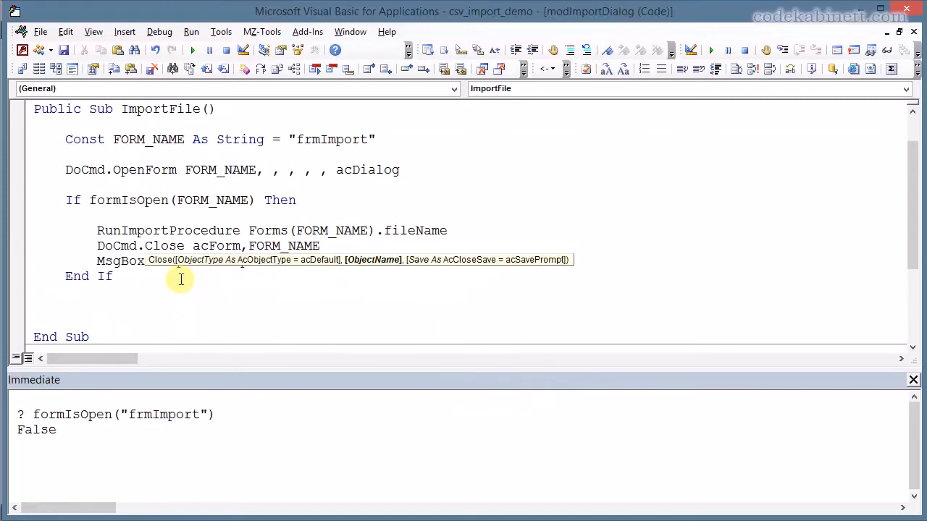
type(",")
type("retzrgfhfghg")
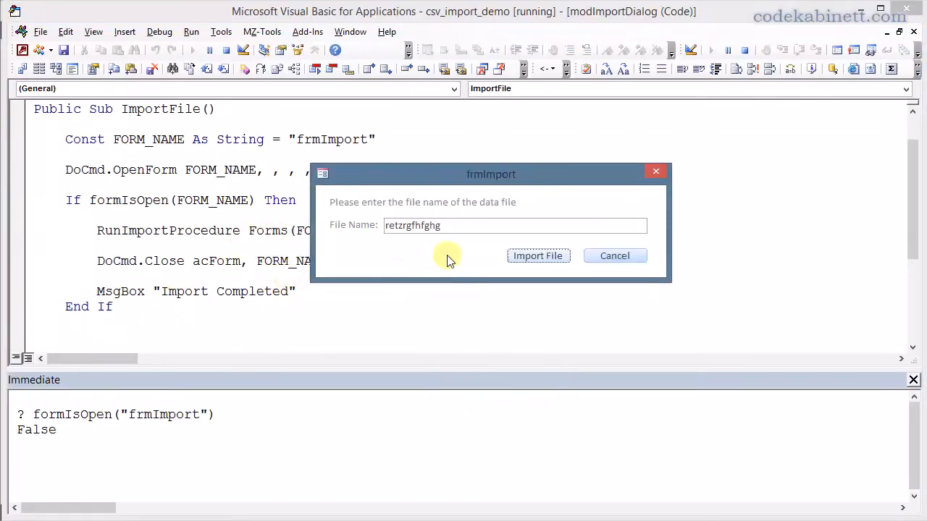
Submit the file name in frmImport and acknowledge the RunImportProcedure confirmation message
left_click_drag(449, 255, 419, 176)
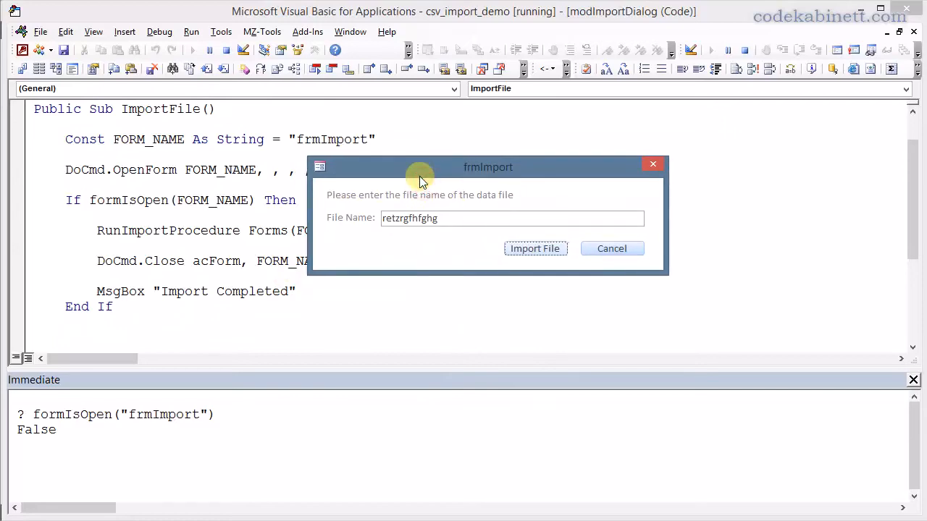
mouse_move(396, 246)
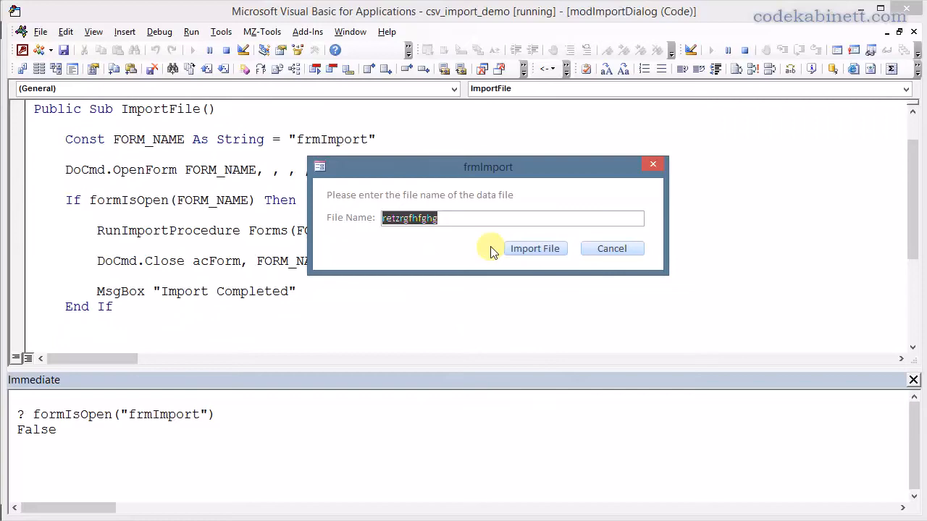
mouse_move(475, 217)
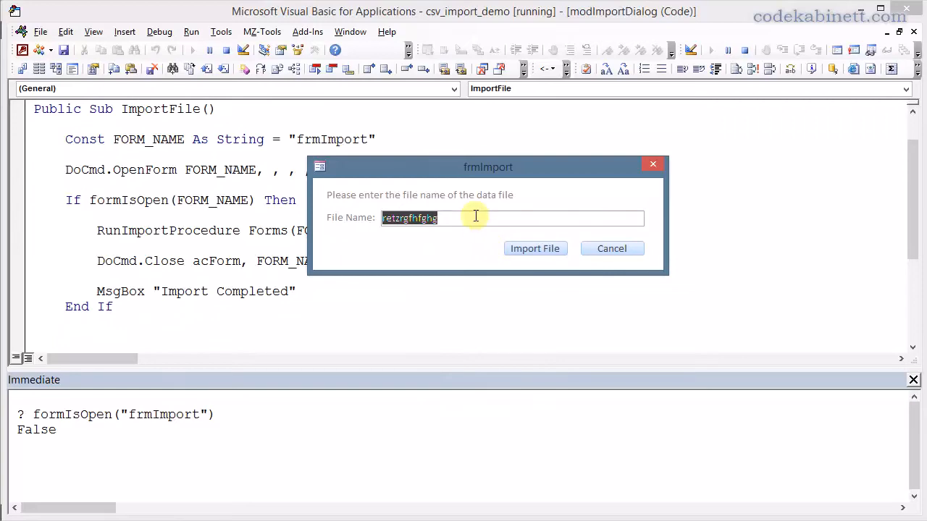
mouse_move(466, 171)
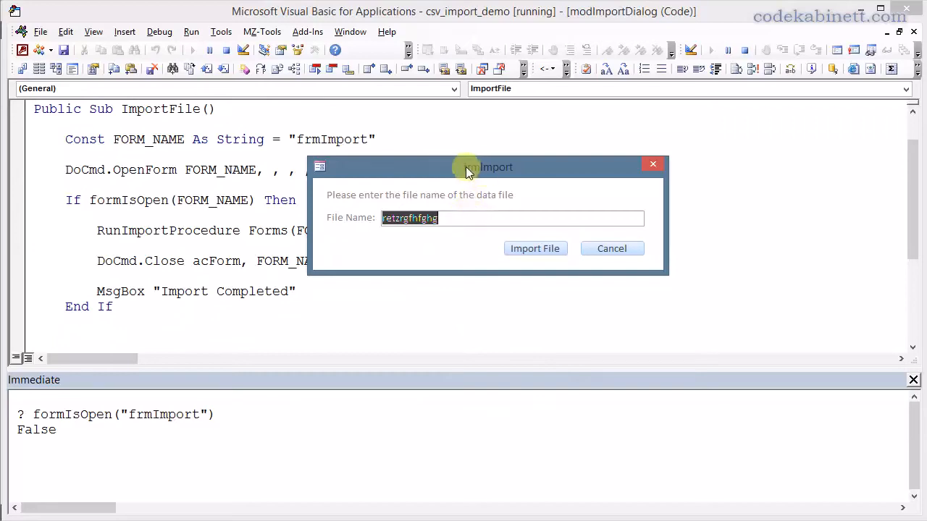
mouse_move(469, 173)
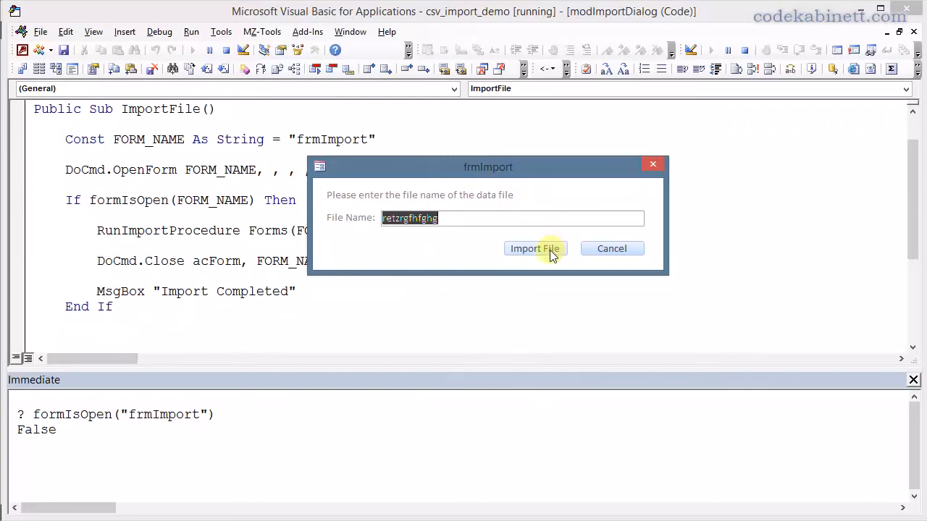
left_click(535, 249)
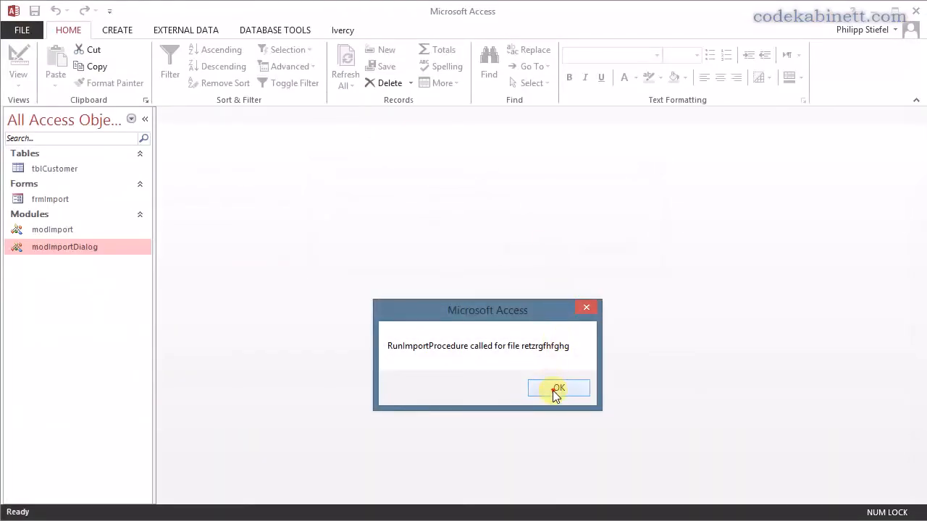
left_click(559, 388)
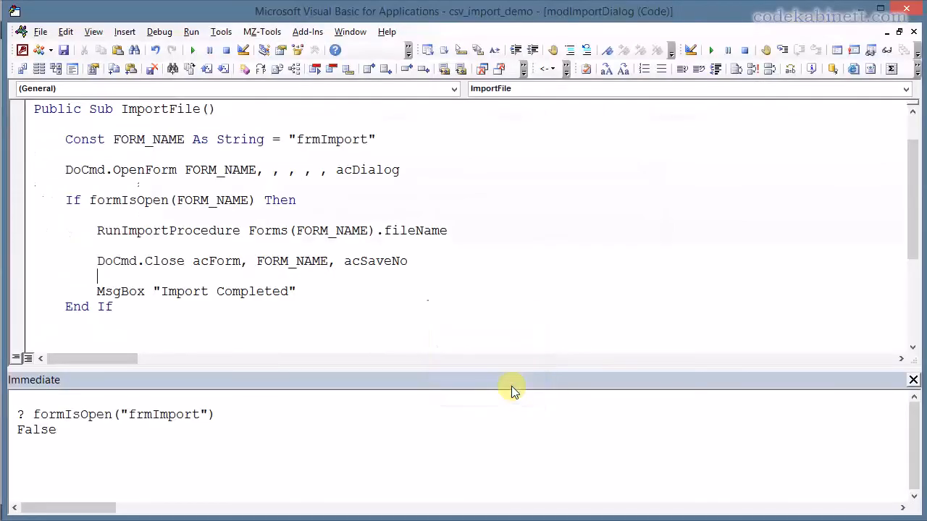
mouse_move(466, 257)
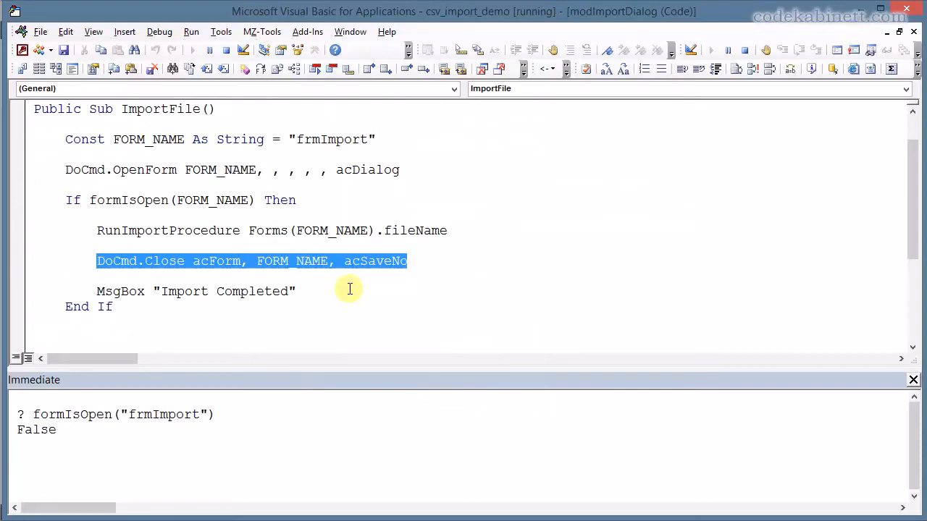
Review the DoCmd.Close acForm, FORM_NAME, acSaveNo line and bring up the Window menu
left_click(383, 307)
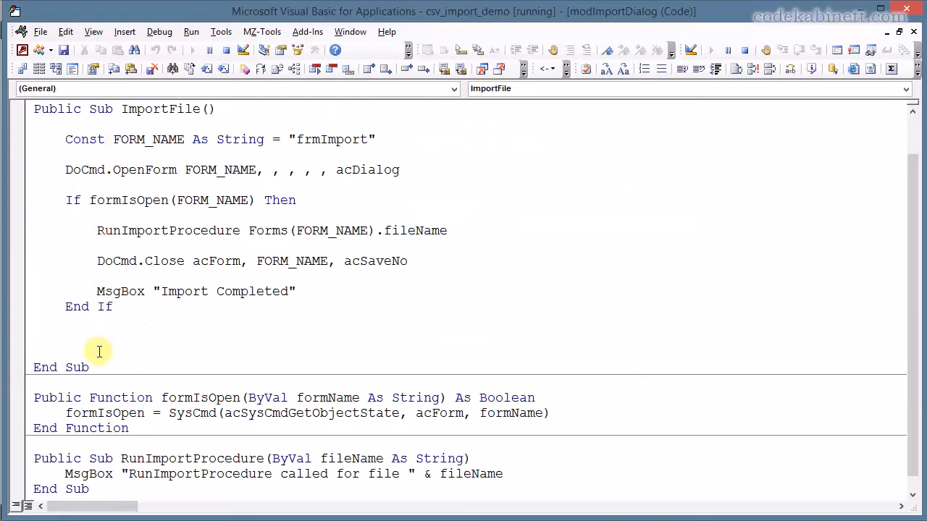
triple_click(200, 397)
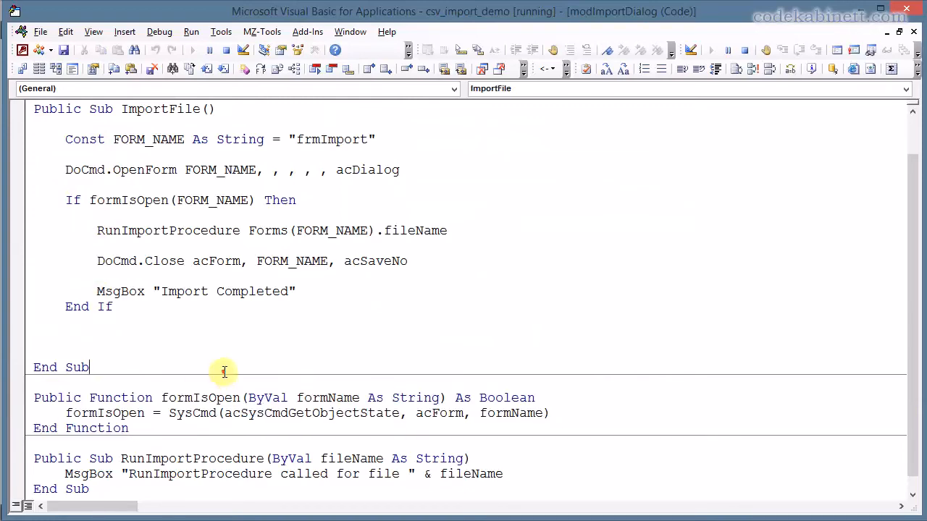
left_click(351, 32)
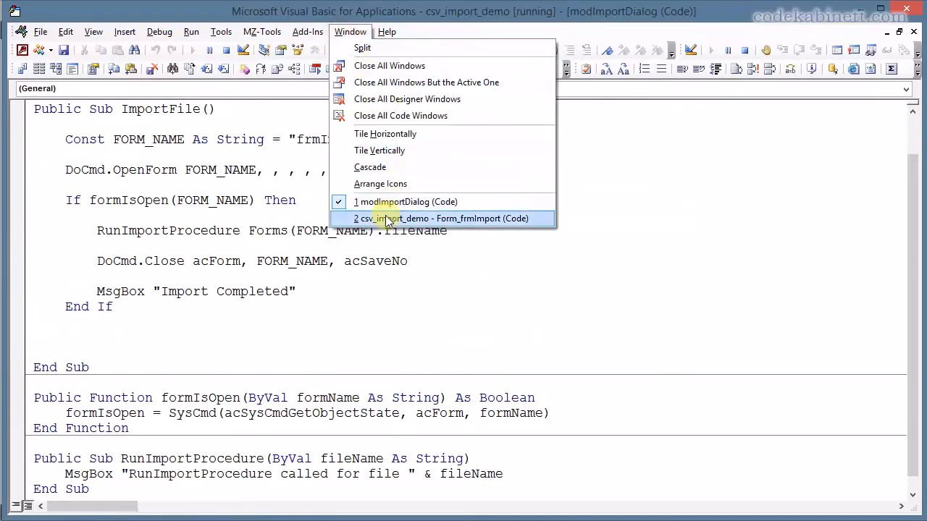
Switch to Form_frmImport code, run it and focus the empty File Name box
left_click(443, 218)
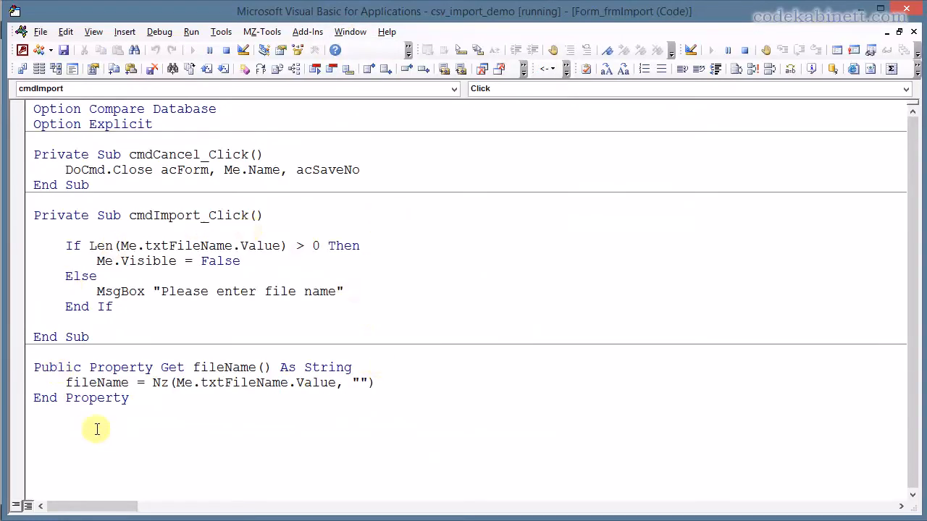
mouse_move(168, 429)
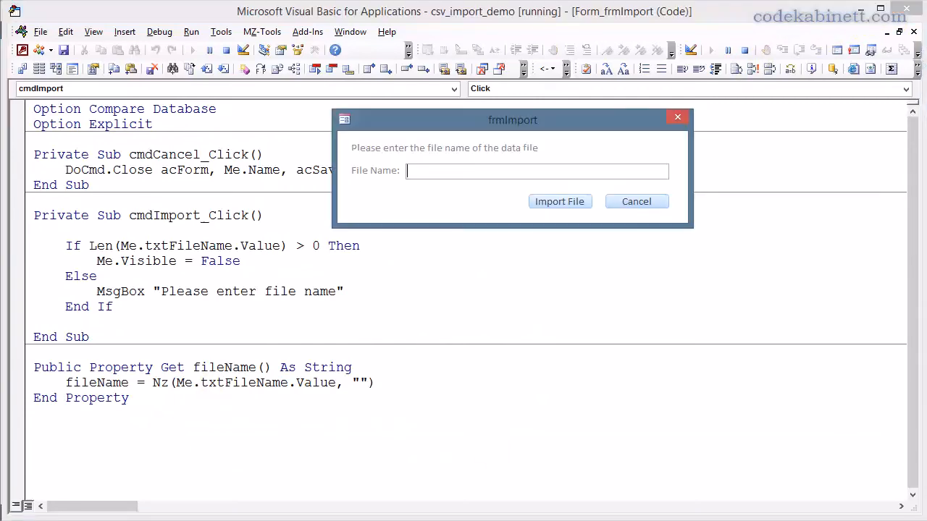
left_click_drag(512, 118, 486, 174)
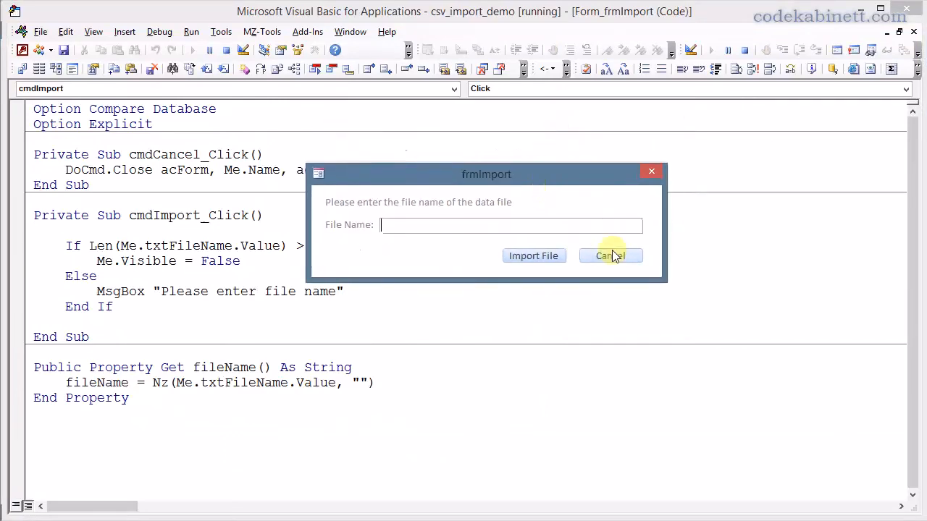
mouse_move(631, 226)
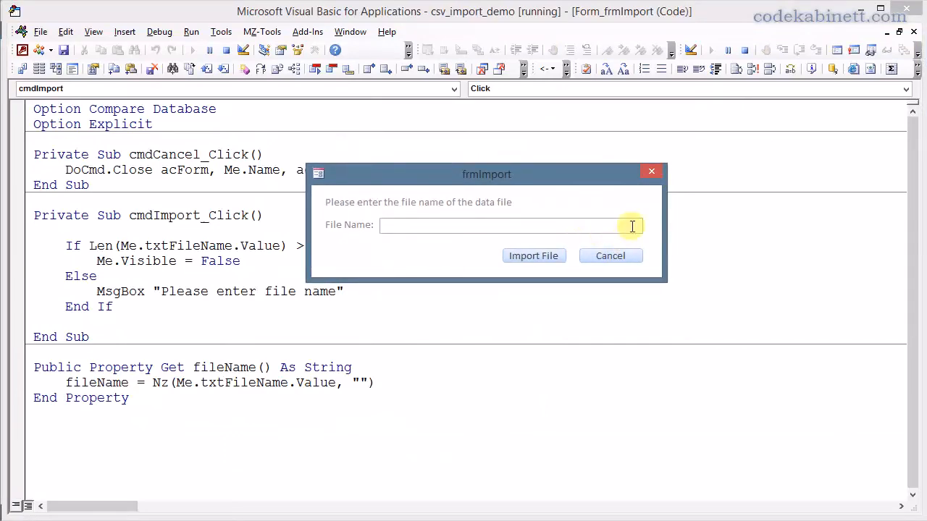
mouse_move(644, 232)
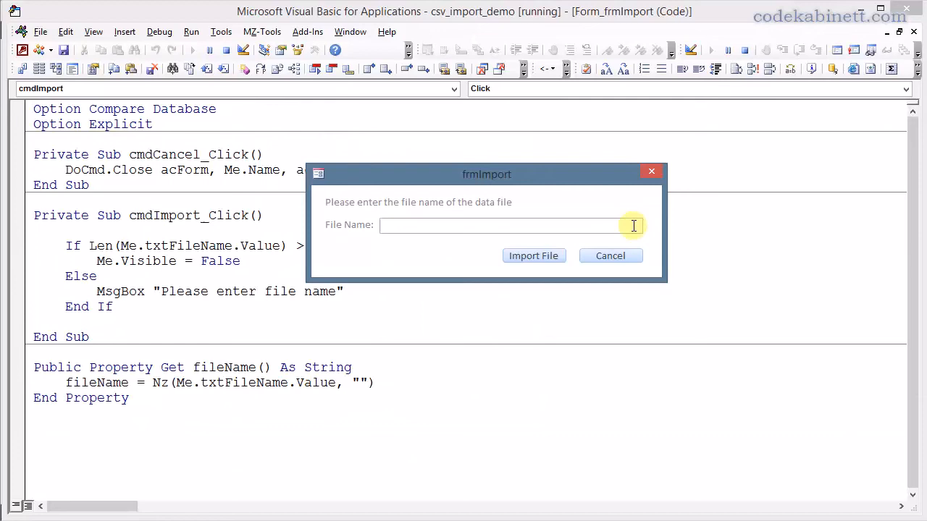
mouse_move(627, 225)
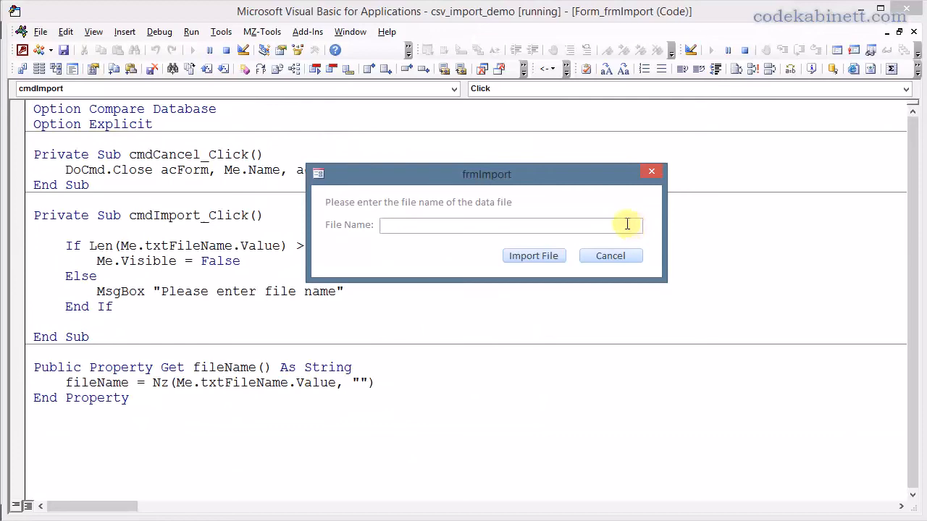
left_click(499, 224)
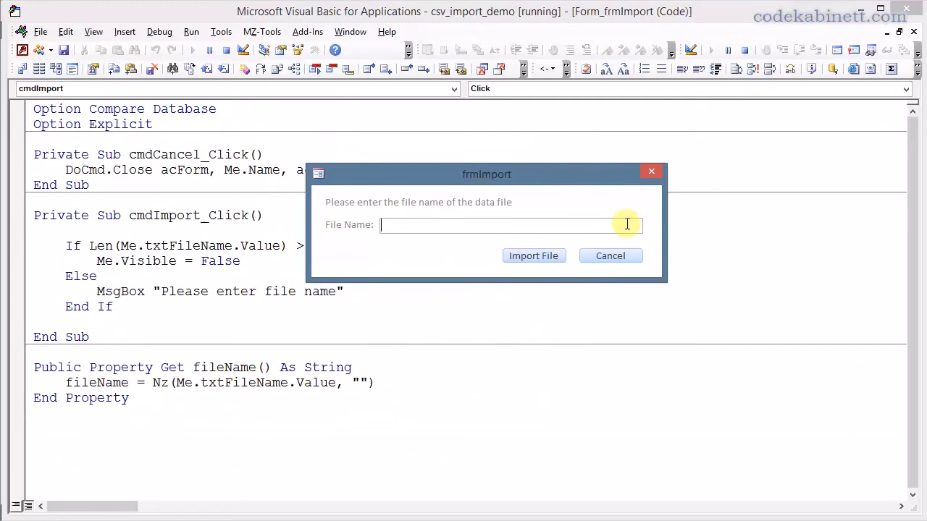